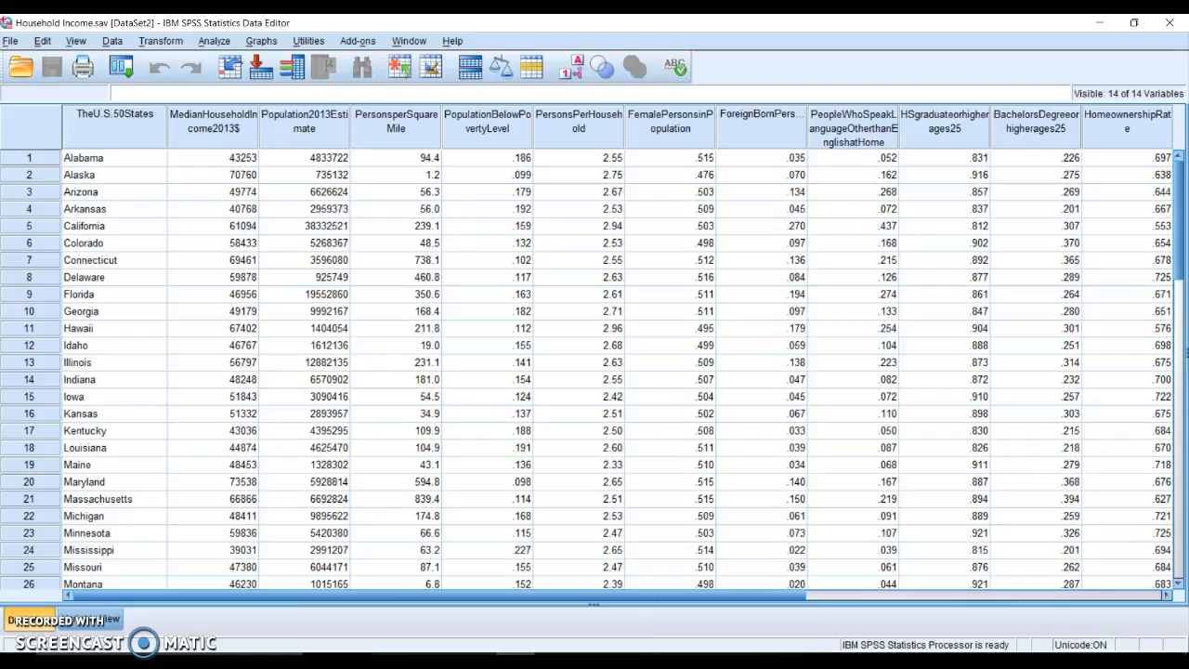
Start a Linear Regression from the Analyze > Regression menu.
click(215, 41)
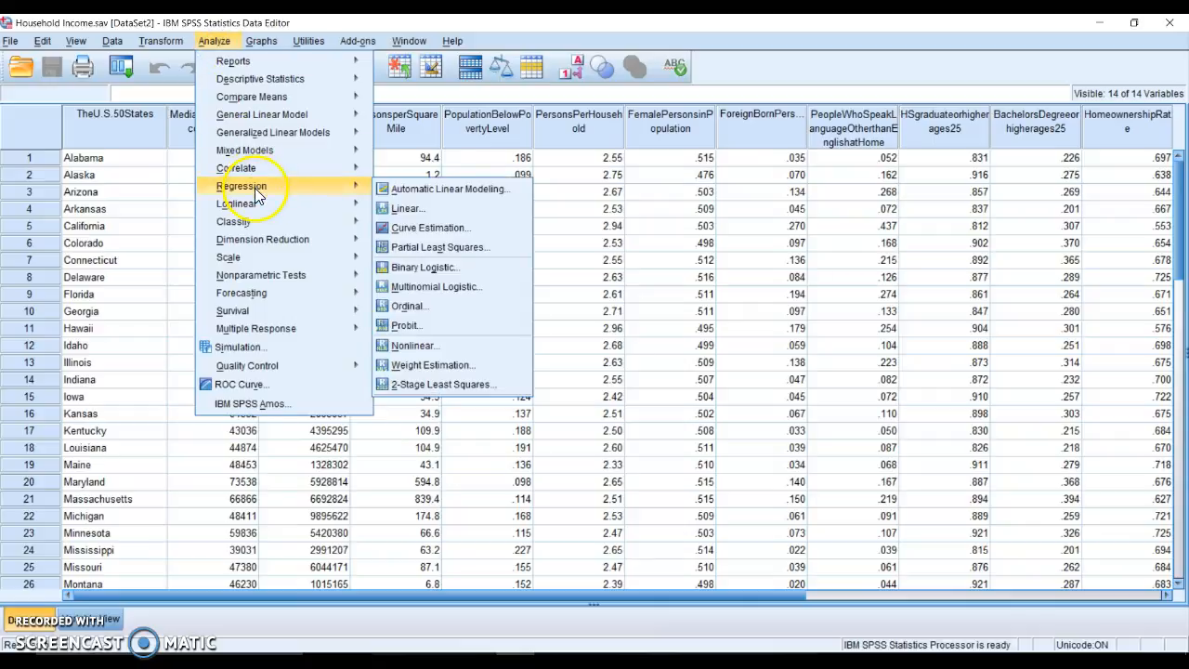
mouse_move(407, 208)
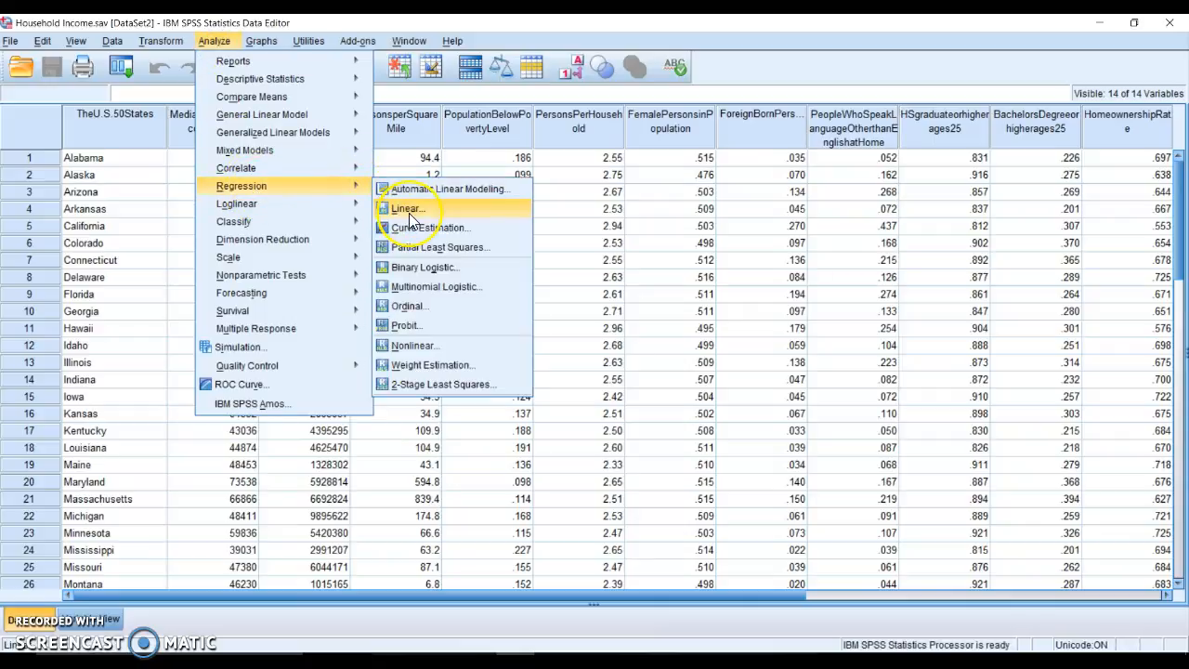
click(404, 208)
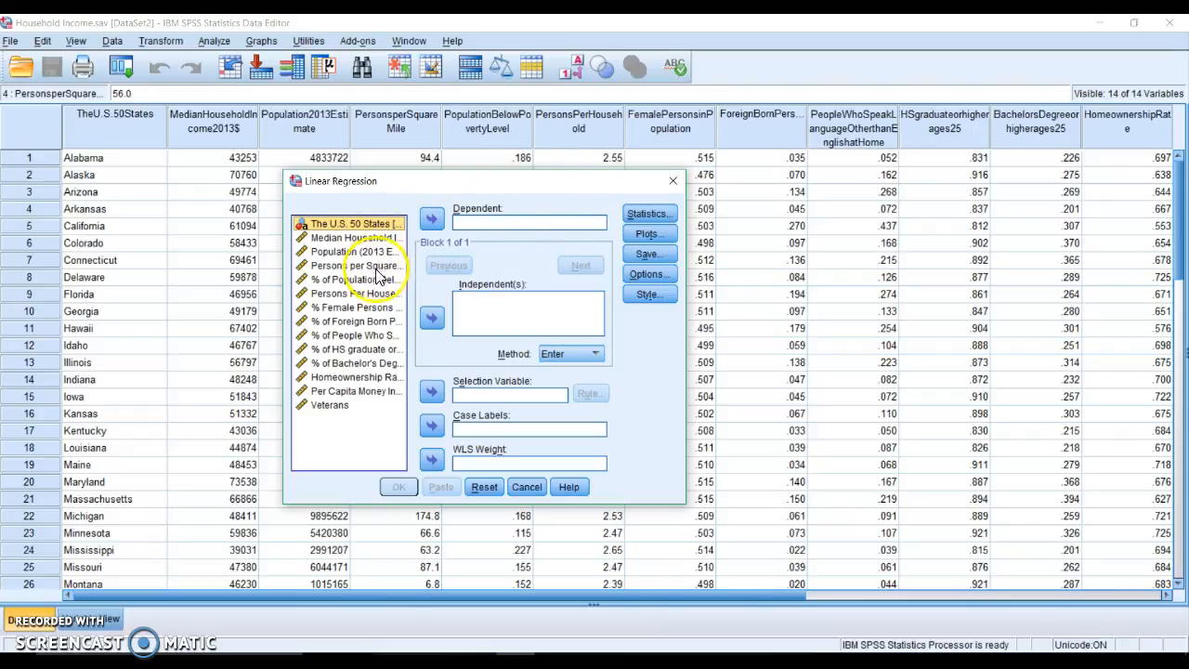
mouse_move(370, 338)
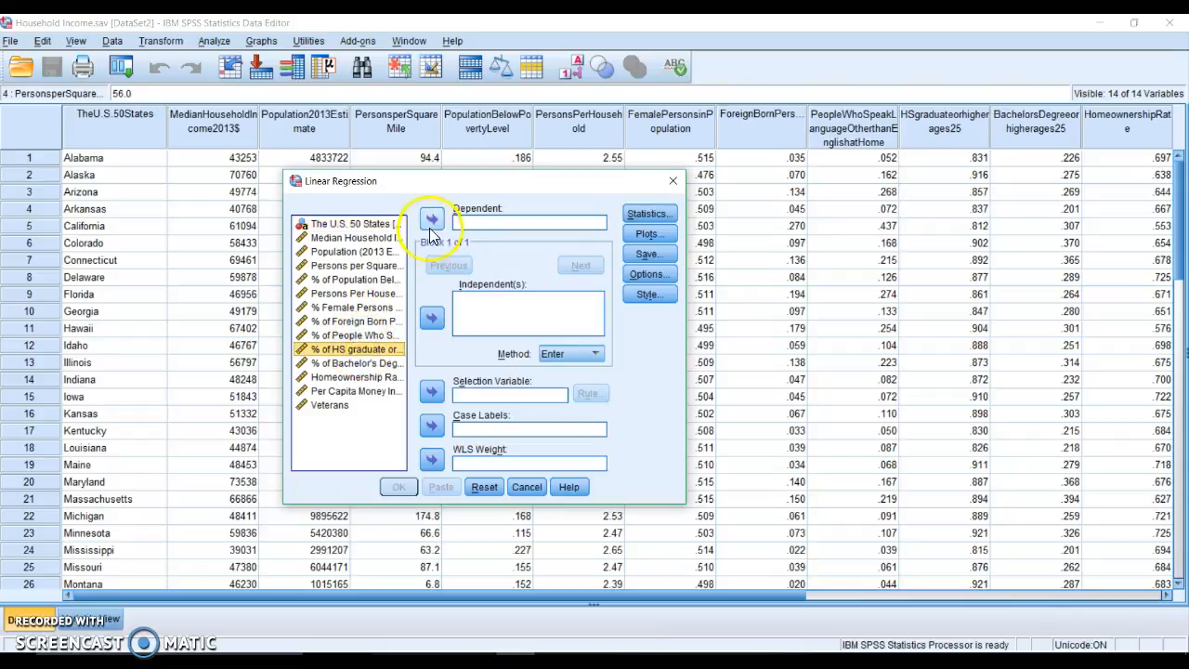
Make % HS graduate the dependent variable and add Median Household Income and % Population Below Poverty as predictors.
click(431, 219)
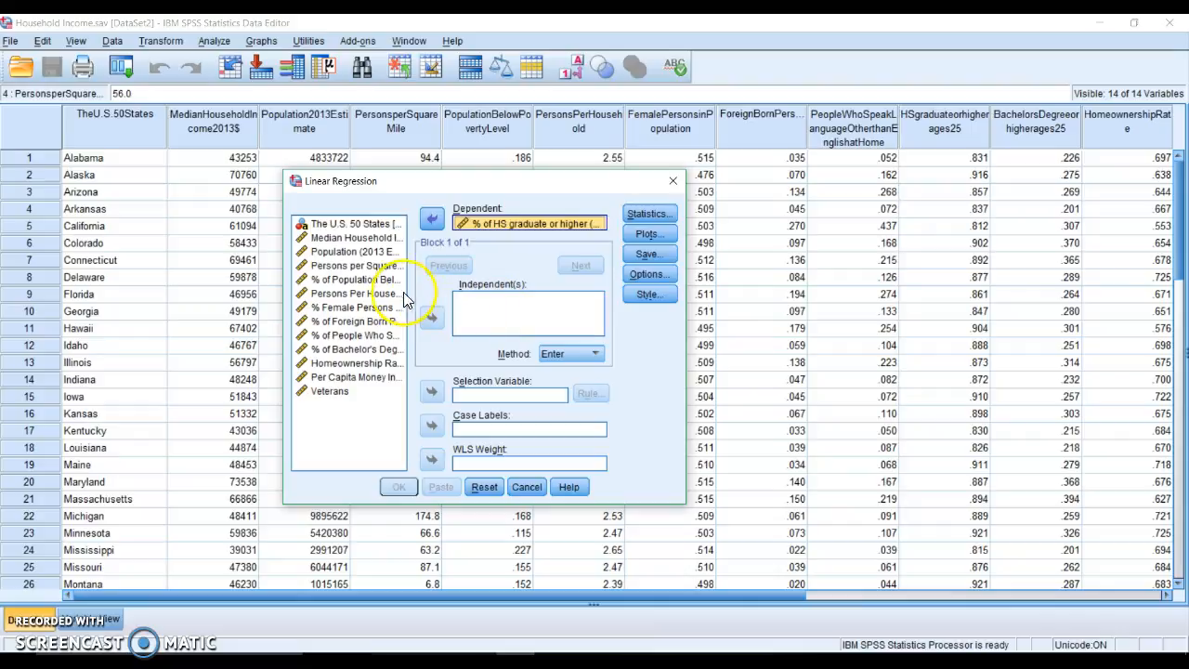
click(356, 238)
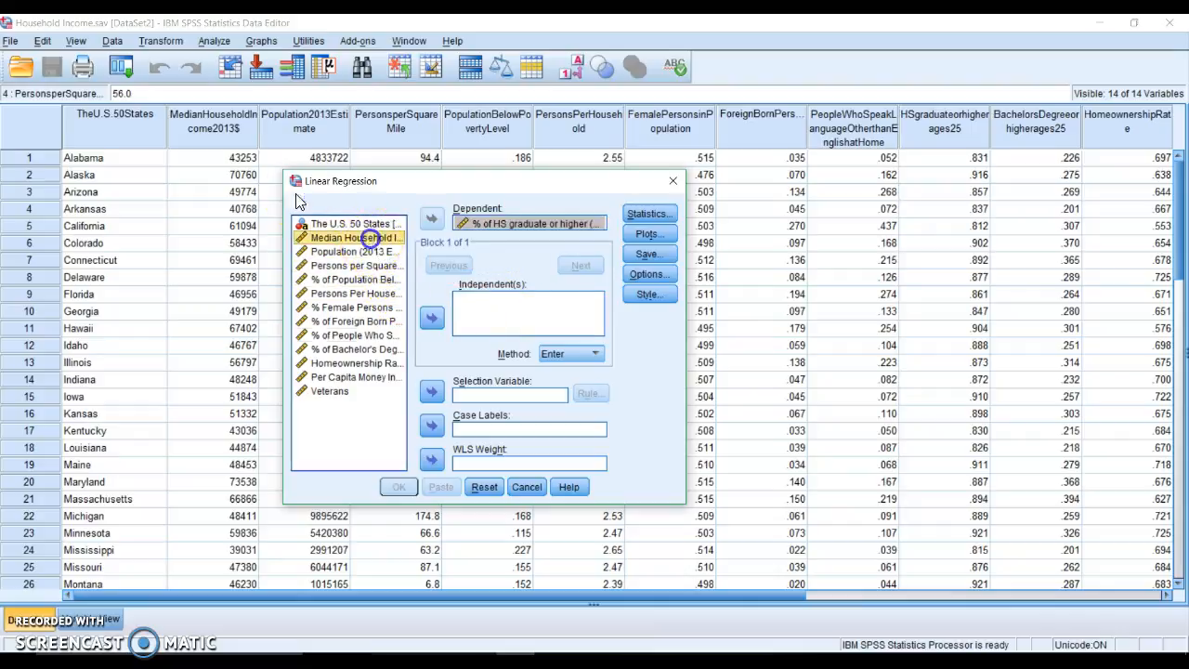
click(431, 320)
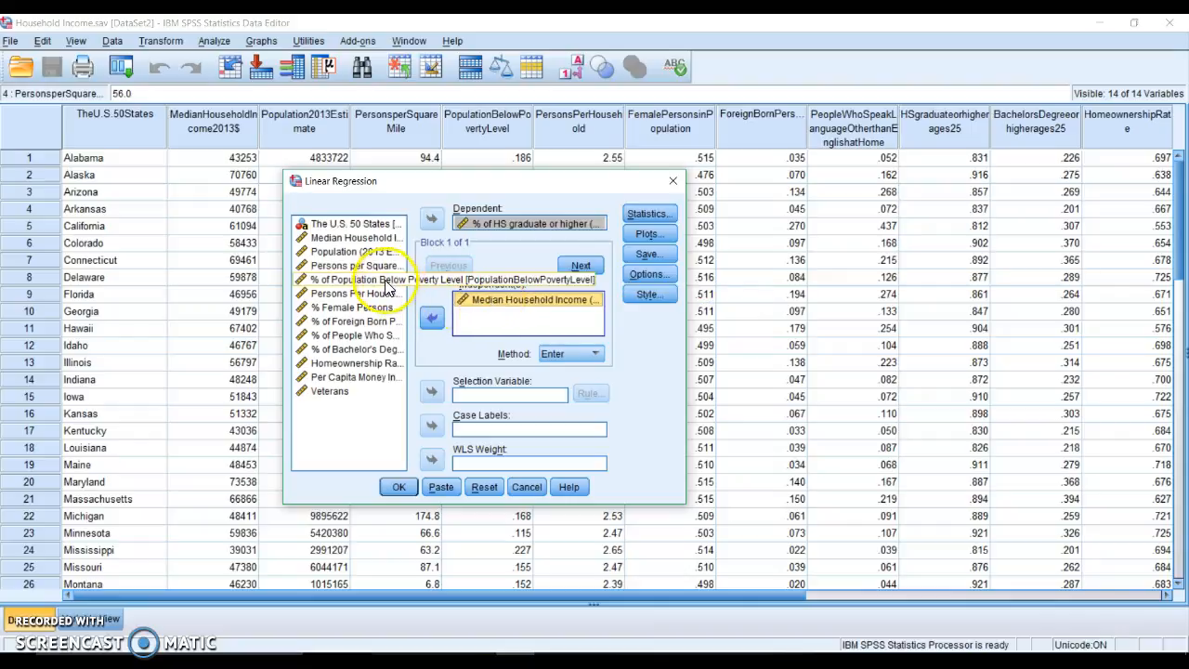
click(357, 279)
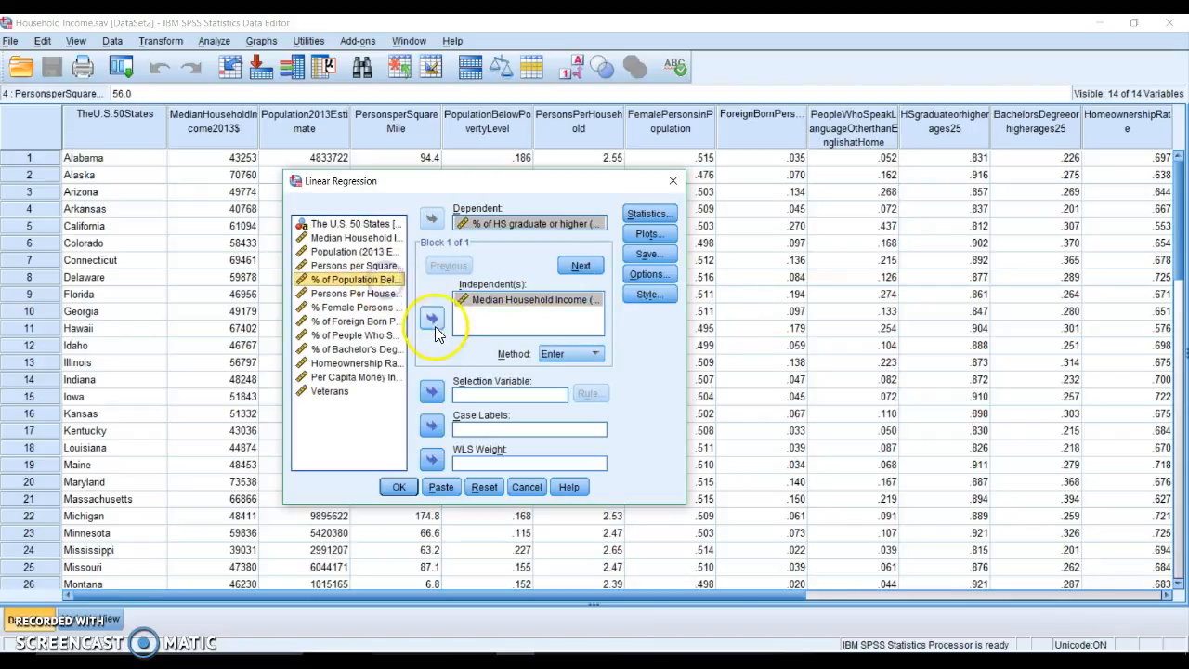
click(431, 318)
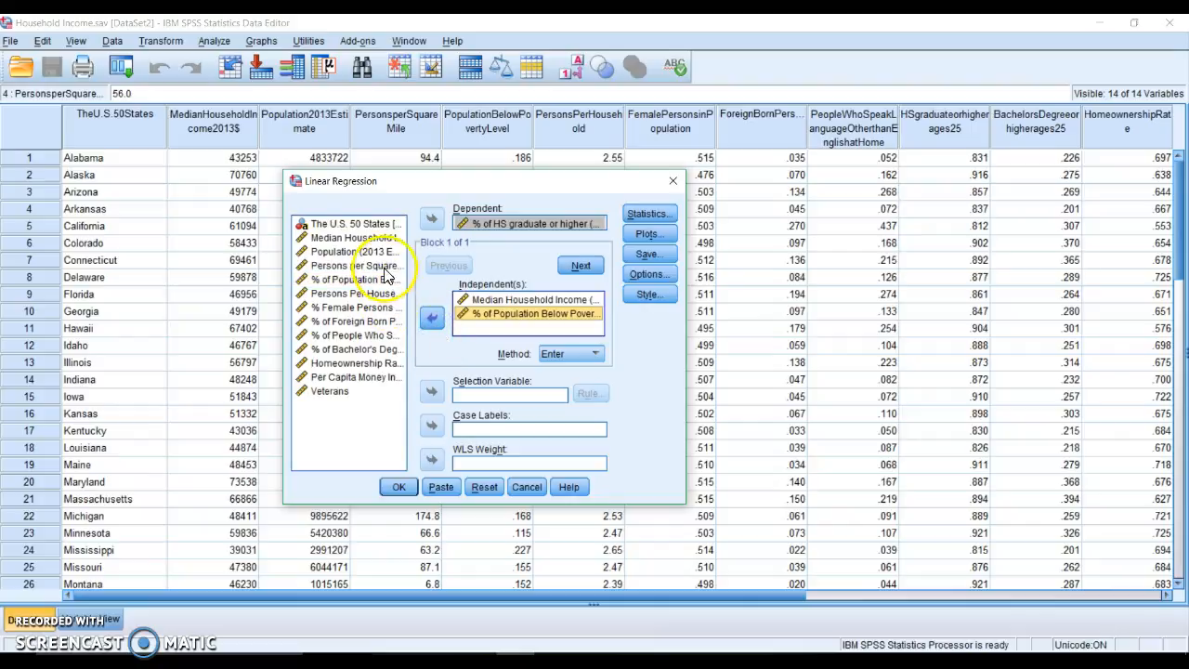
click(431, 318)
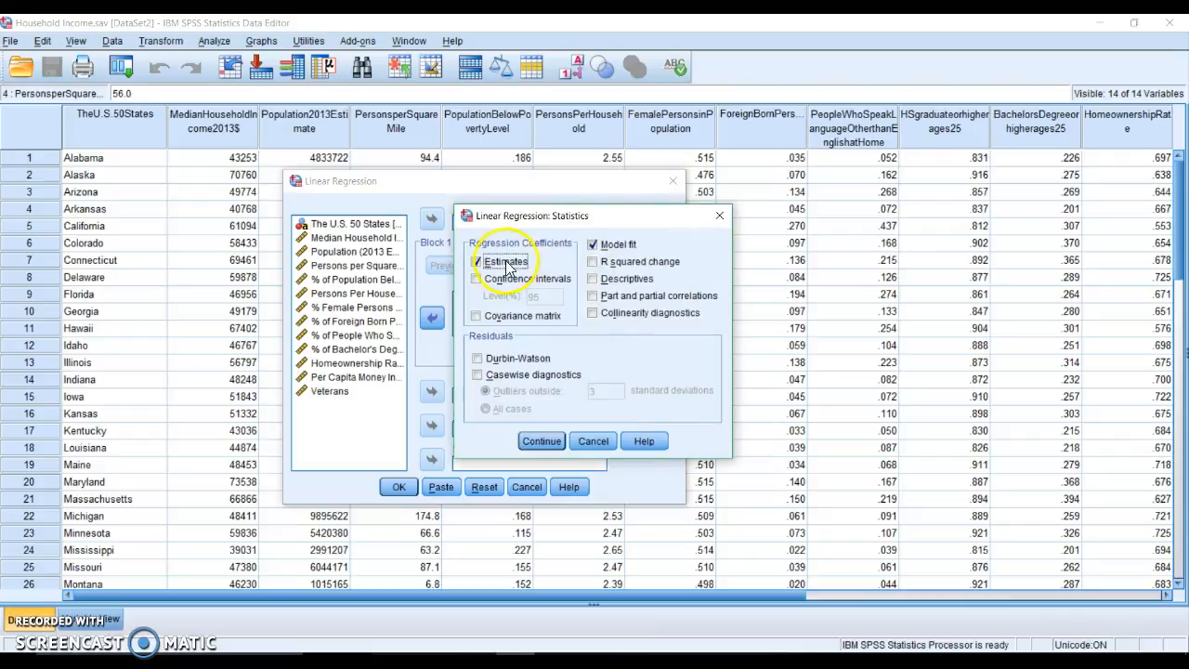
Add Descriptives to the Estimates and Model fit statistics and confirm.
click(594, 278)
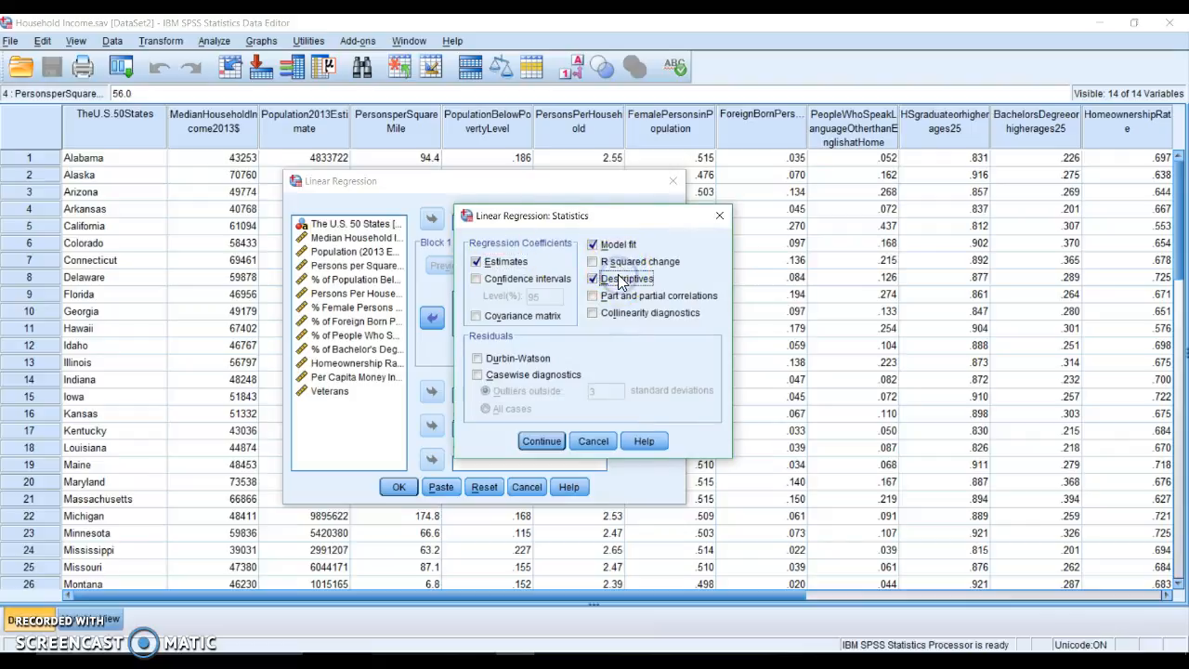
mouse_move(706, 327)
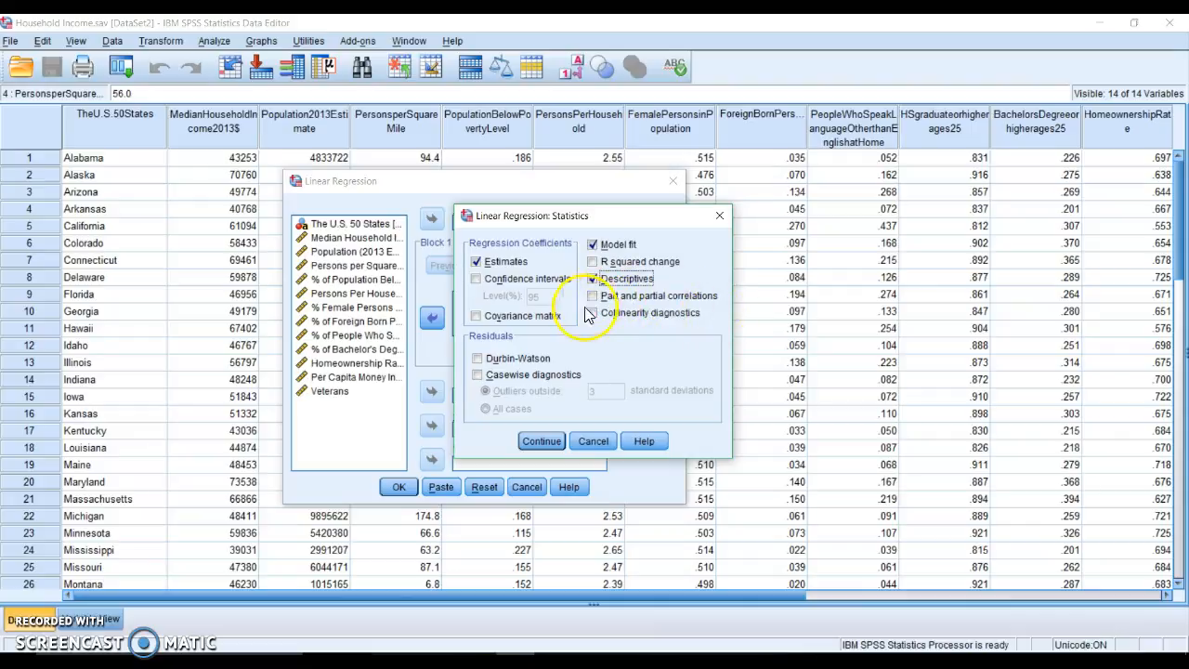
mouse_move(715, 331)
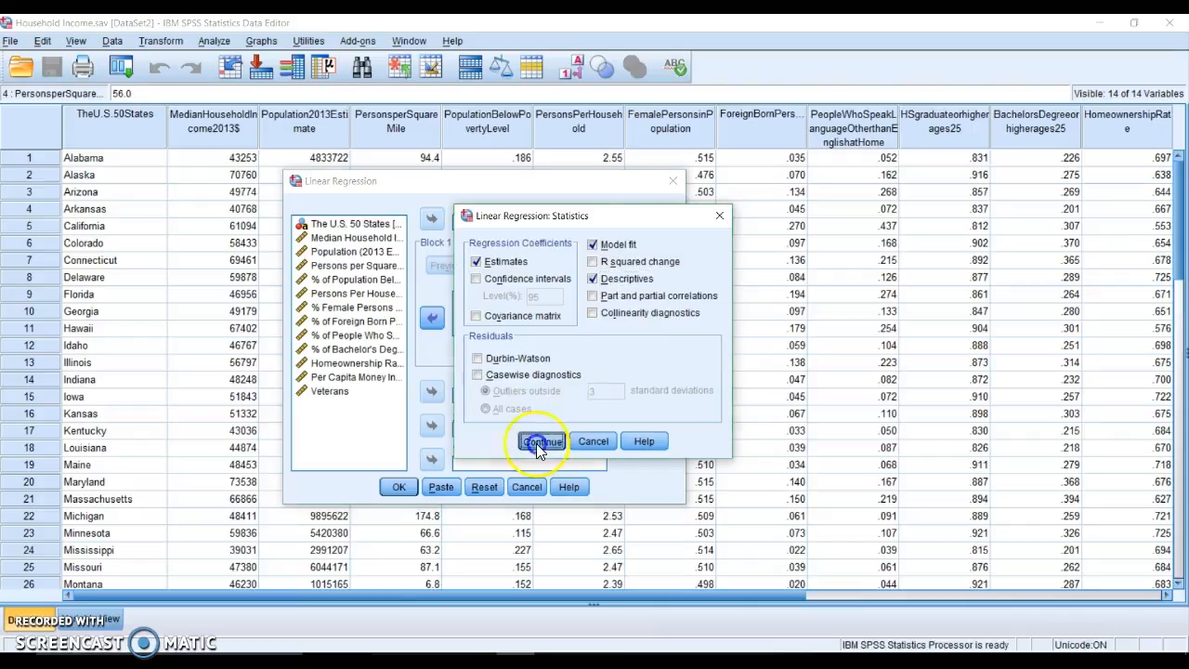
click(542, 442)
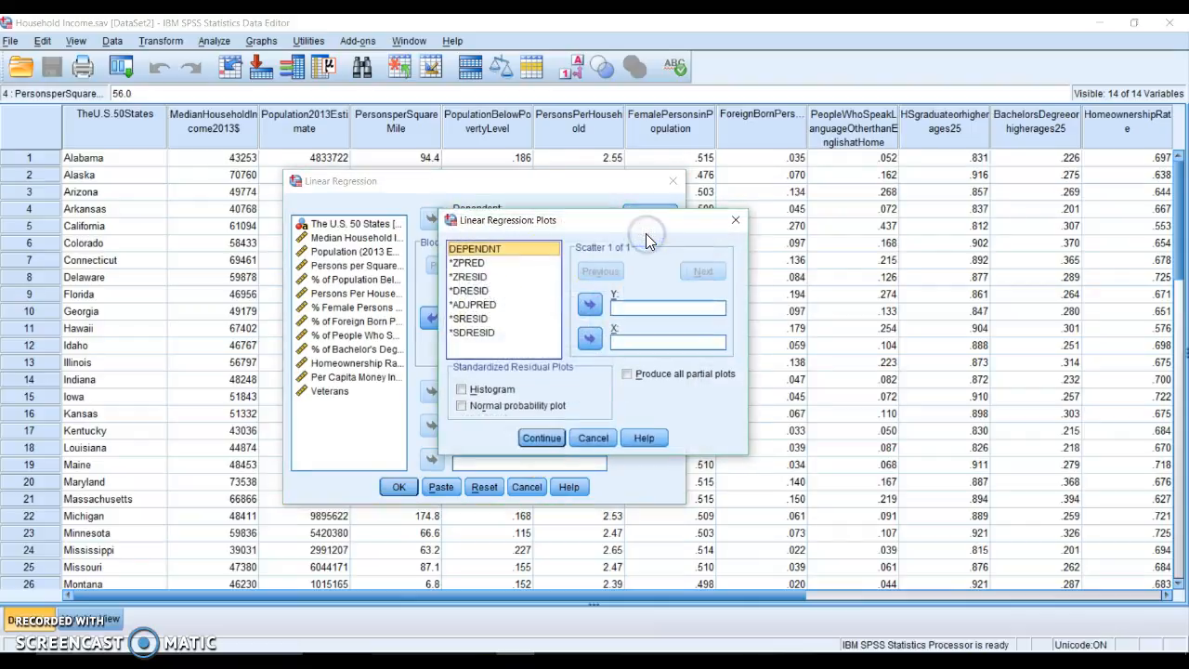
Plot *ZPRED on Y against *ZRESID on X with Histogram, Normal probability plot and partial plots, then confirm.
click(468, 262)
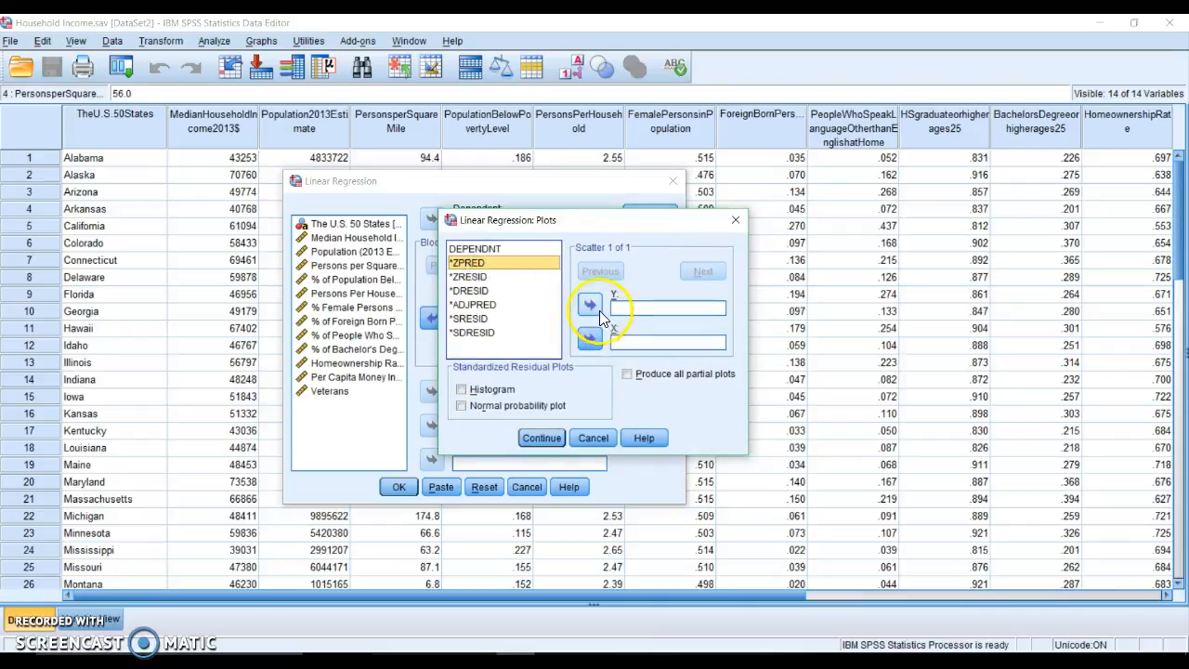
click(589, 304)
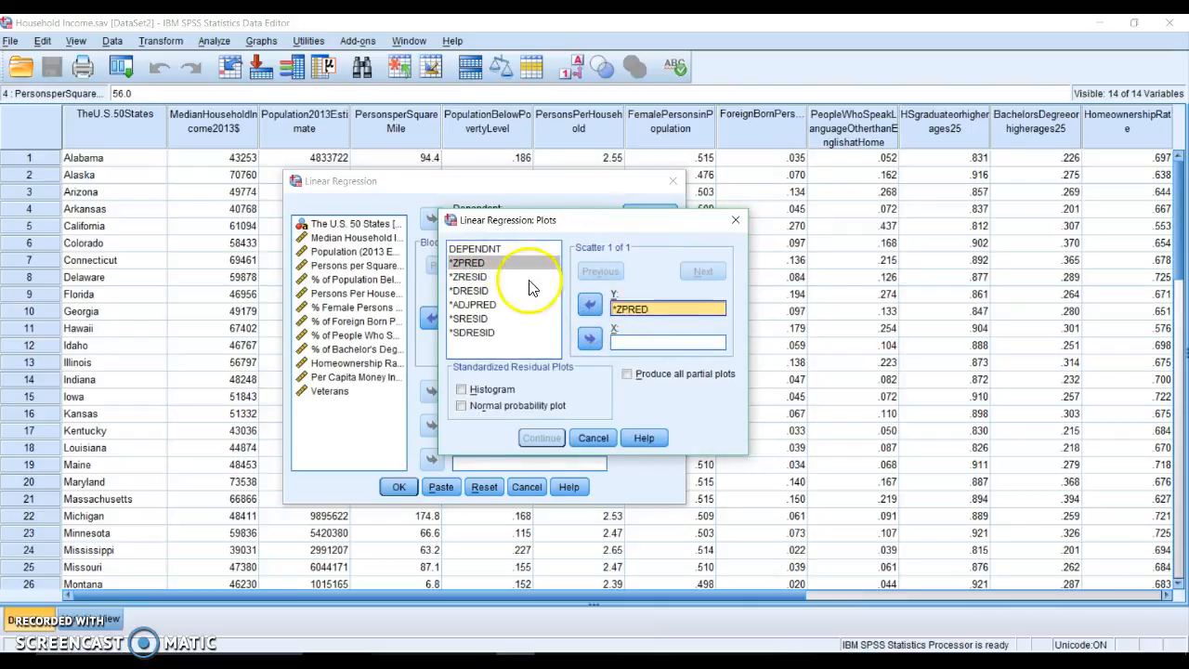
click(470, 276)
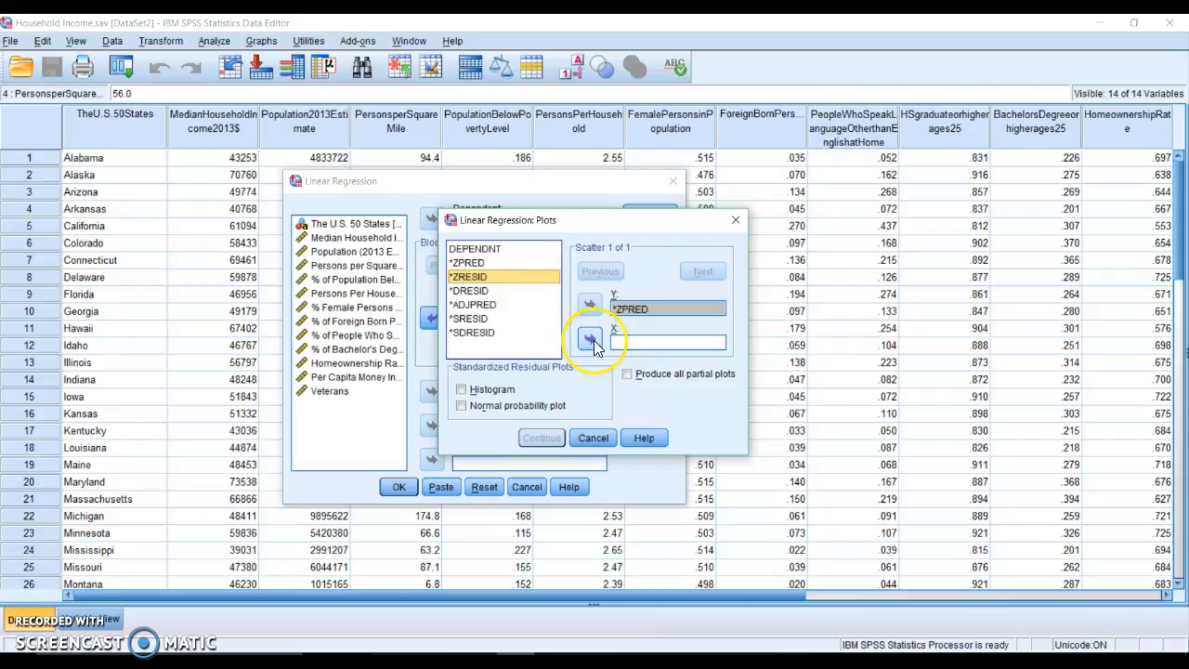
click(591, 338)
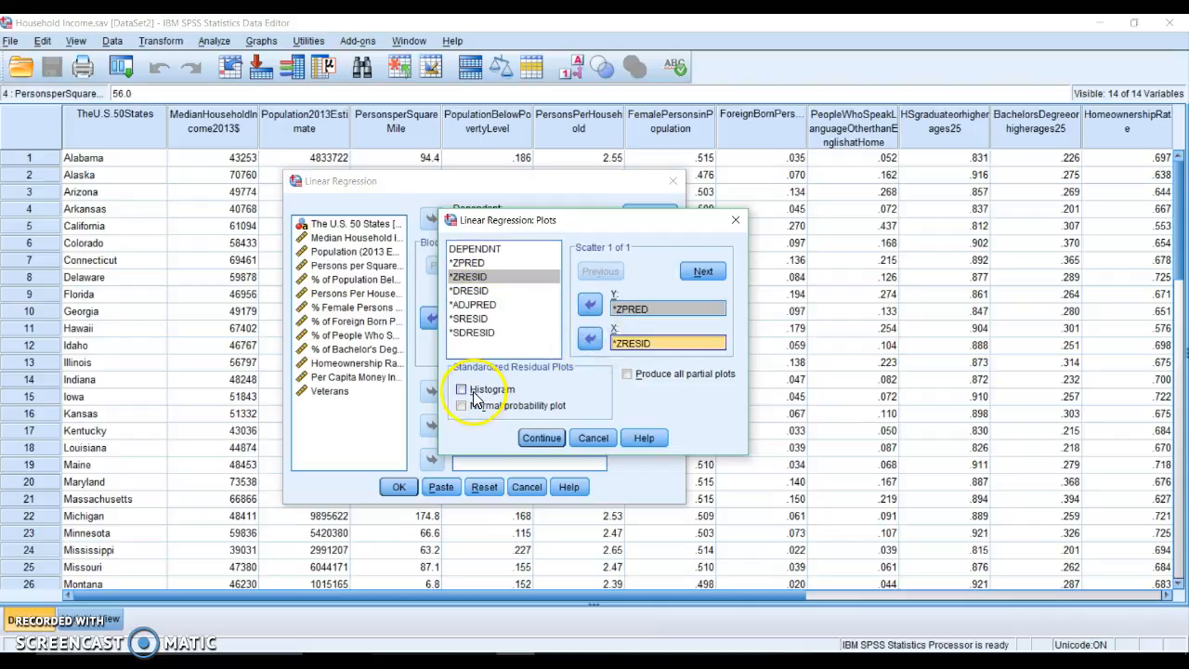
click(460, 405)
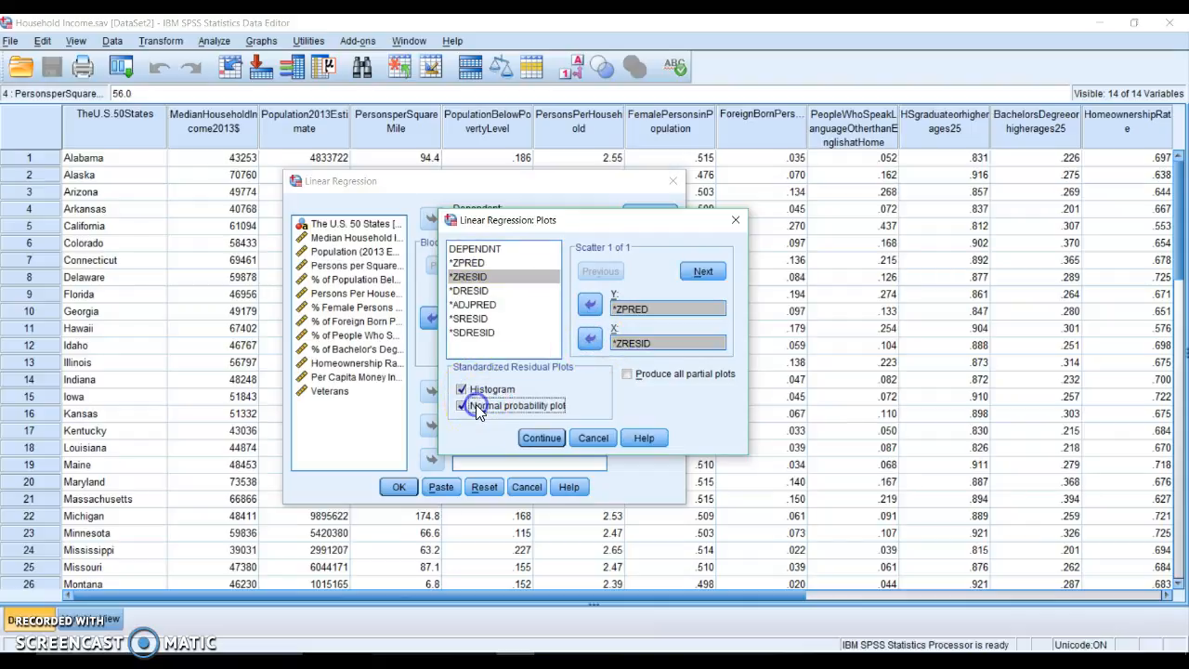
click(627, 373)
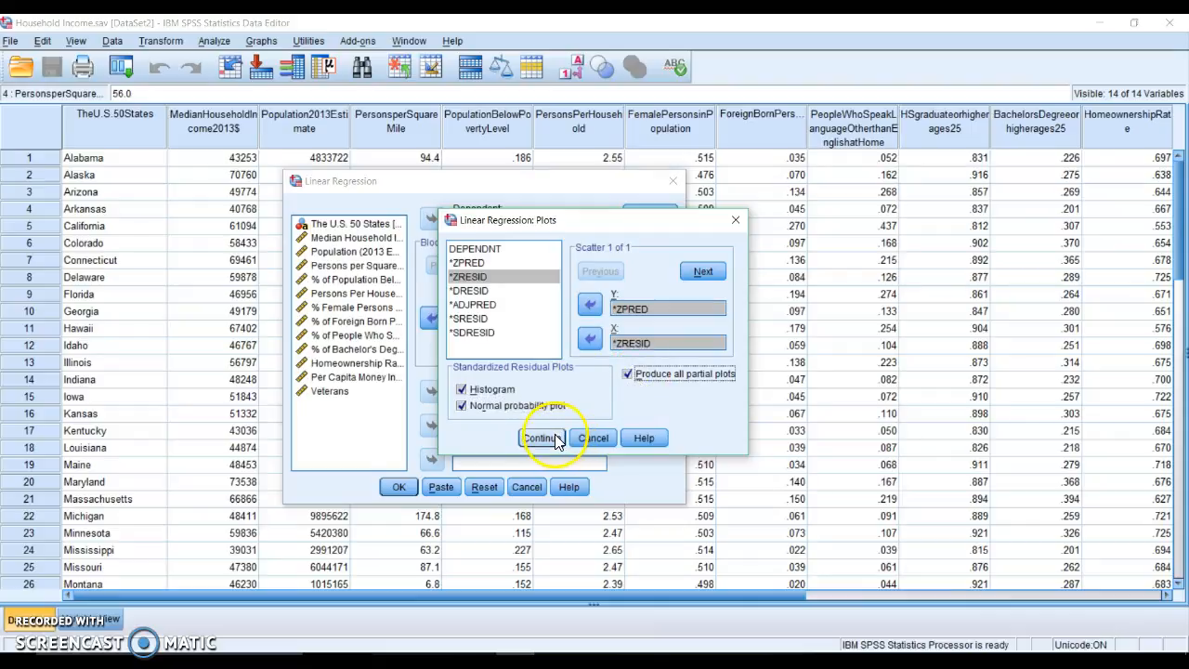
click(543, 438)
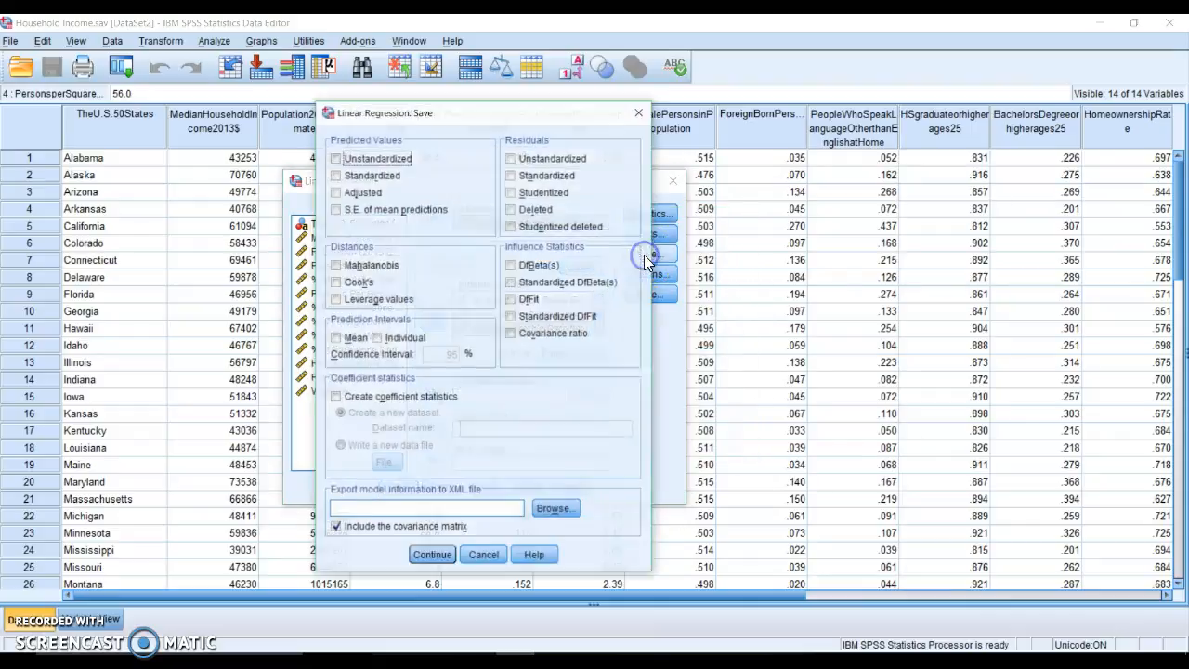
mouse_move(405, 398)
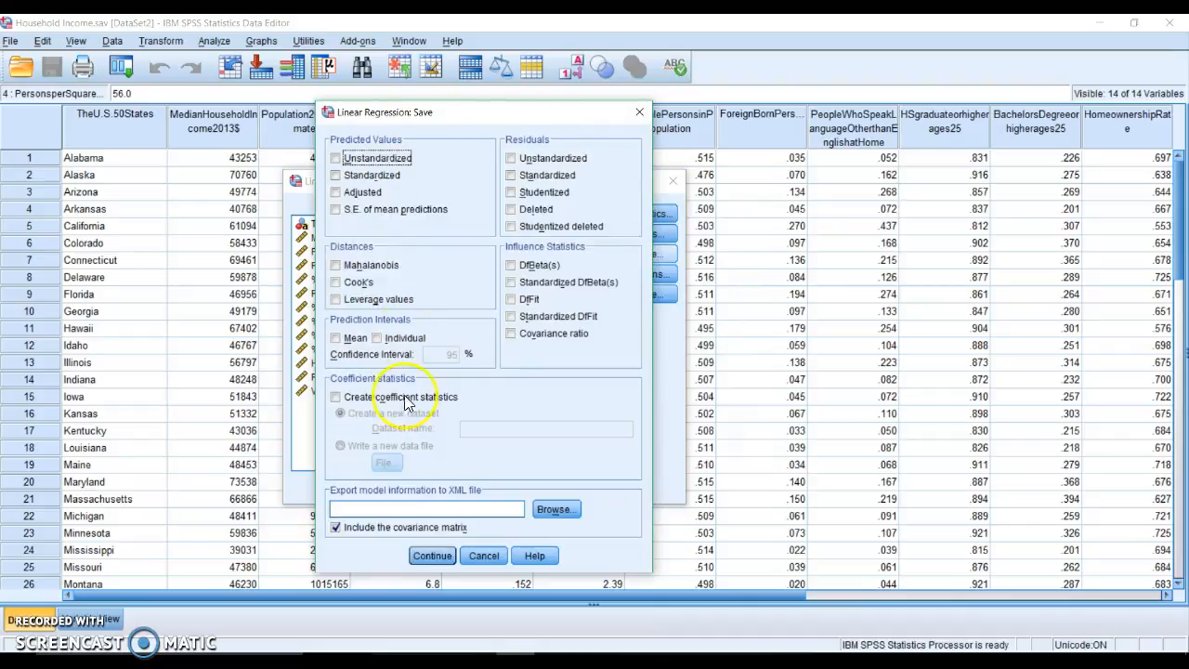
mouse_move(475, 475)
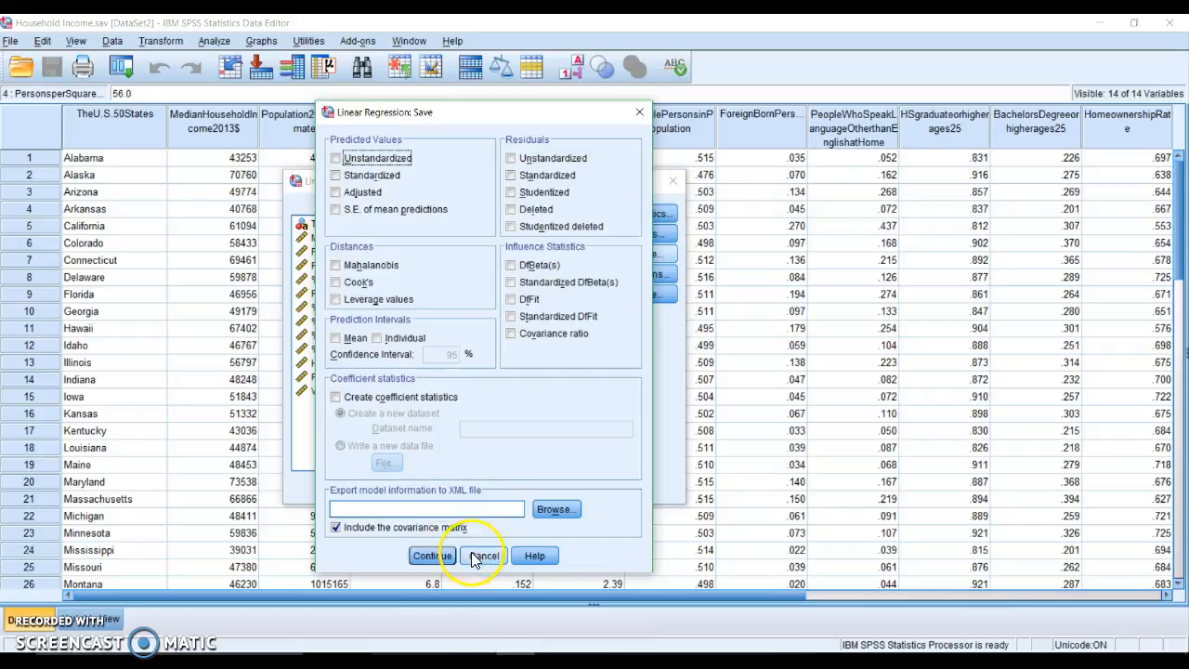
Leave the Save options without adding any saved variables.
click(431, 555)
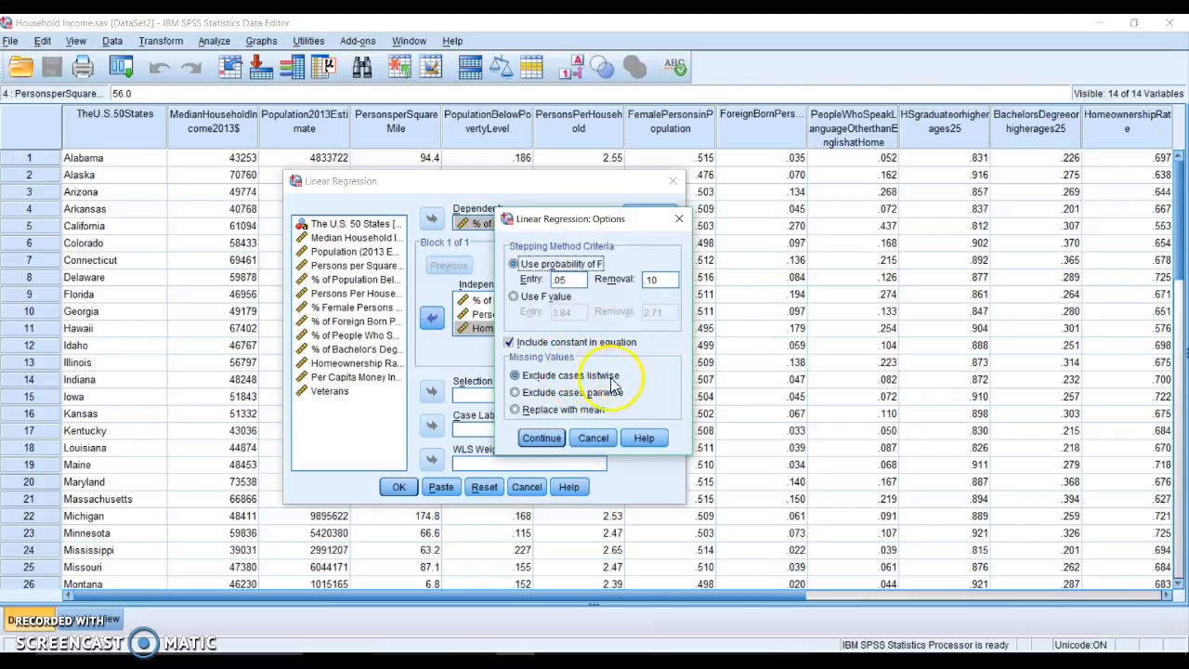
mouse_move(637, 374)
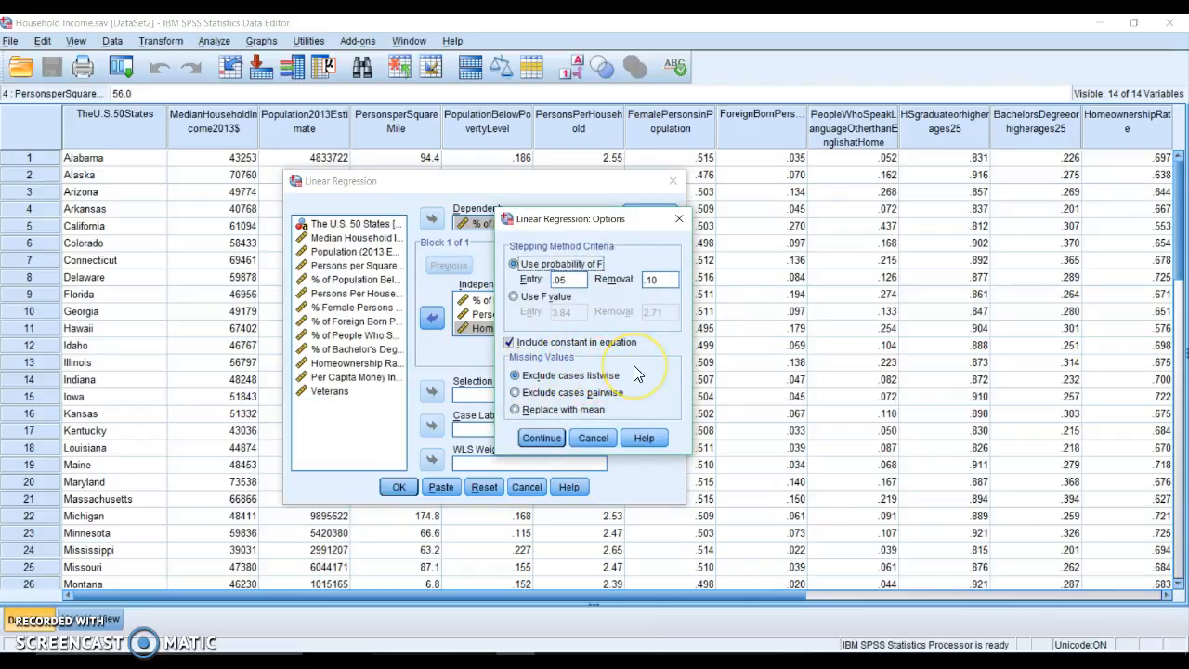
mouse_move(635, 375)
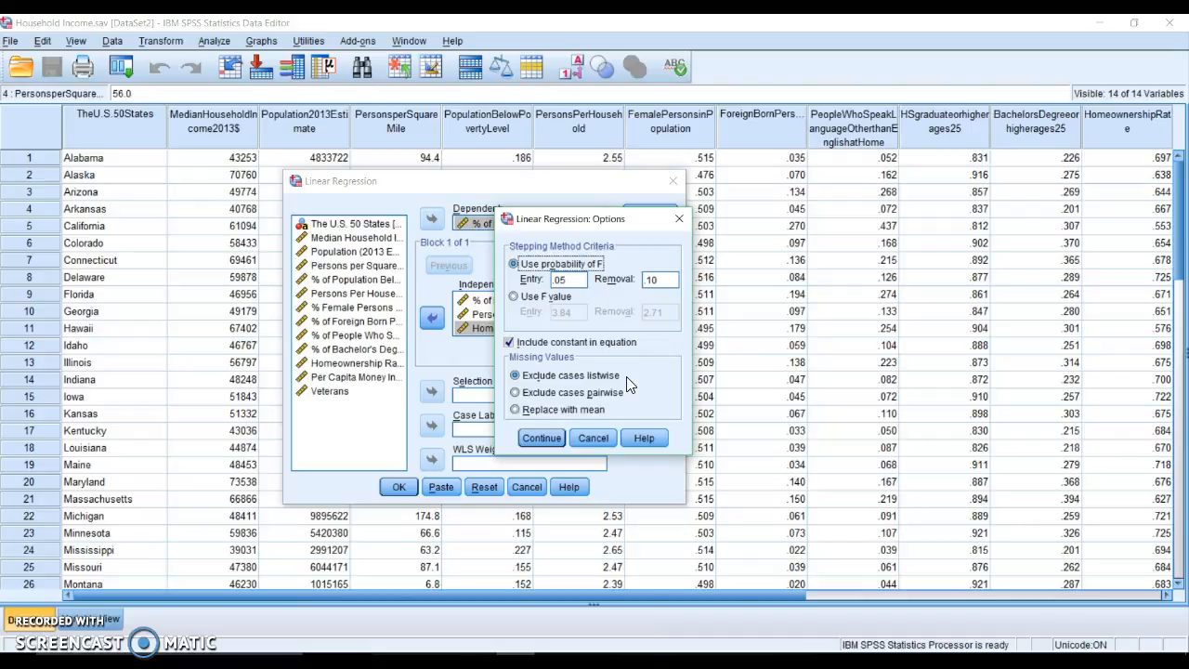
Accept the default regression options and run the multiple linear regression.
click(540, 438)
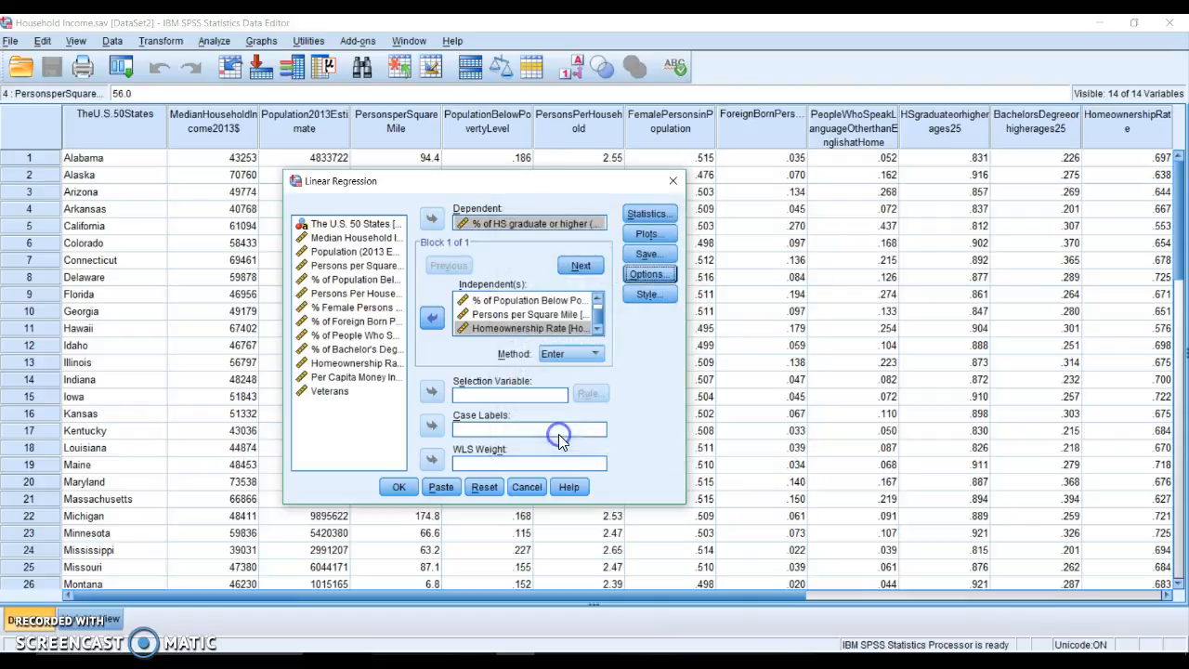
click(397, 487)
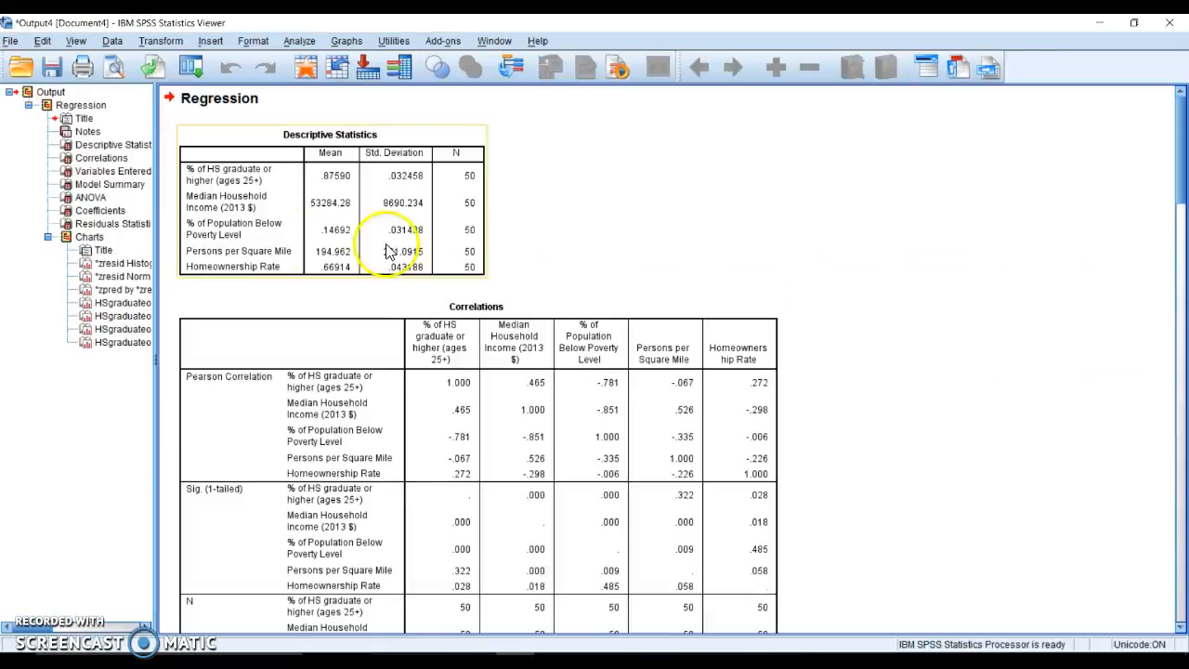
mouse_move(476, 156)
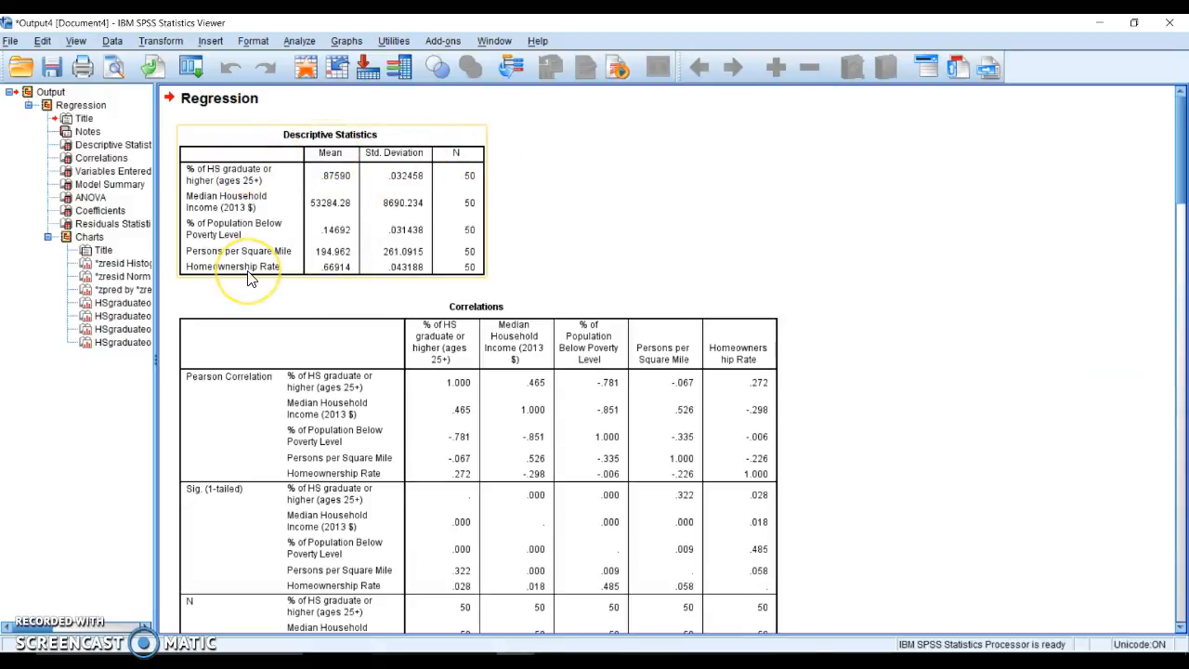
mouse_move(1115, 275)
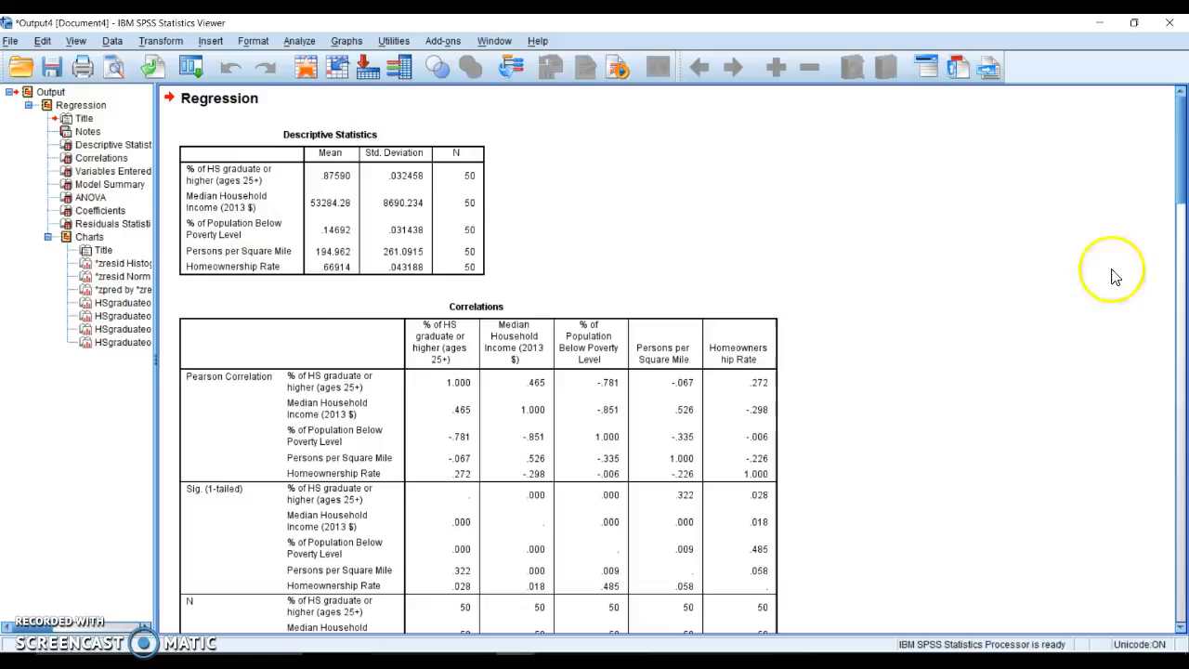
scroll(down, 3)
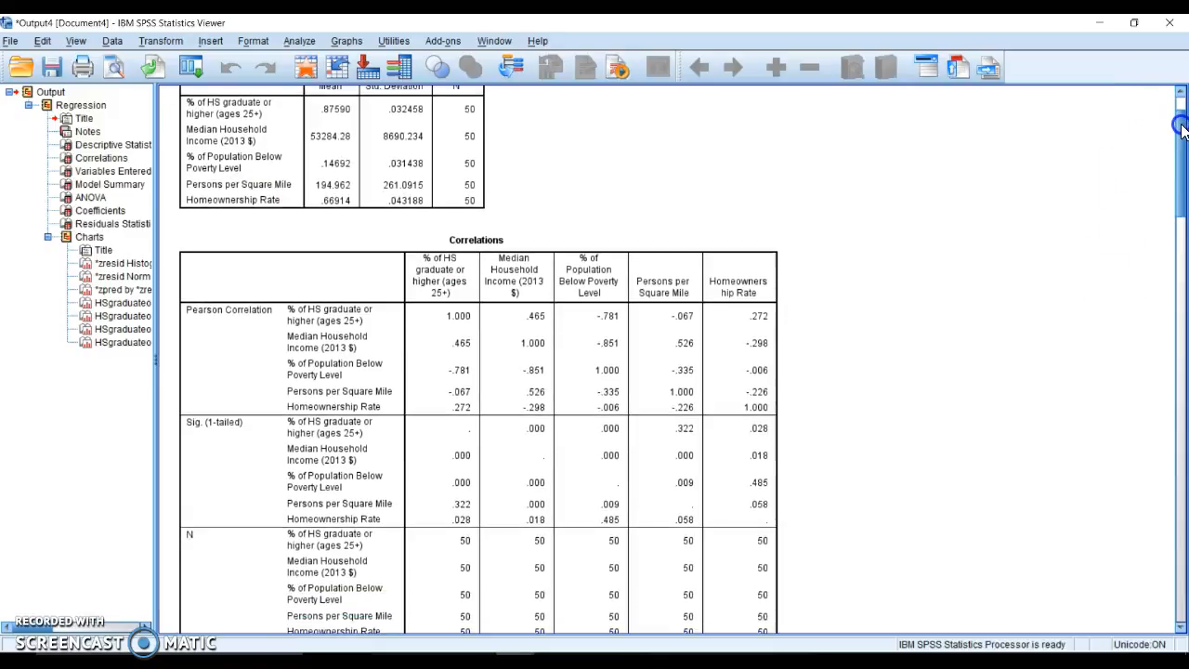
scroll(down, 3)
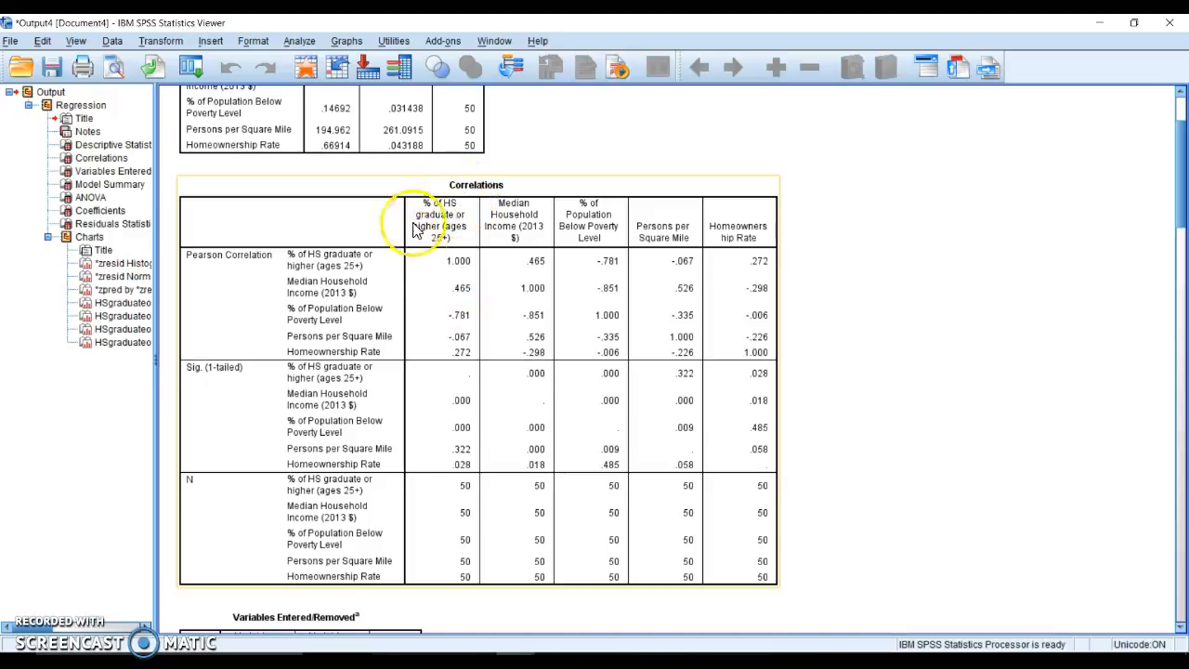
mouse_move(454, 355)
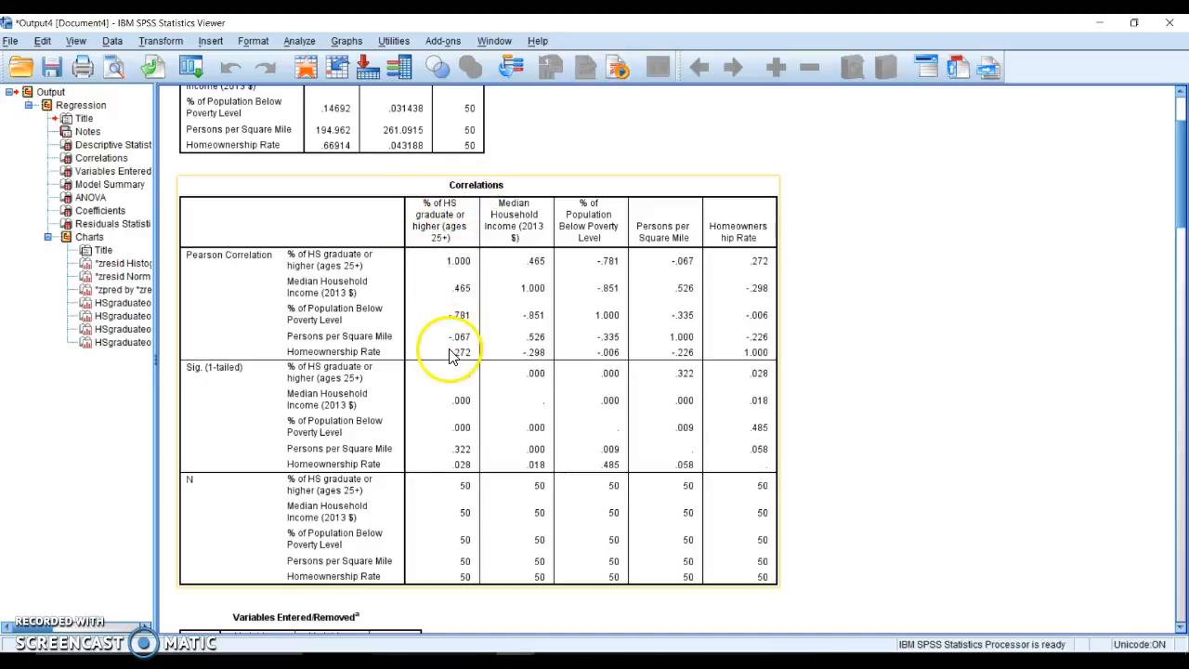
mouse_move(472, 288)
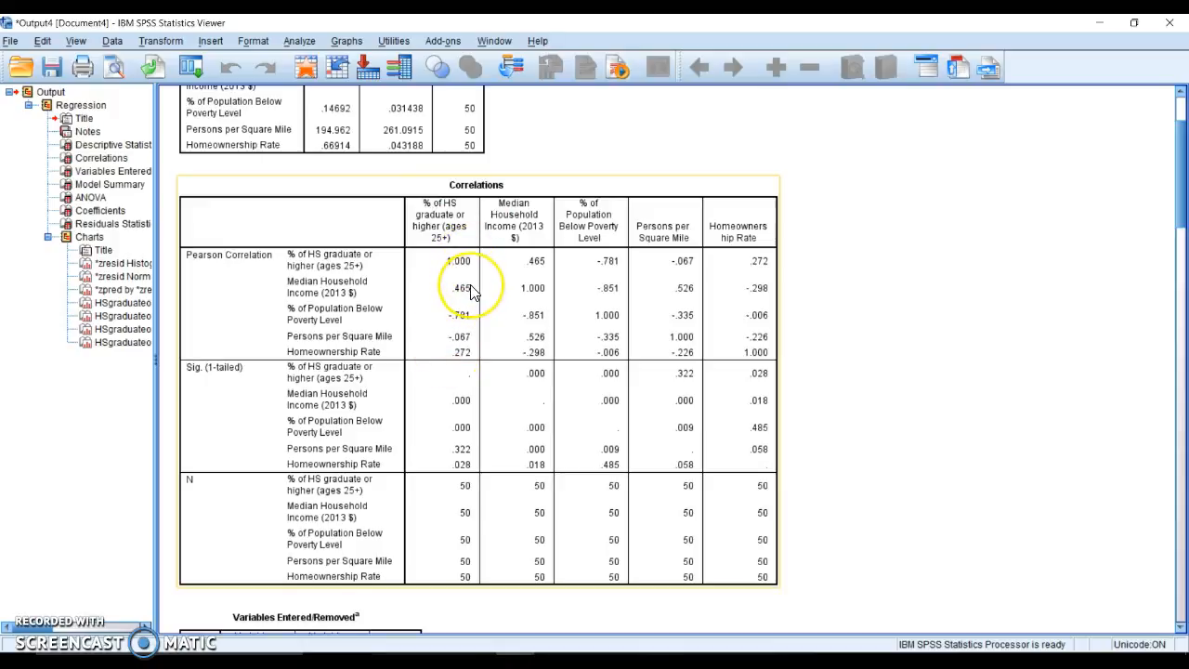
mouse_move(450, 295)
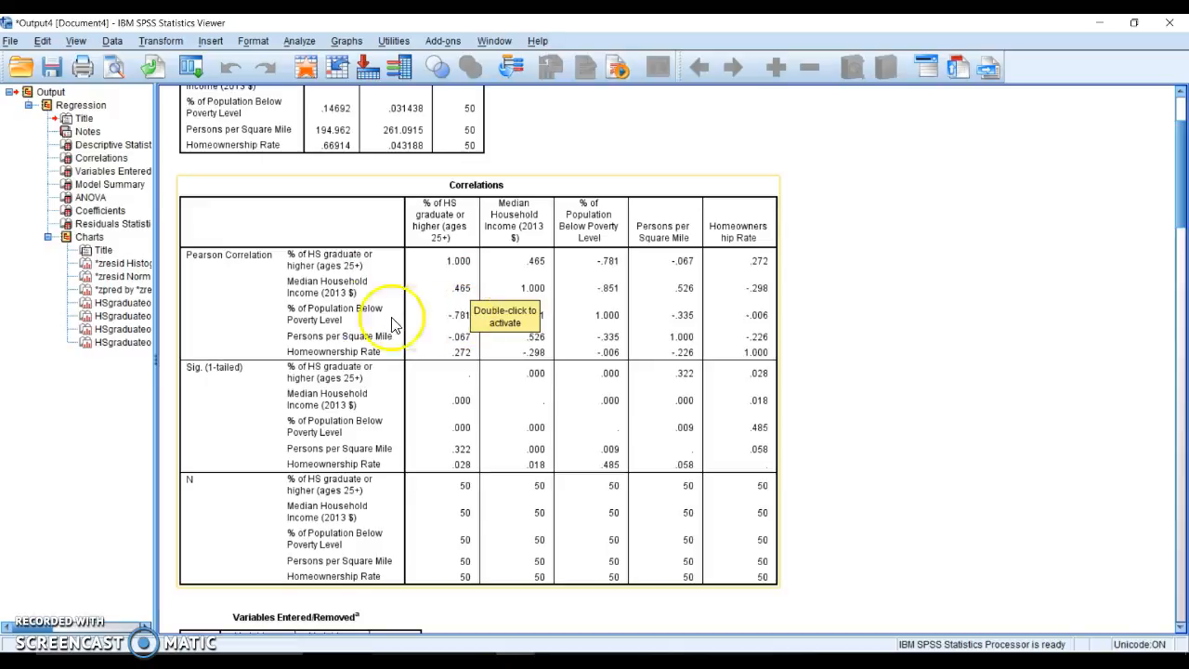
mouse_move(446, 320)
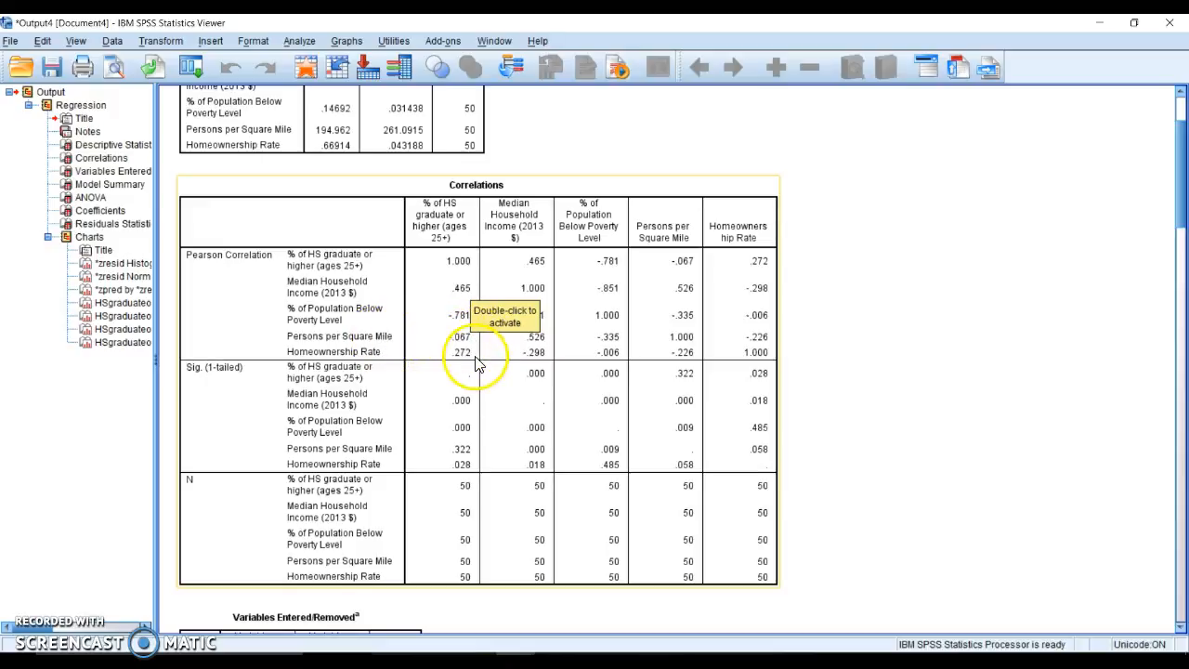
mouse_move(409, 357)
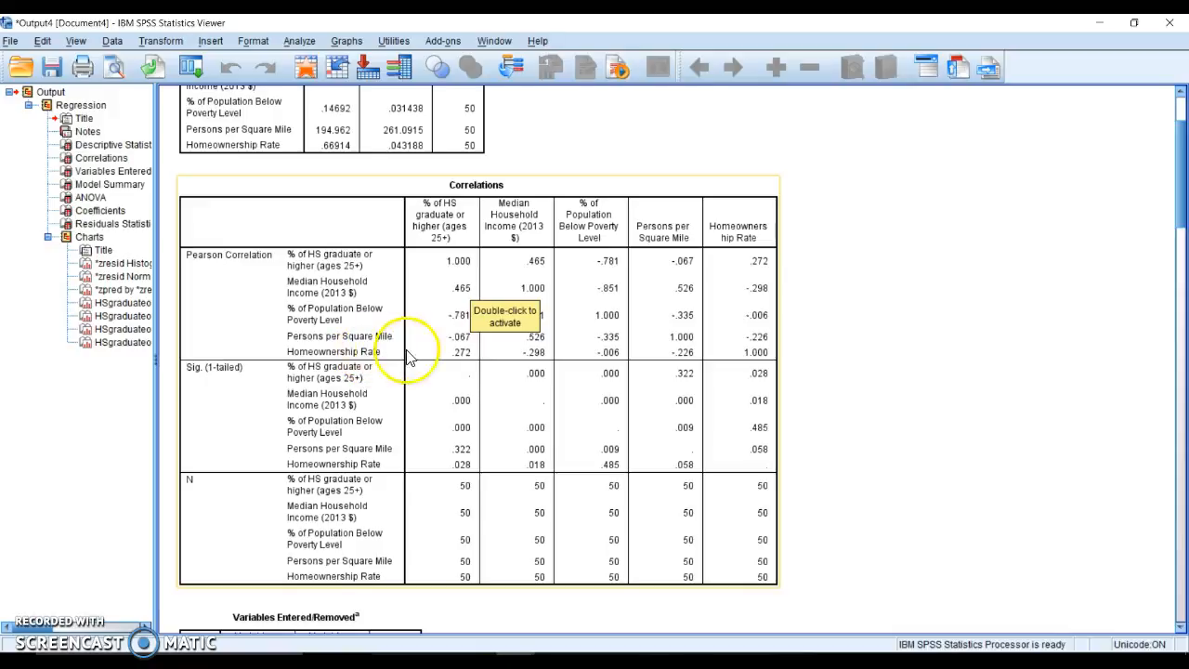
mouse_move(464, 364)
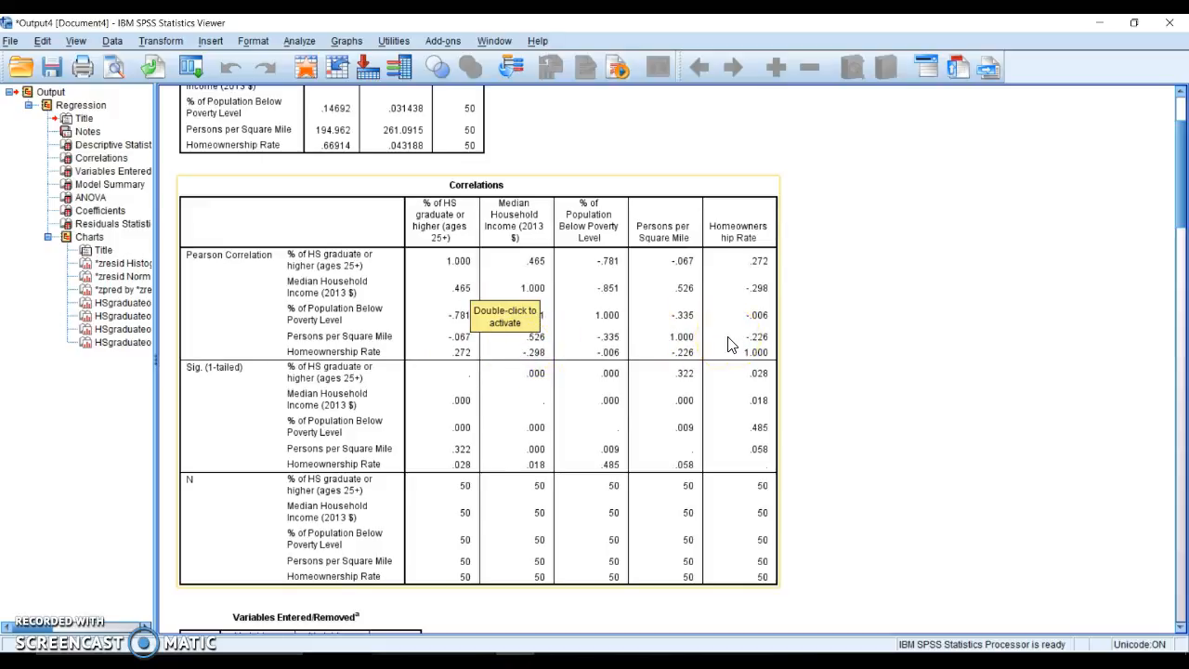
mouse_move(817, 330)
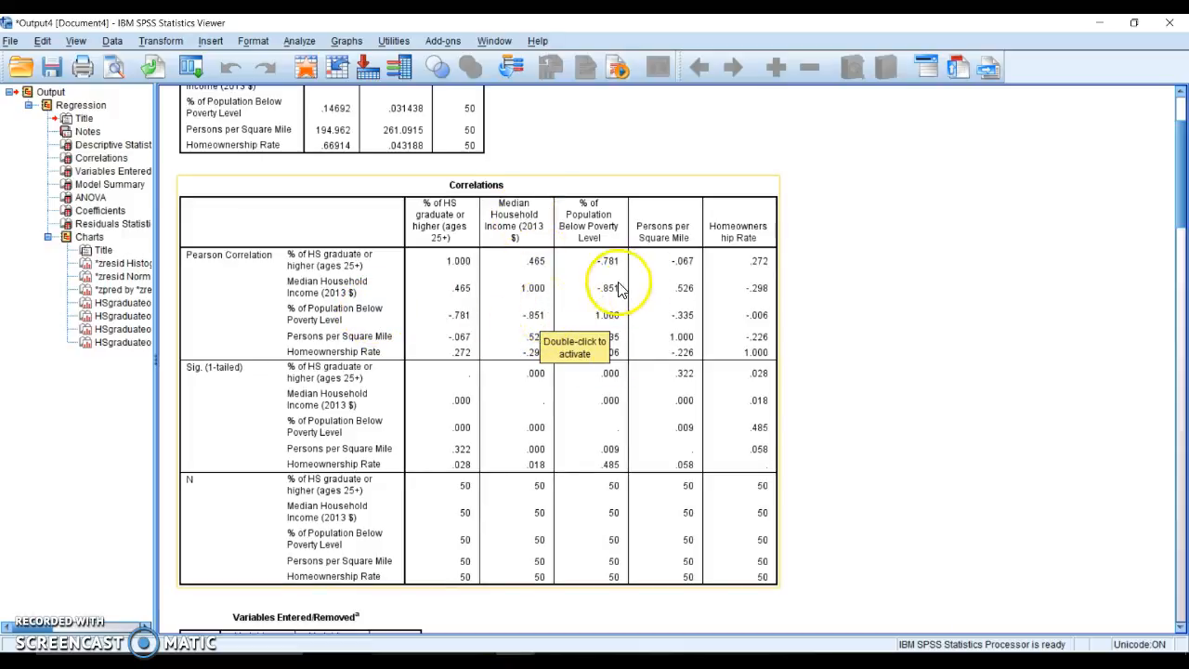
mouse_move(672, 368)
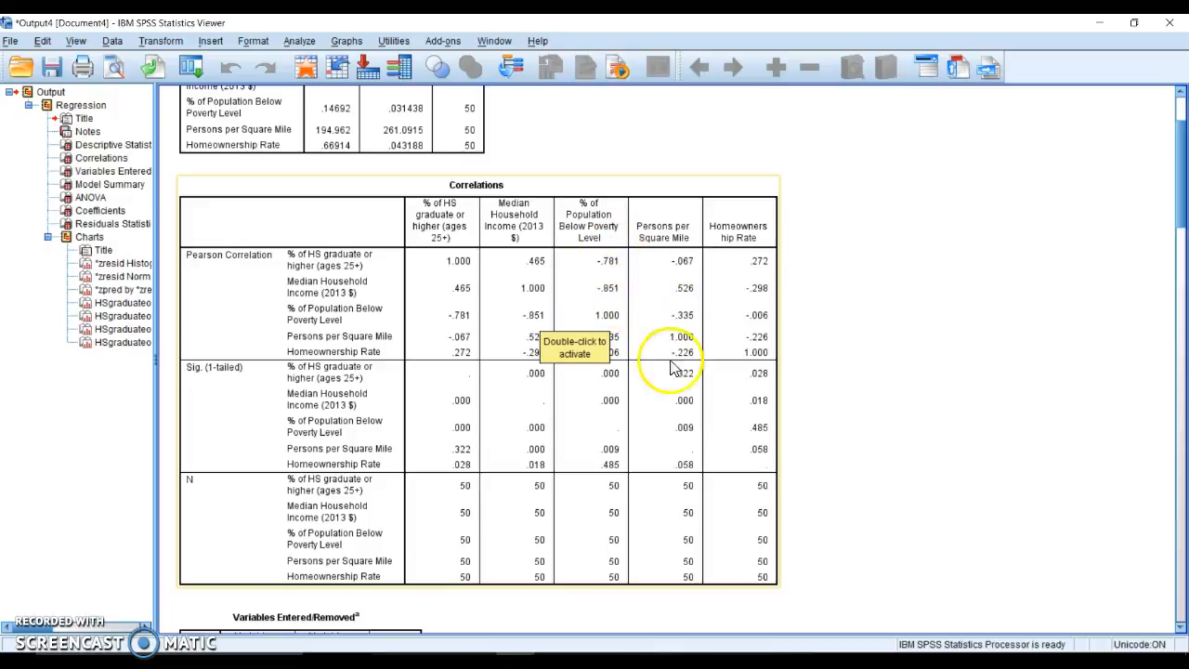
mouse_move(821, 319)
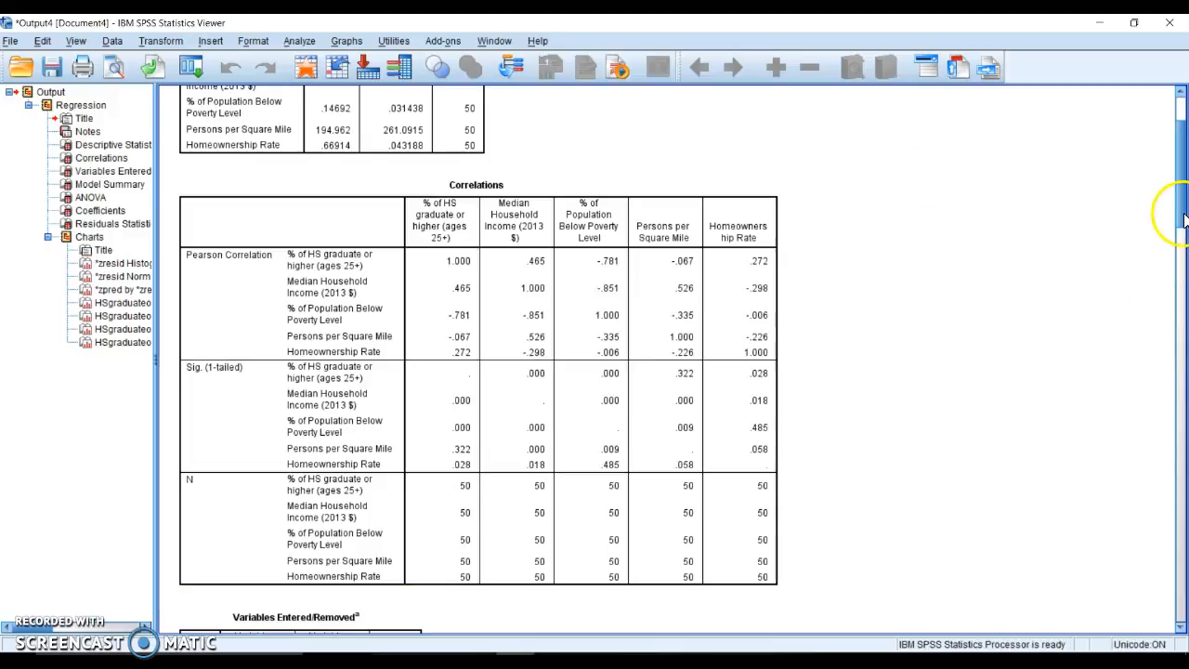
scroll(down, 3)
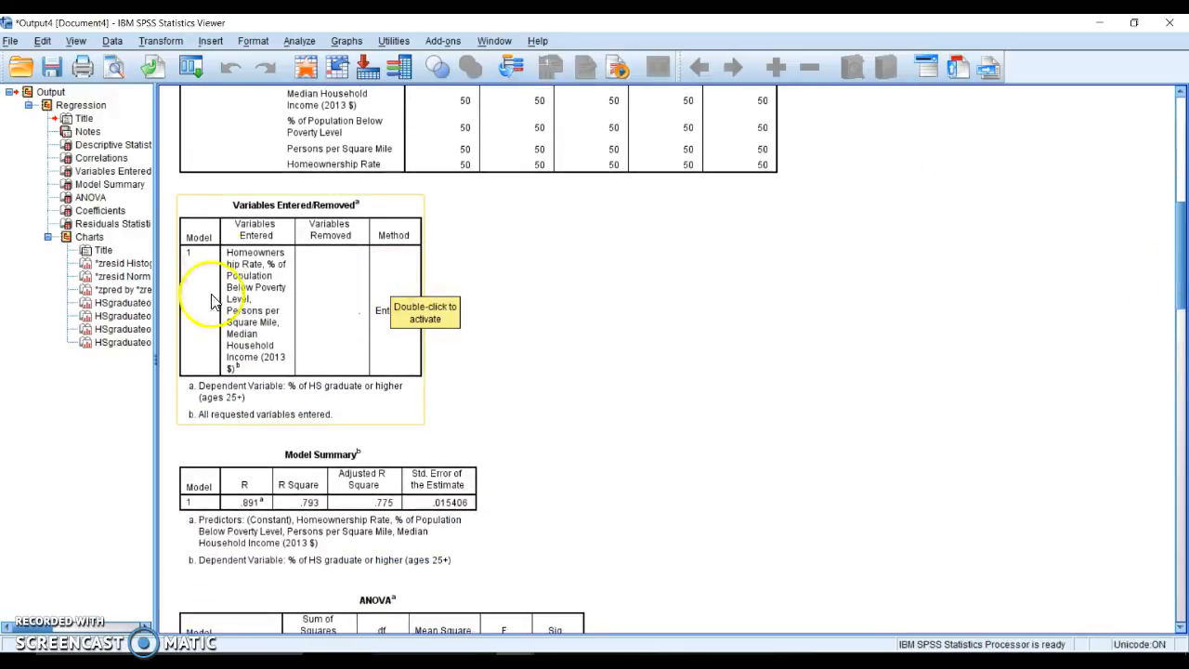
mouse_move(399, 360)
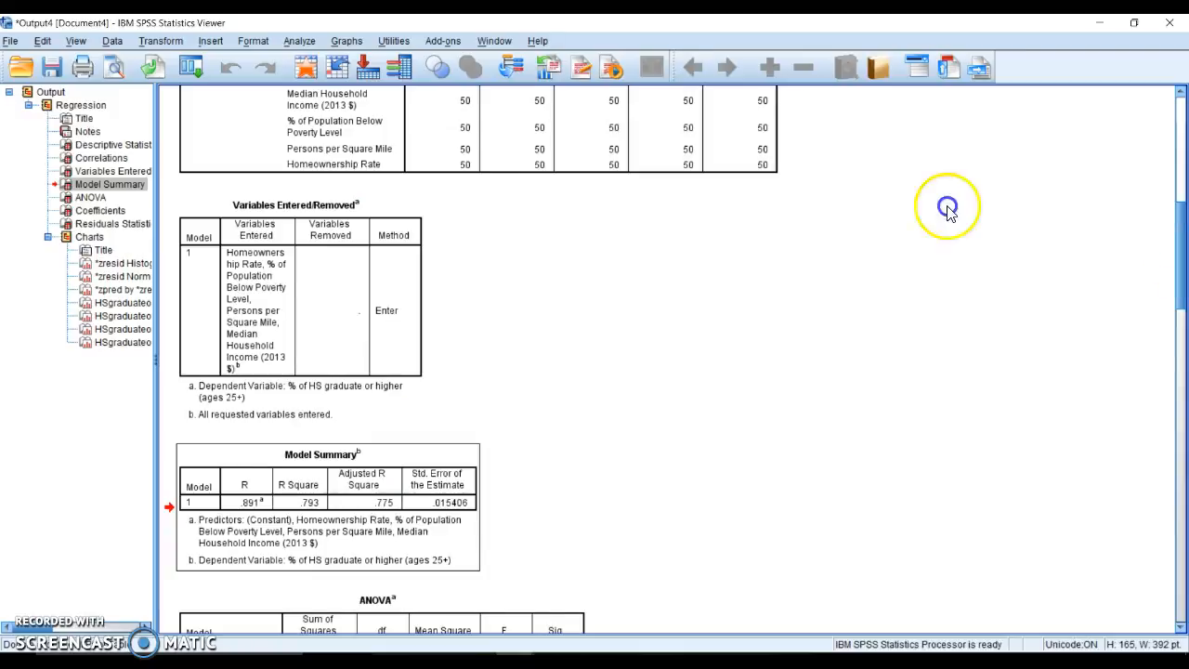
scroll(down, 3)
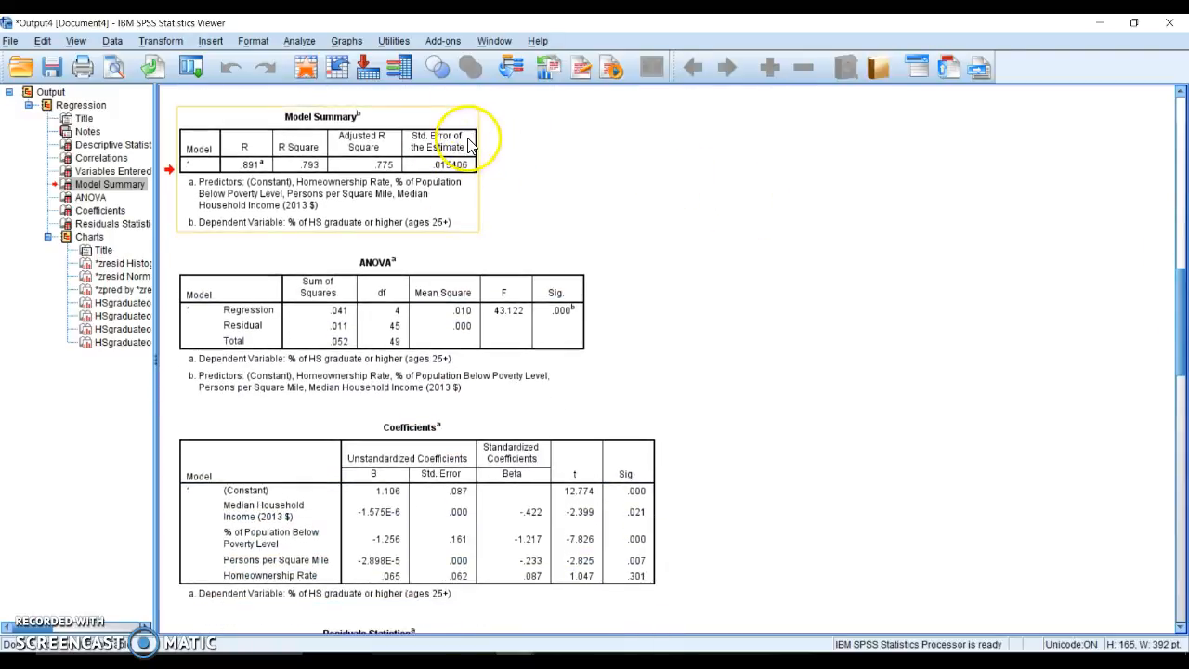
mouse_move(257, 134)
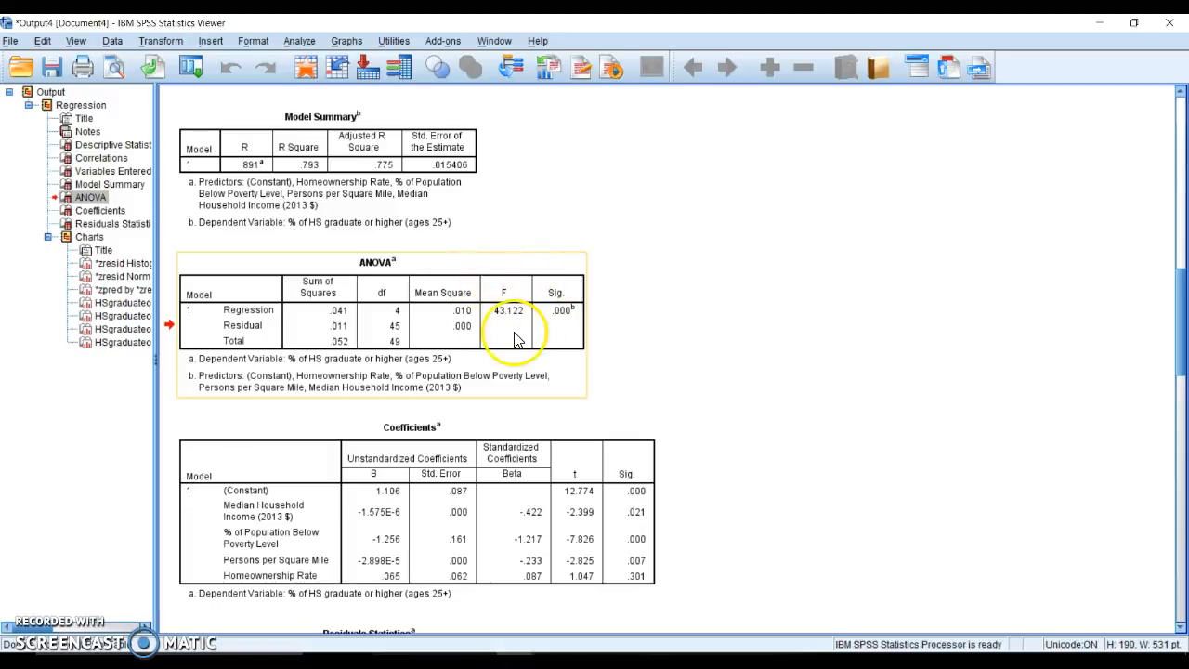
mouse_move(566, 297)
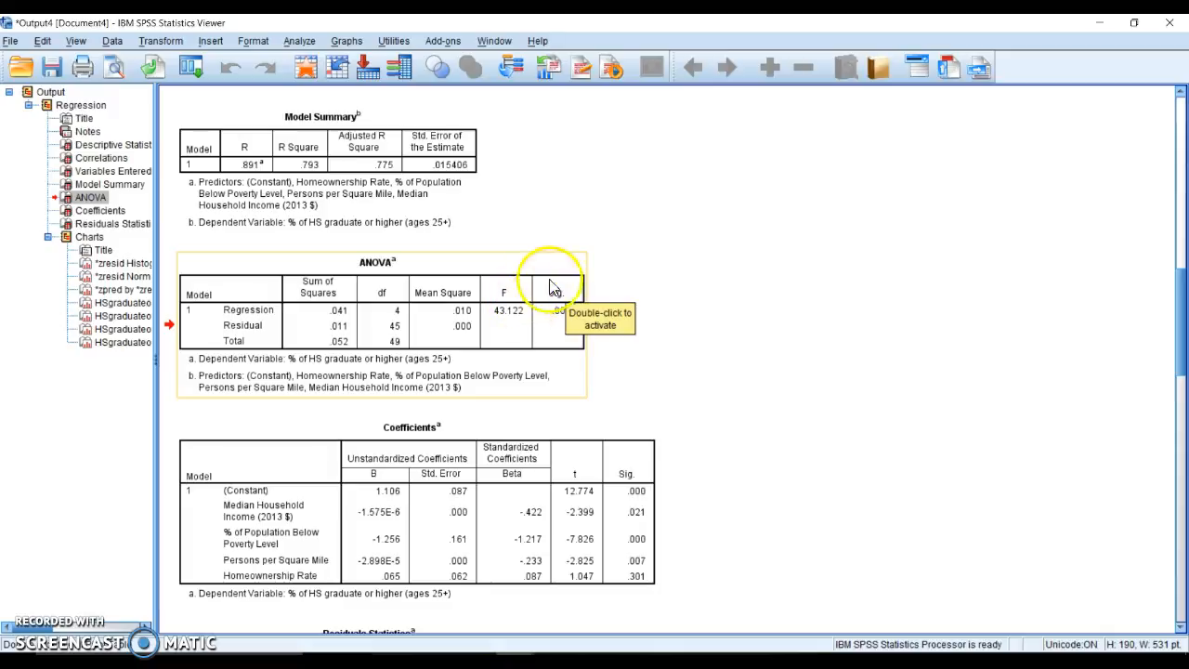
mouse_move(688, 338)
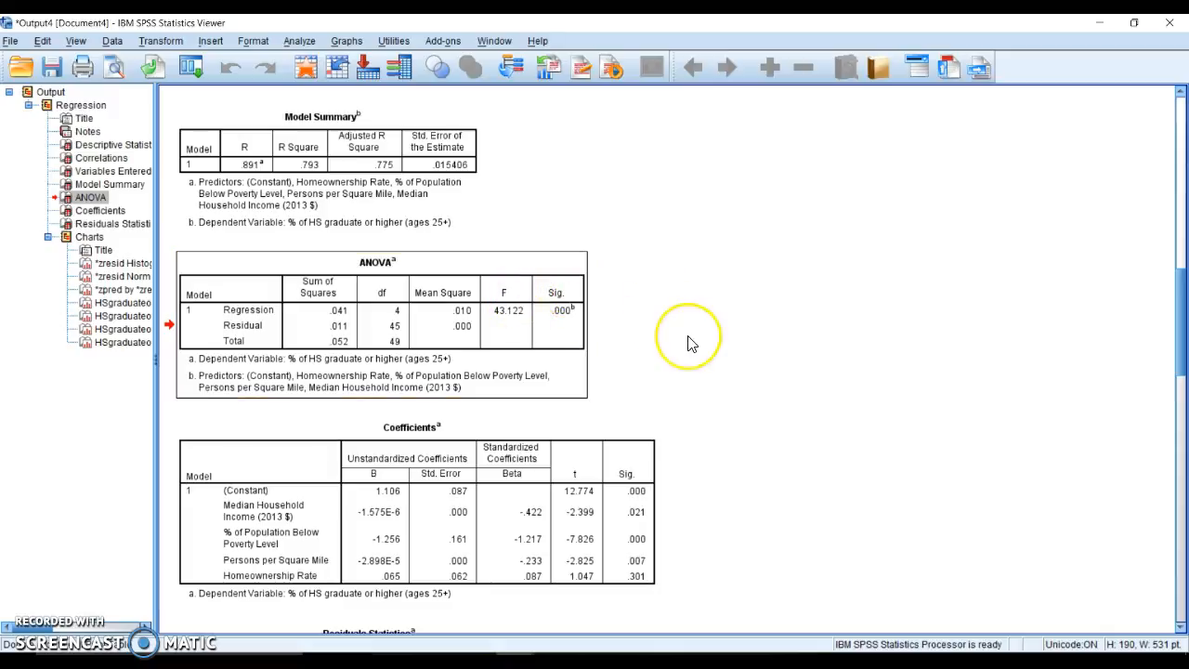
mouse_move(690, 342)
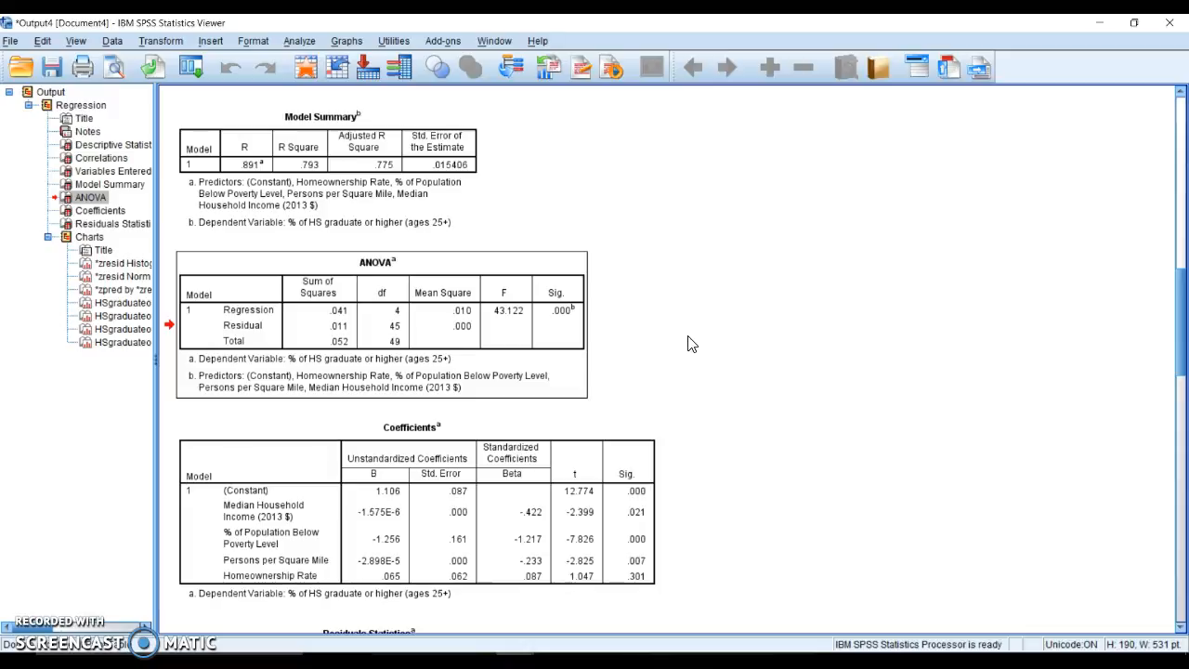
mouse_move(1179, 312)
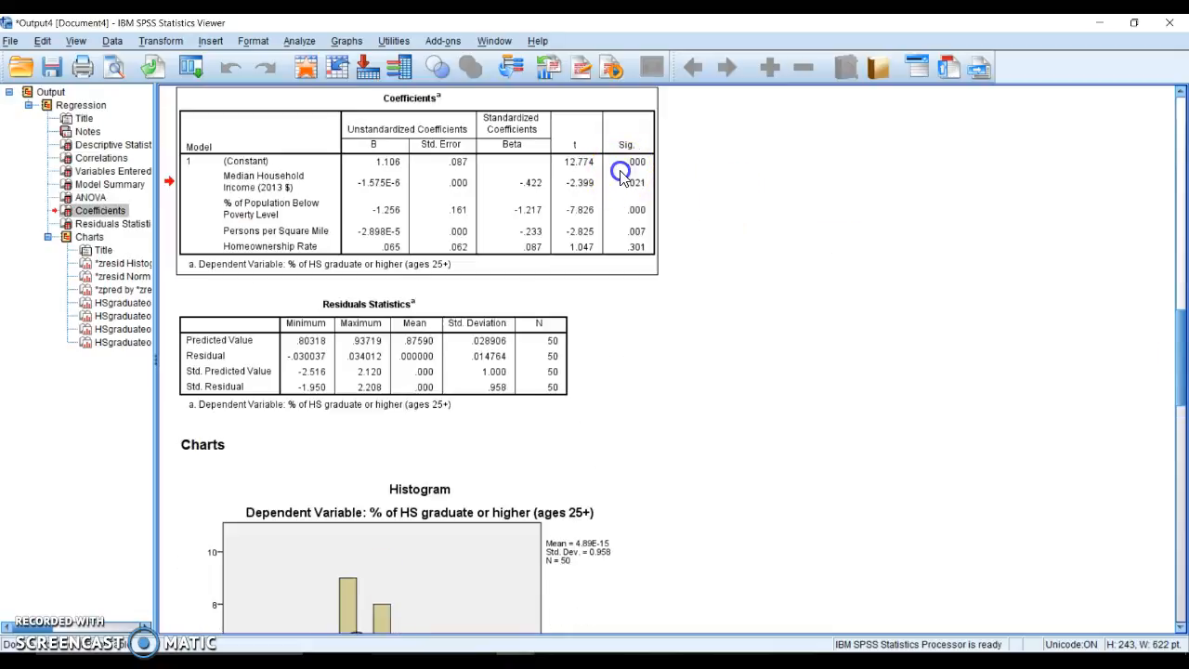
mouse_move(625, 176)
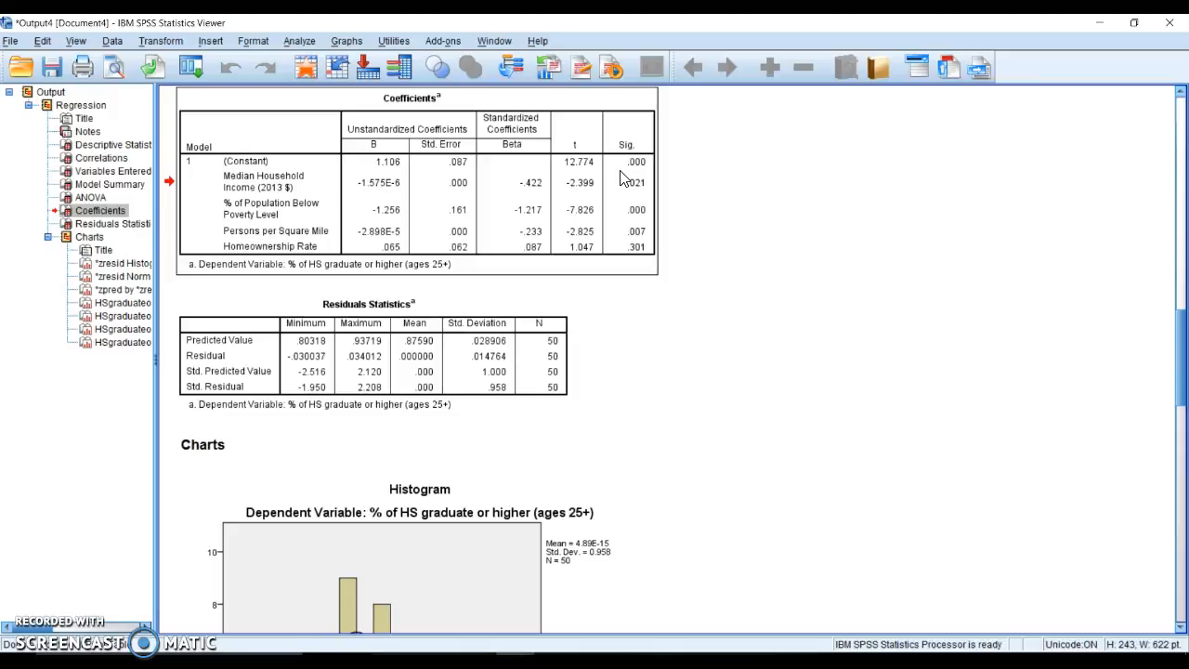
mouse_move(242, 170)
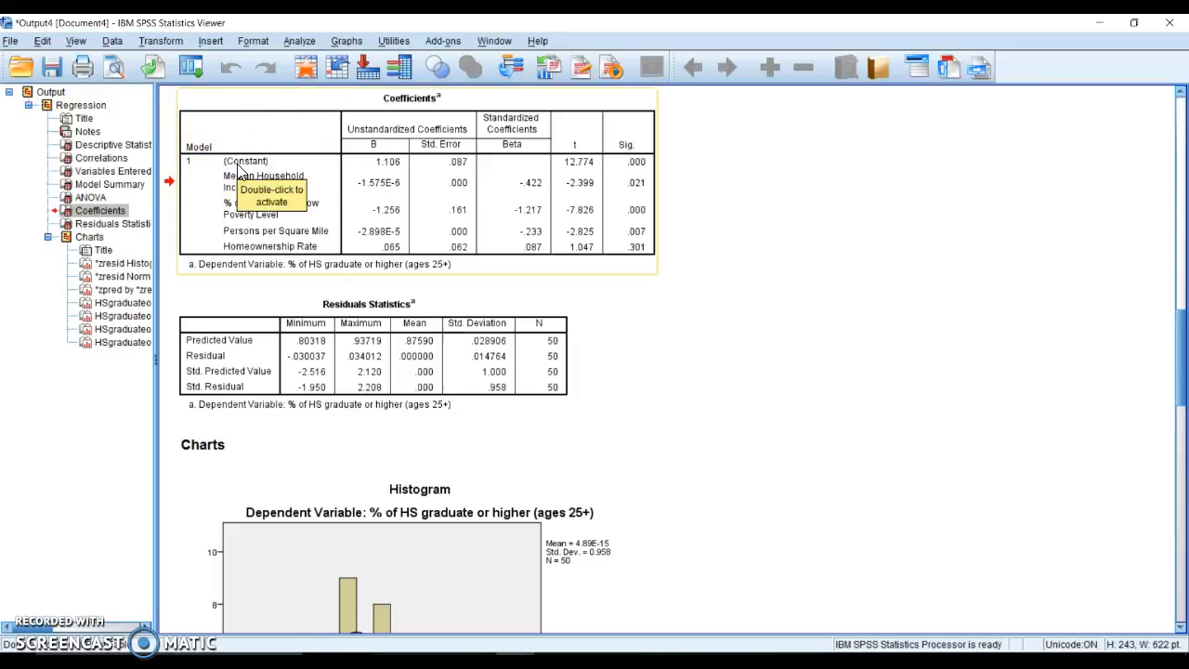
mouse_move(603, 174)
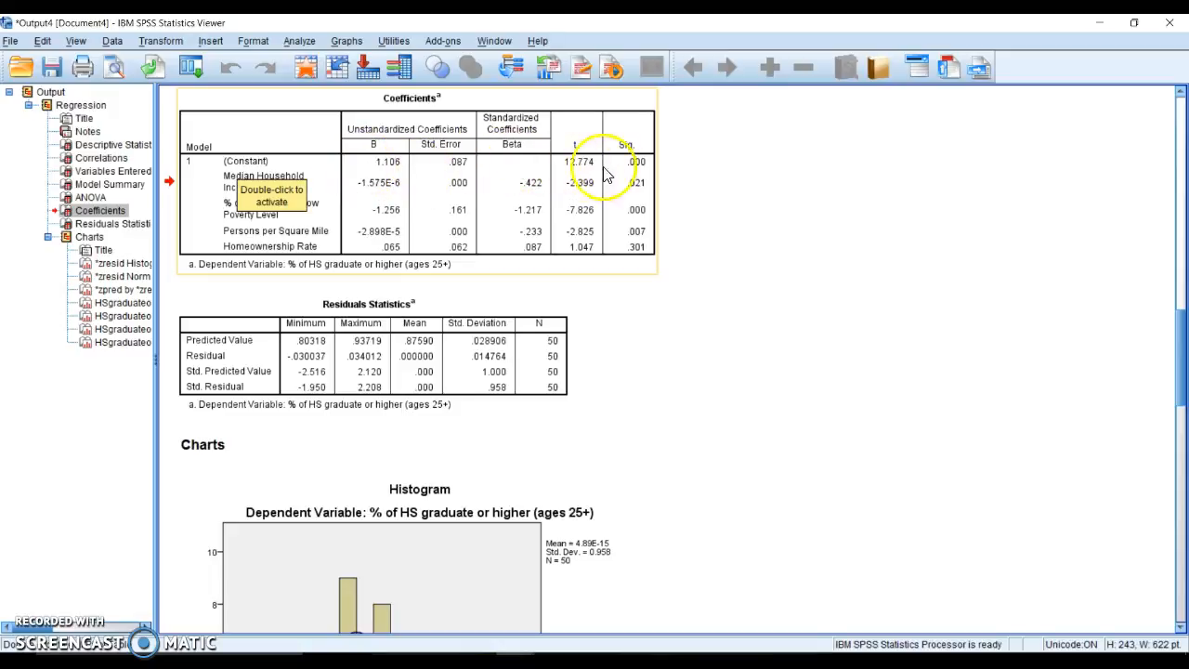
mouse_move(647, 177)
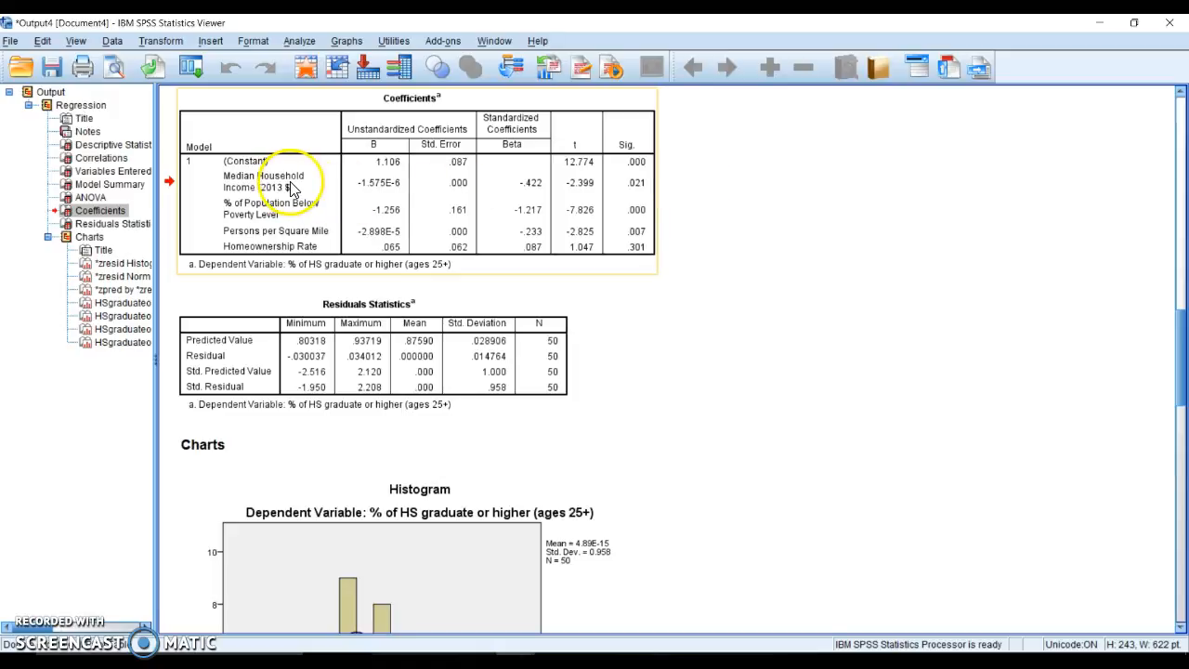
mouse_move(299, 227)
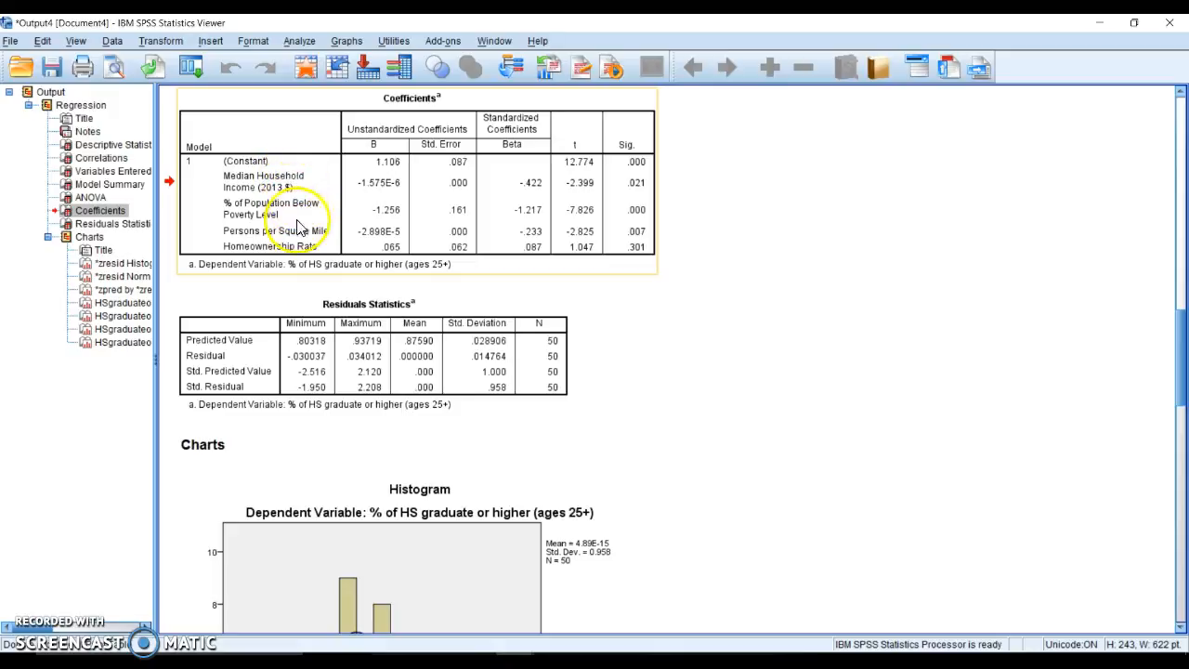
mouse_move(654, 191)
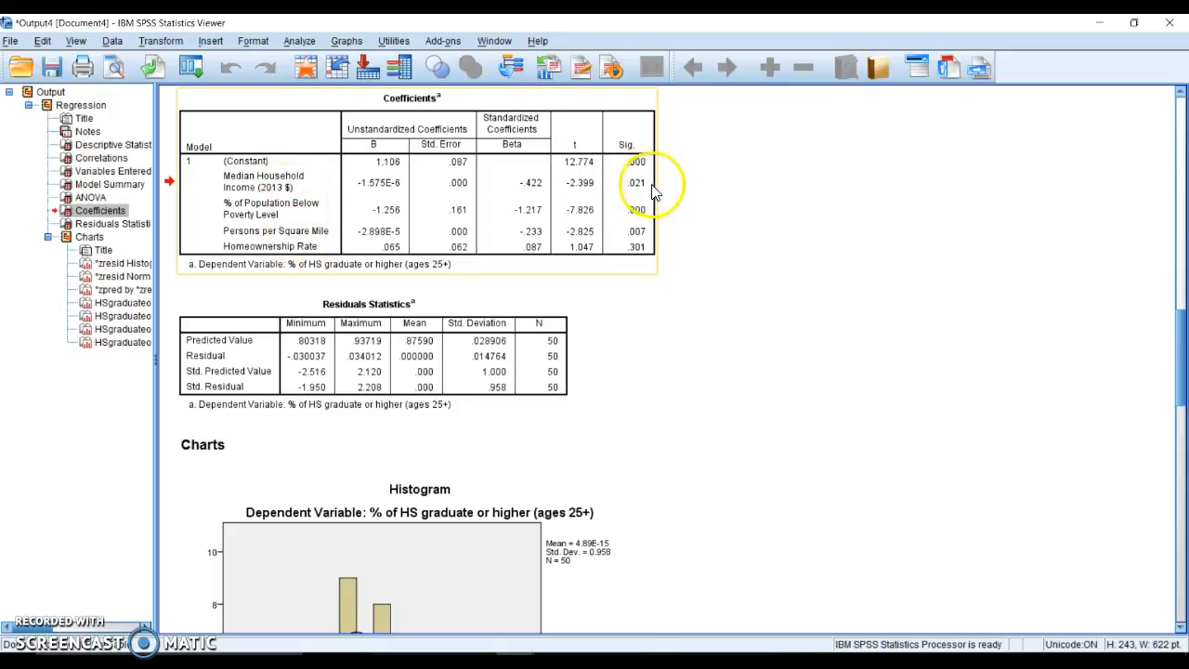
mouse_move(654, 195)
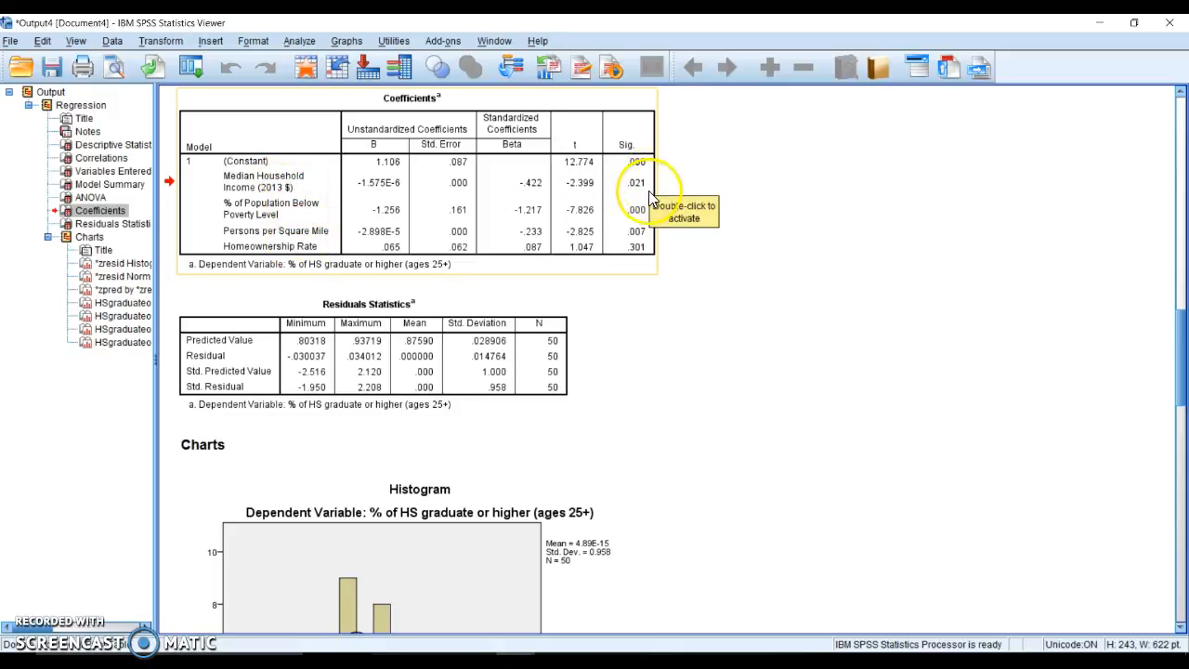
mouse_move(654, 220)
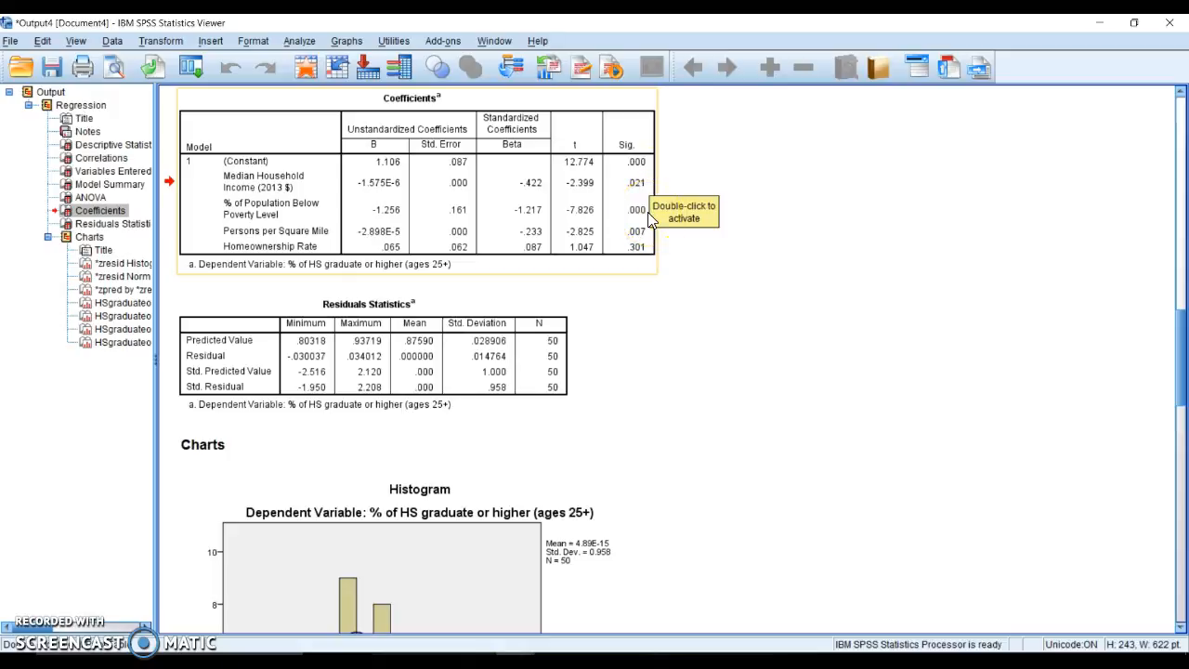
mouse_move(650, 230)
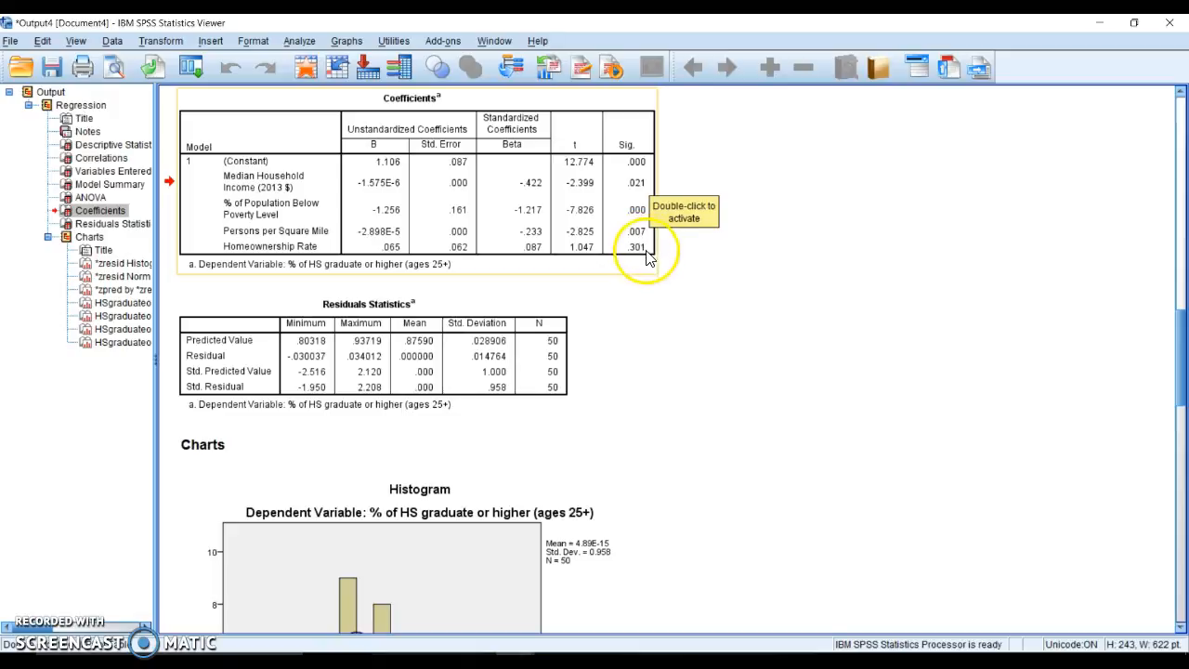
mouse_move(650, 258)
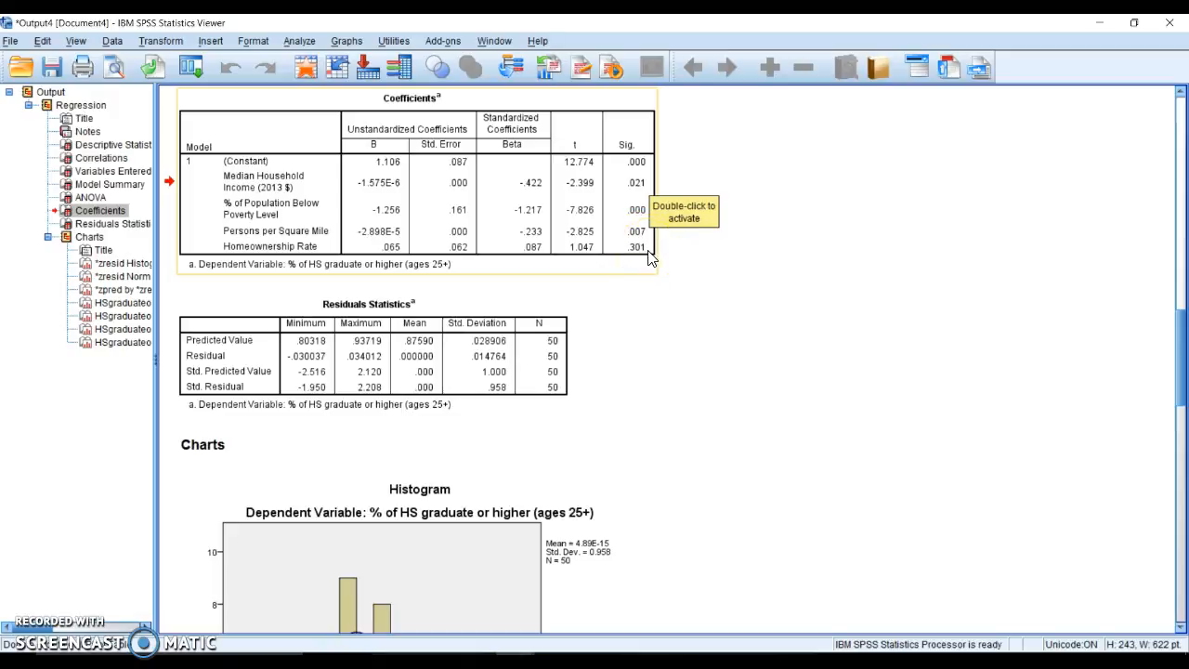
mouse_move(548, 364)
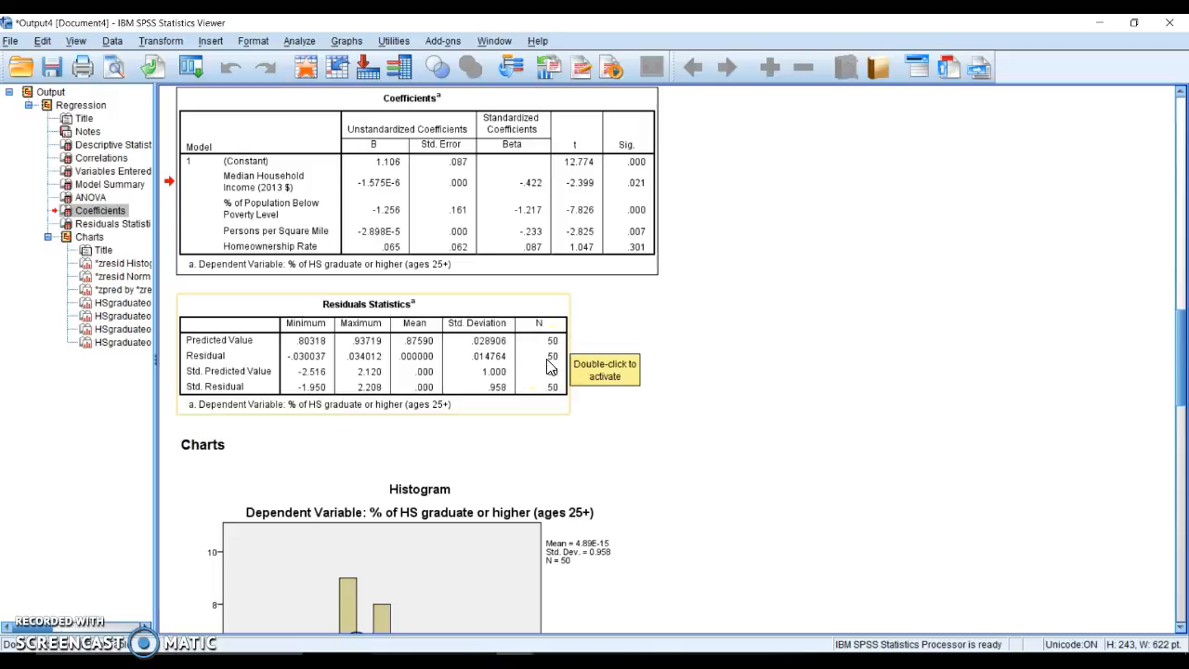
mouse_move(550, 362)
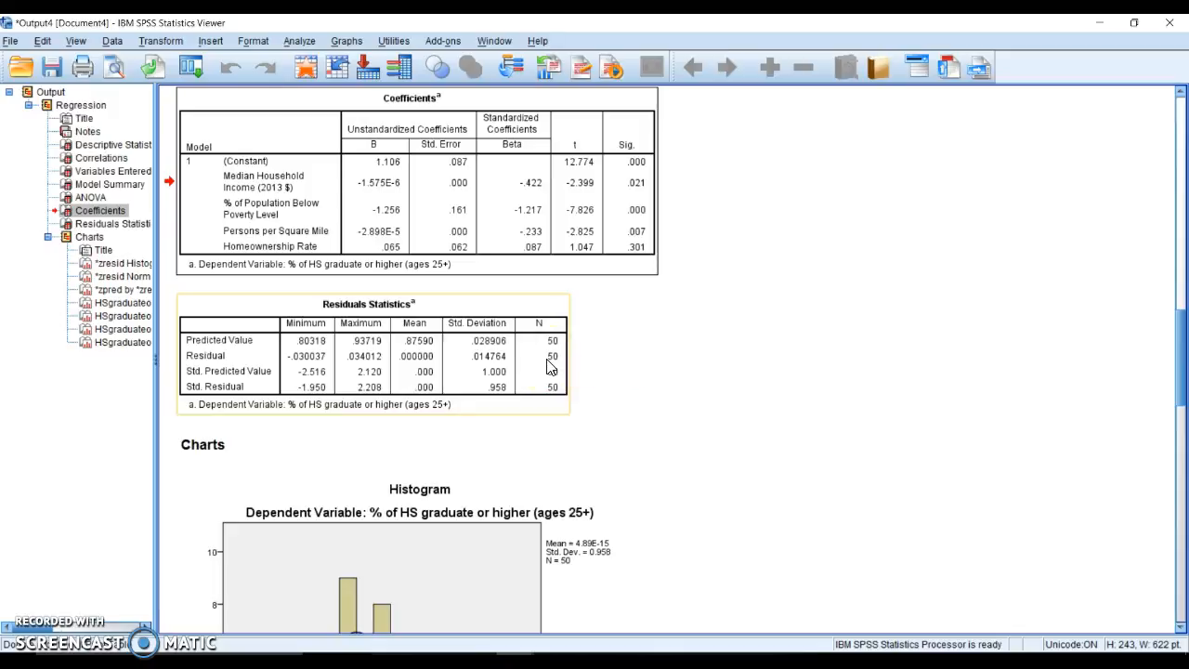
scroll(down, 3)
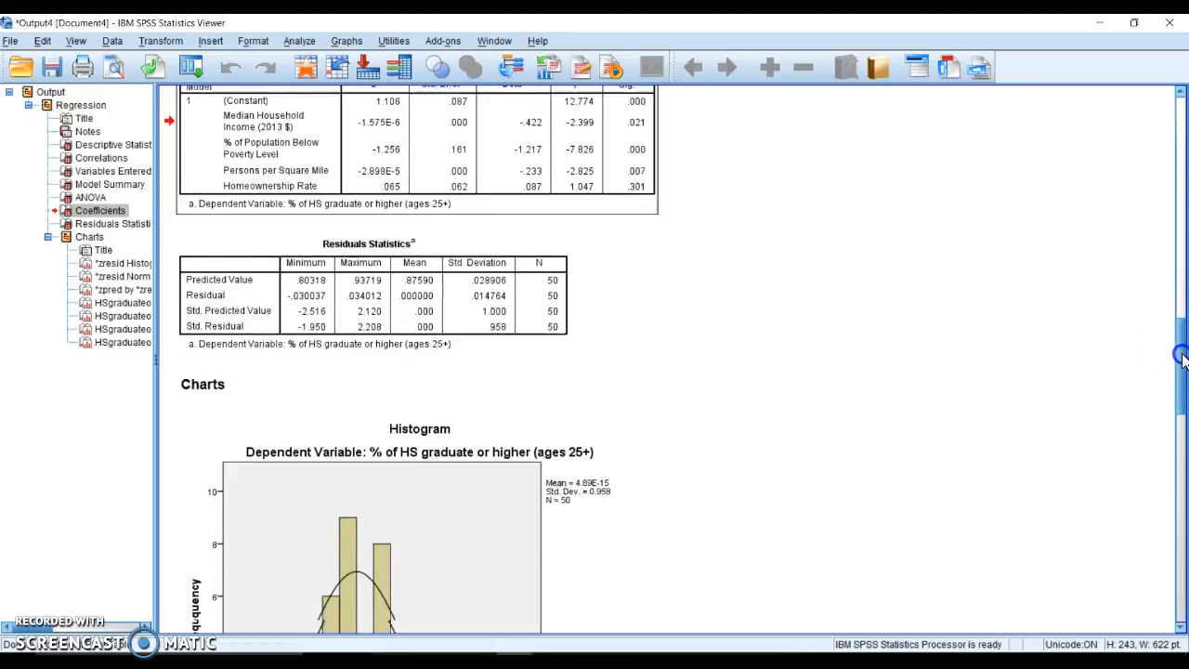
Review the standardized residuals histogram, then move down to the Normal P-P plot and scatterplot.
scroll(down, 3)
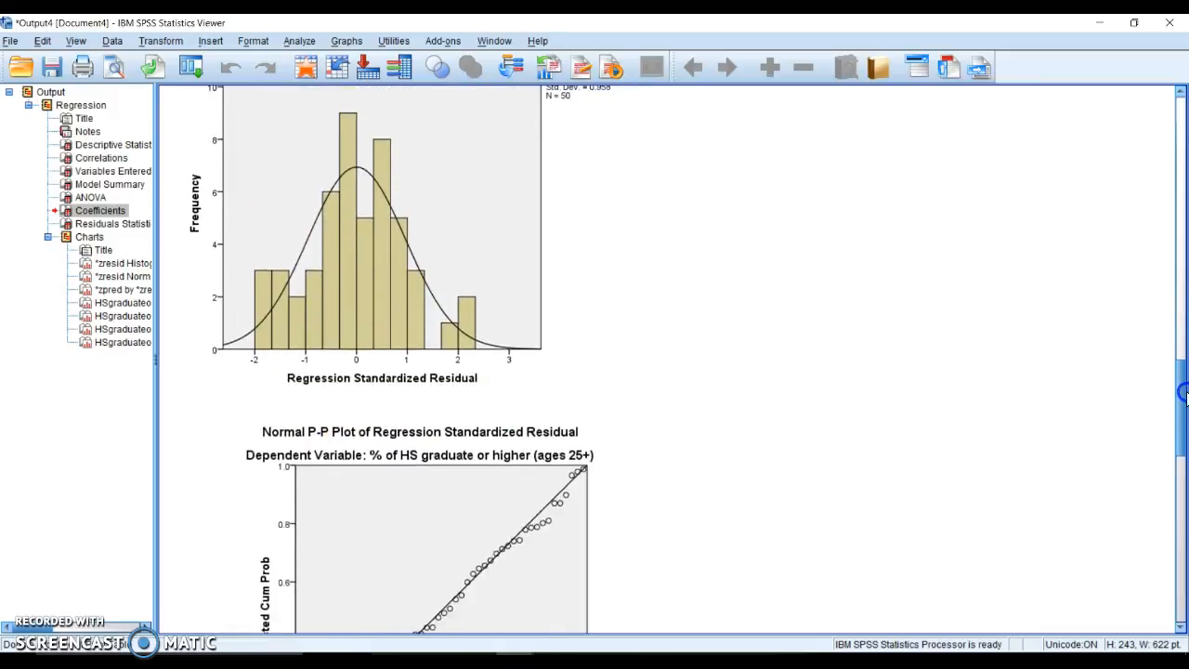
scroll(up, 3)
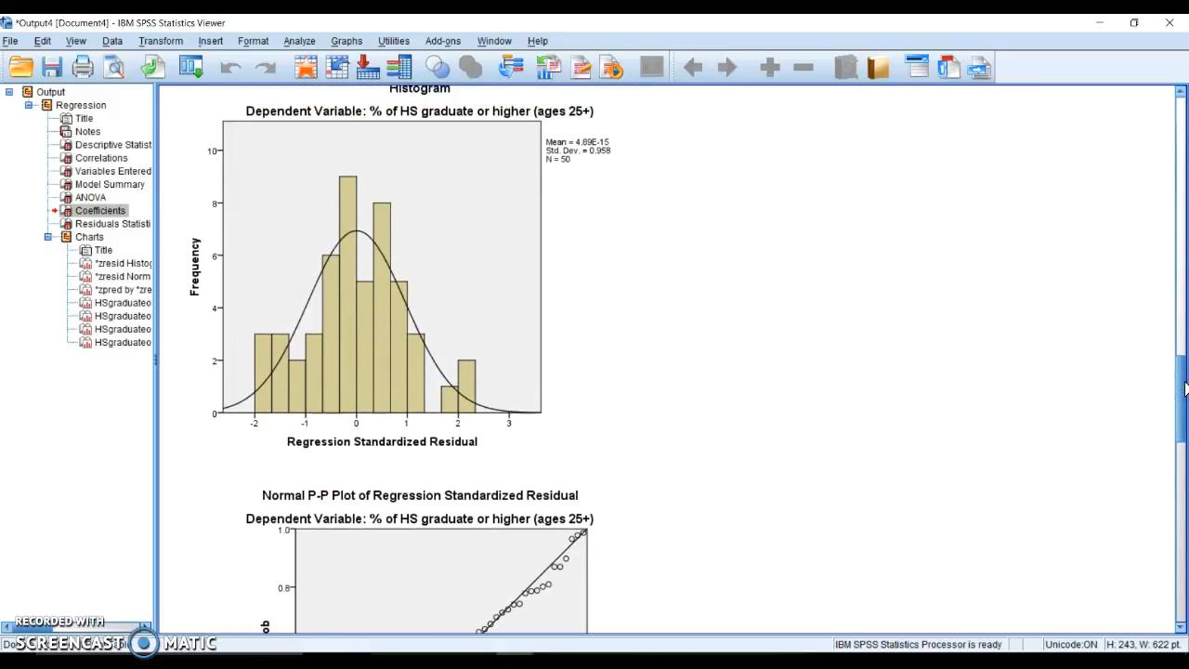
click(306, 282)
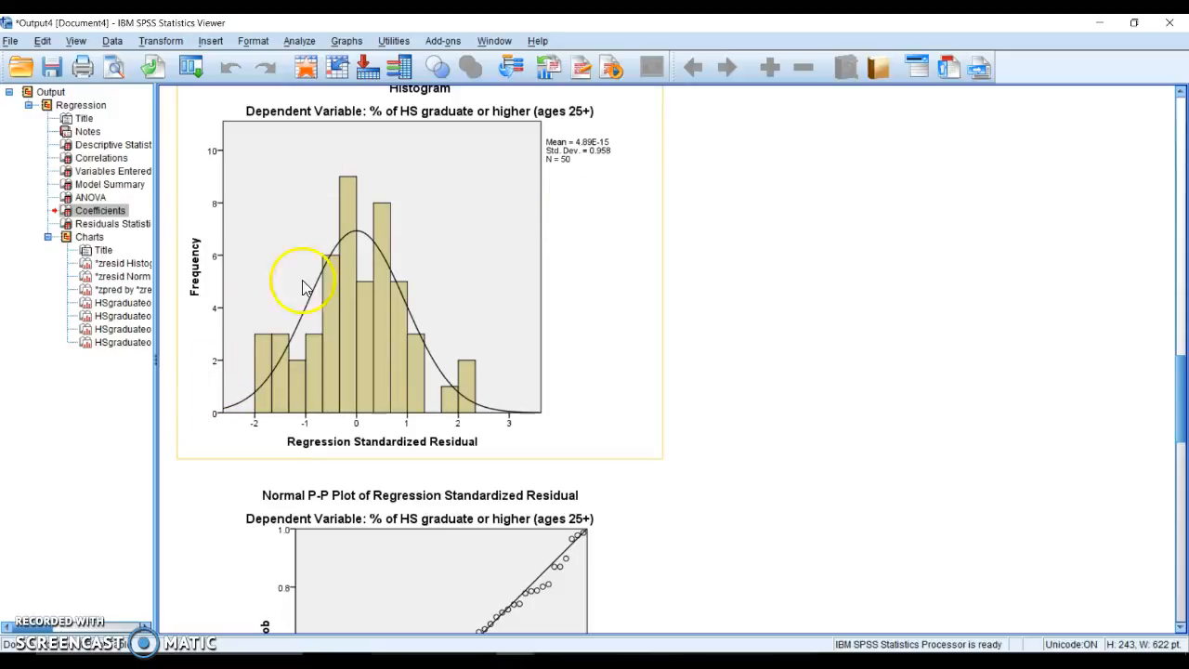
mouse_move(332, 256)
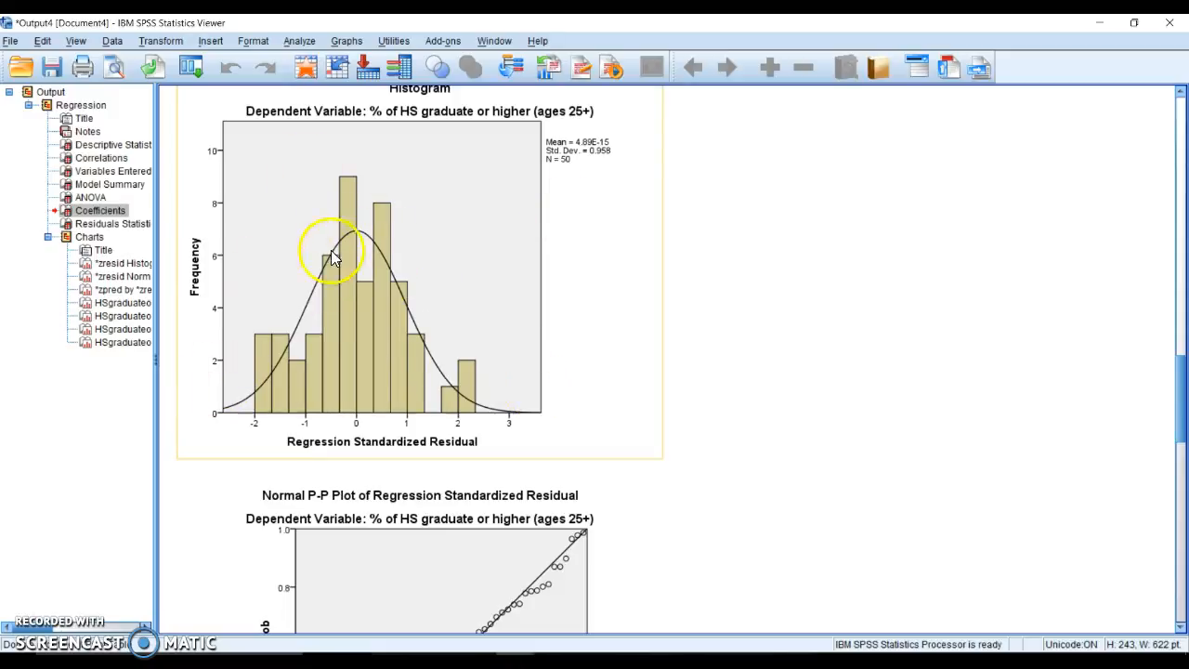
mouse_move(455, 341)
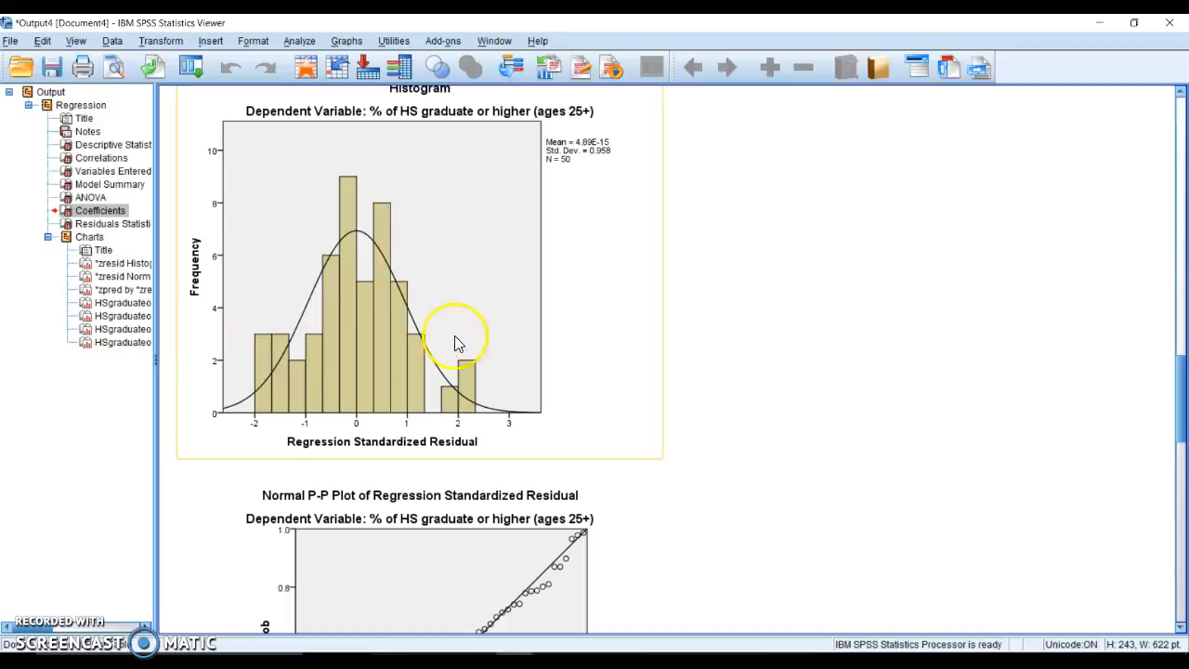
mouse_move(494, 405)
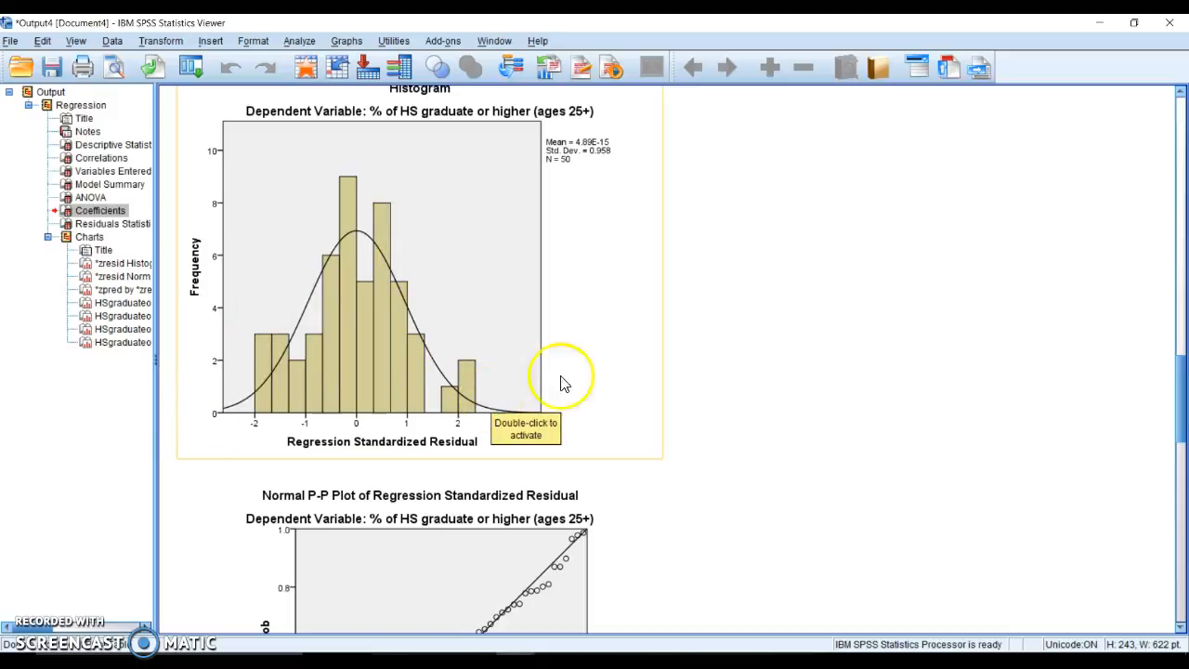
scroll(down, 3)
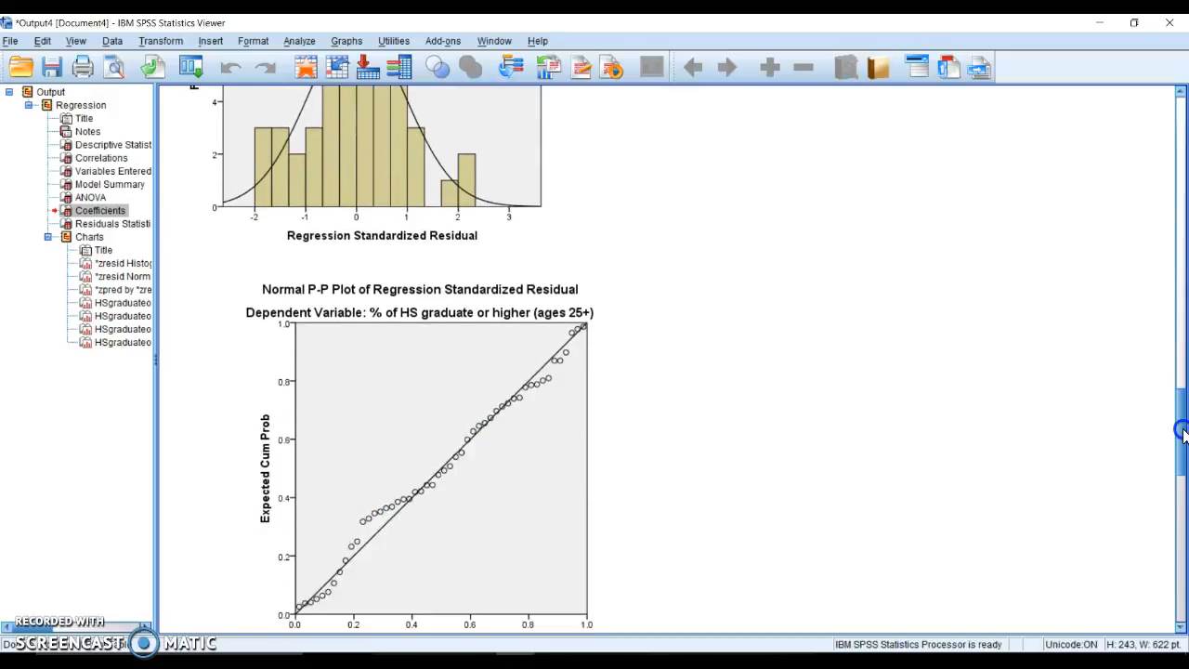
scroll(down, 3)
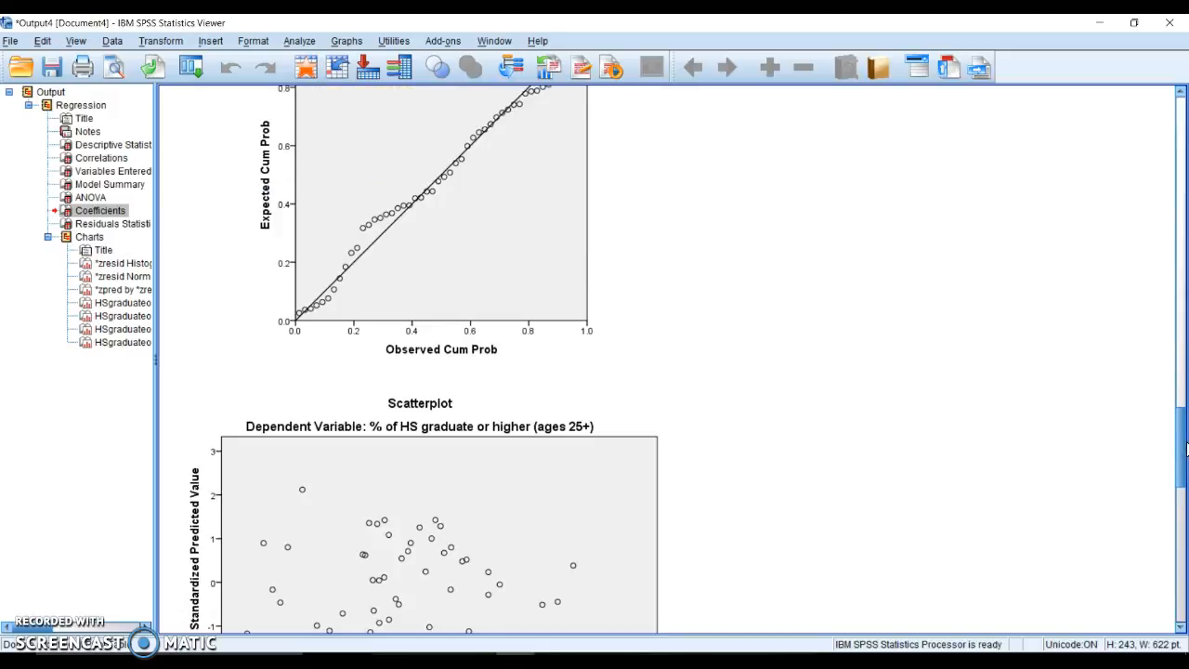
scroll(up, 3)
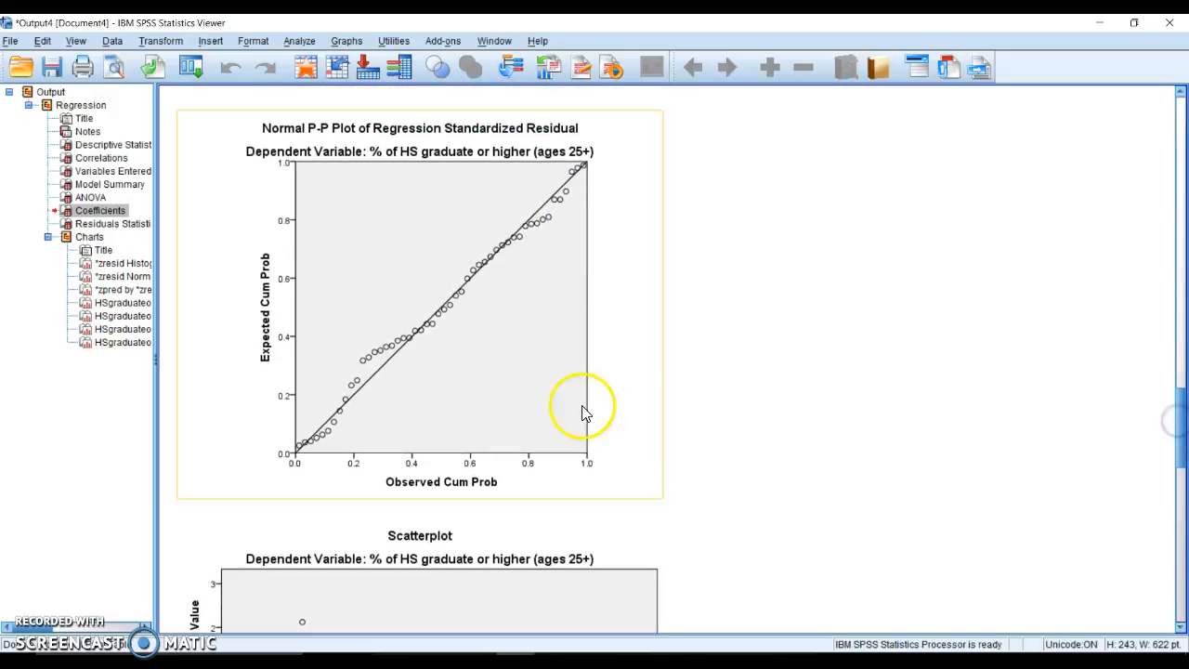
mouse_move(492, 267)
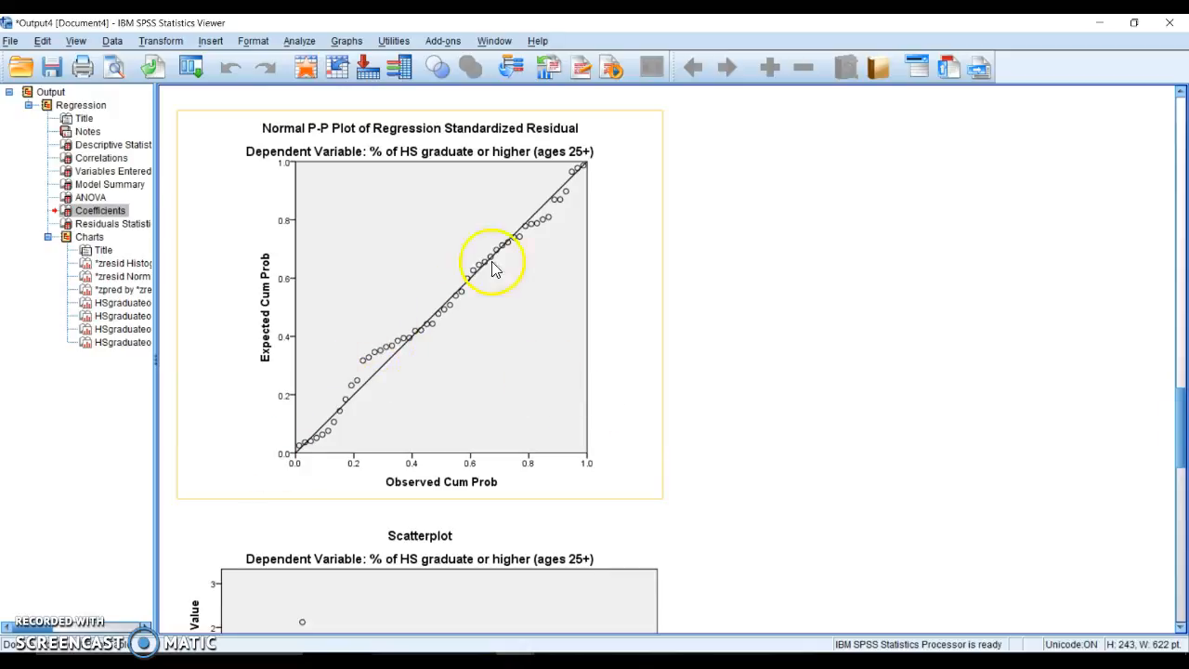
mouse_move(1021, 375)
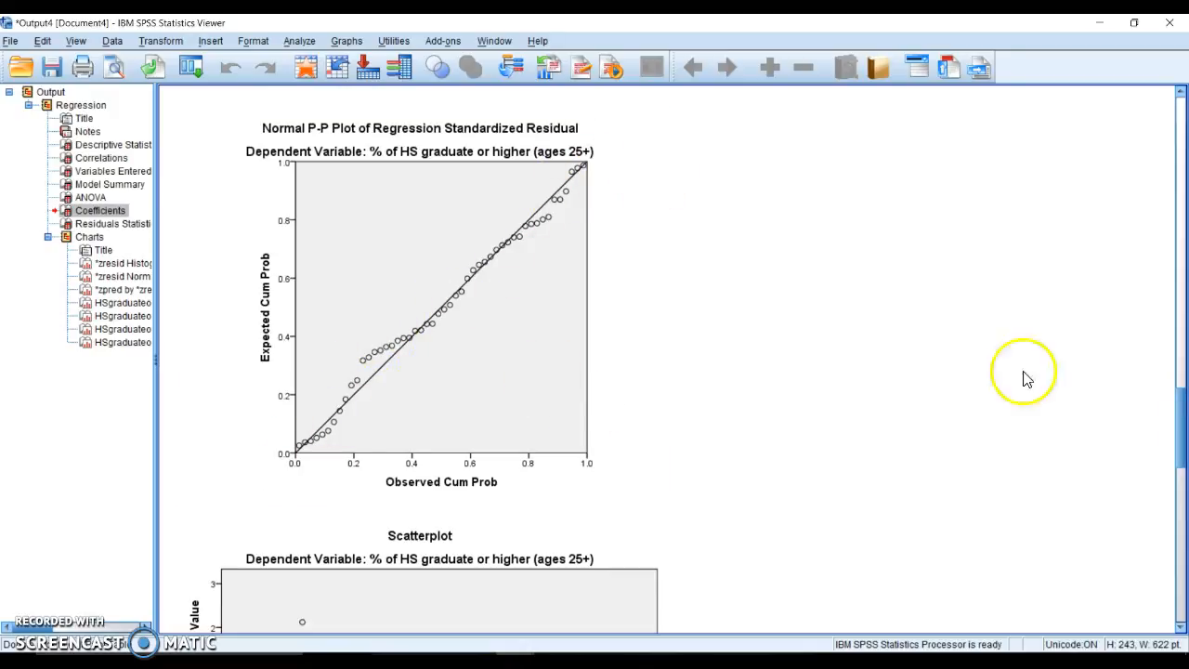
scroll(down, 3)
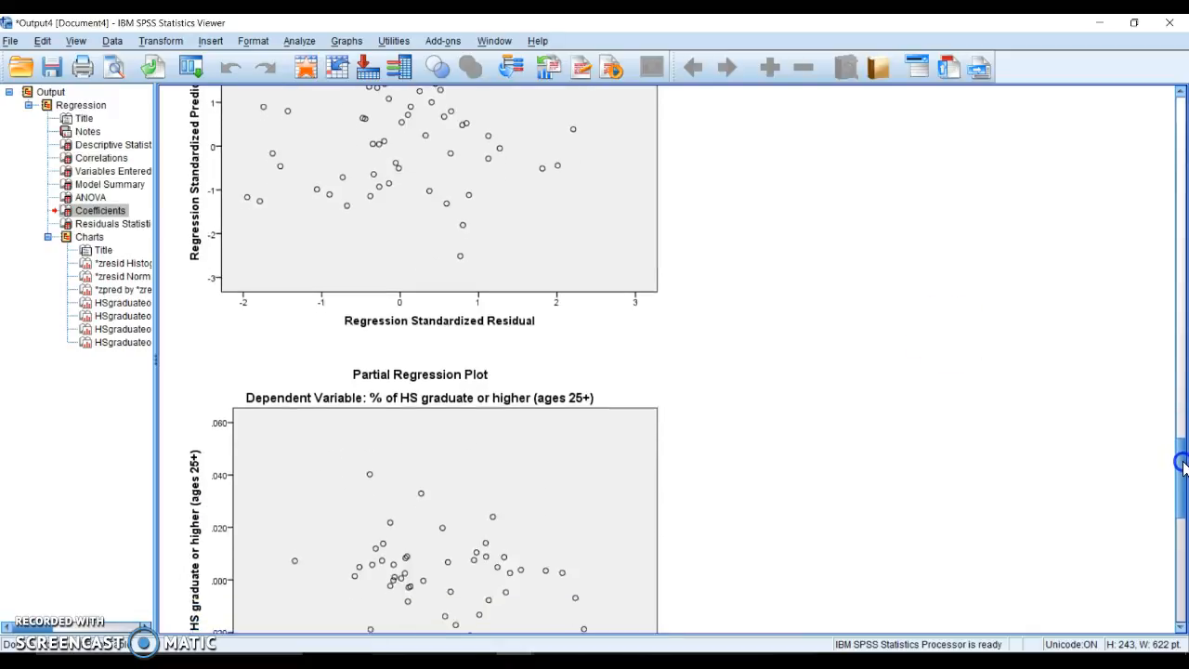
scroll(up, 3)
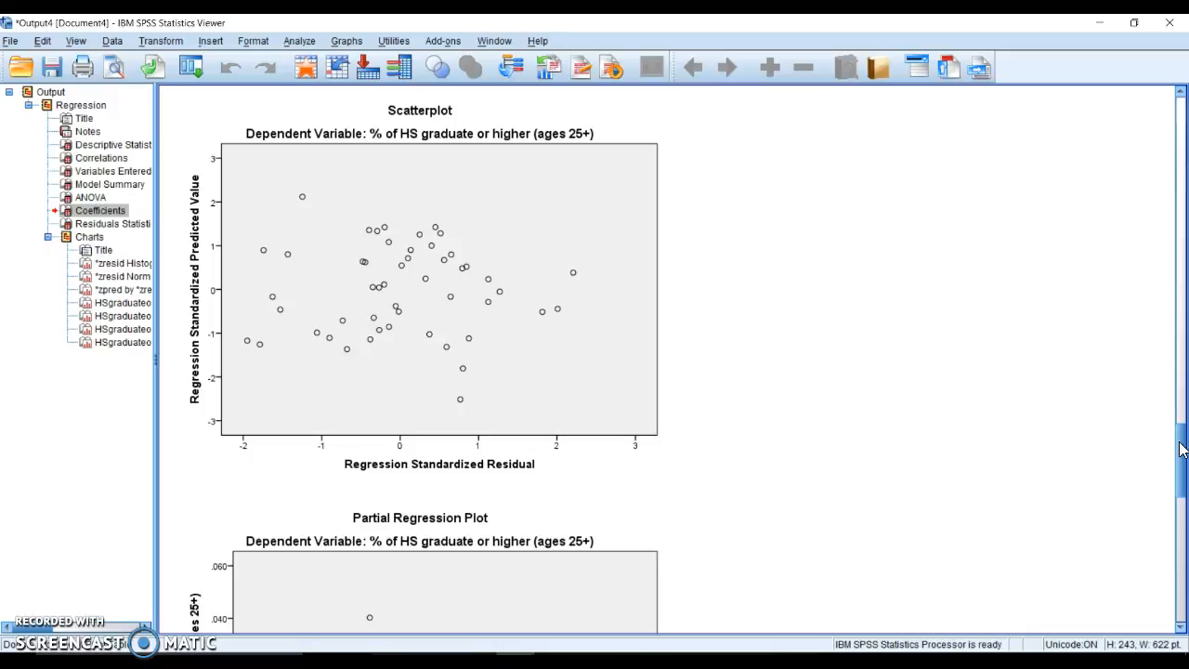
click(344, 270)
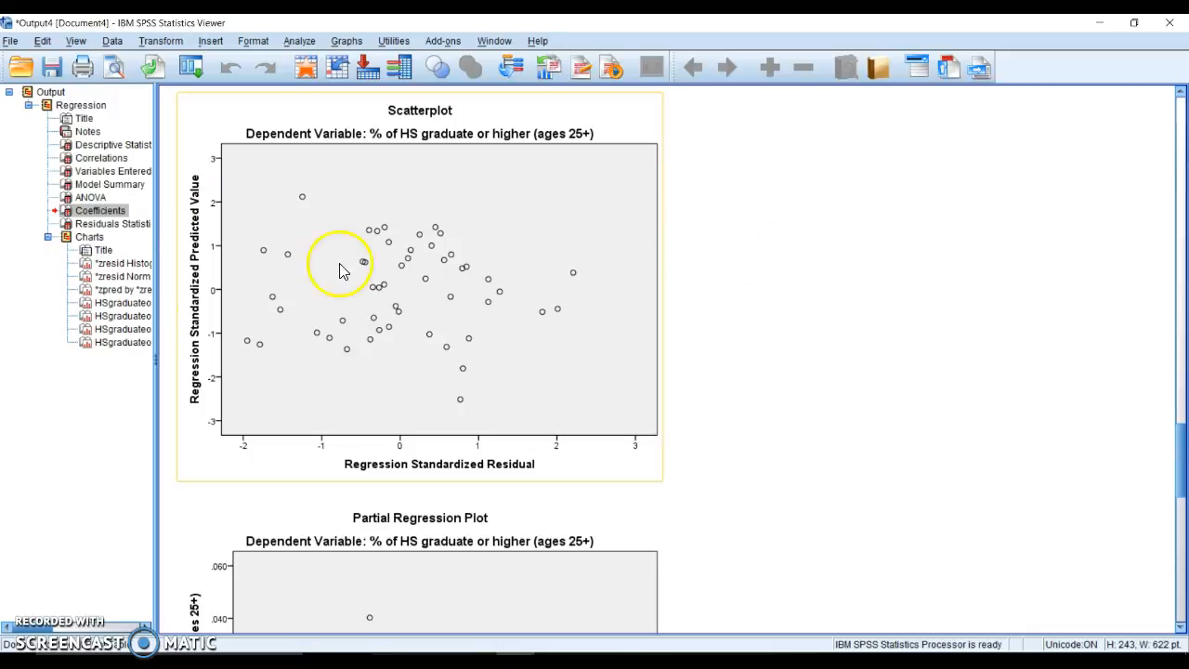
mouse_move(568, 389)
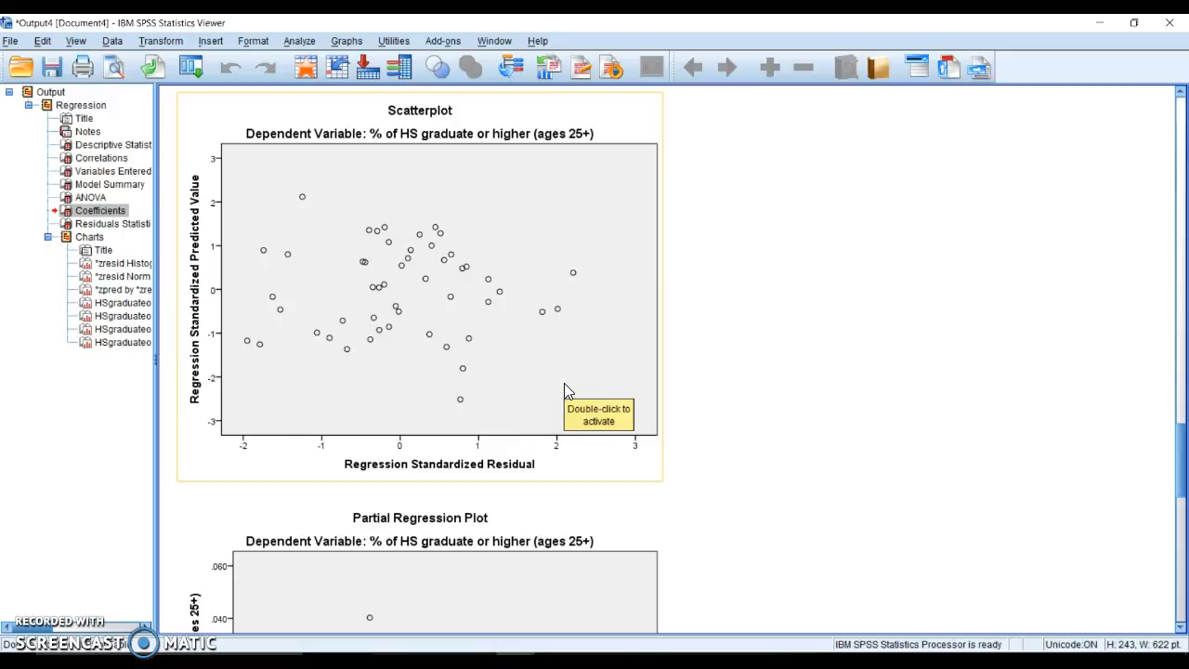
mouse_move(568, 390)
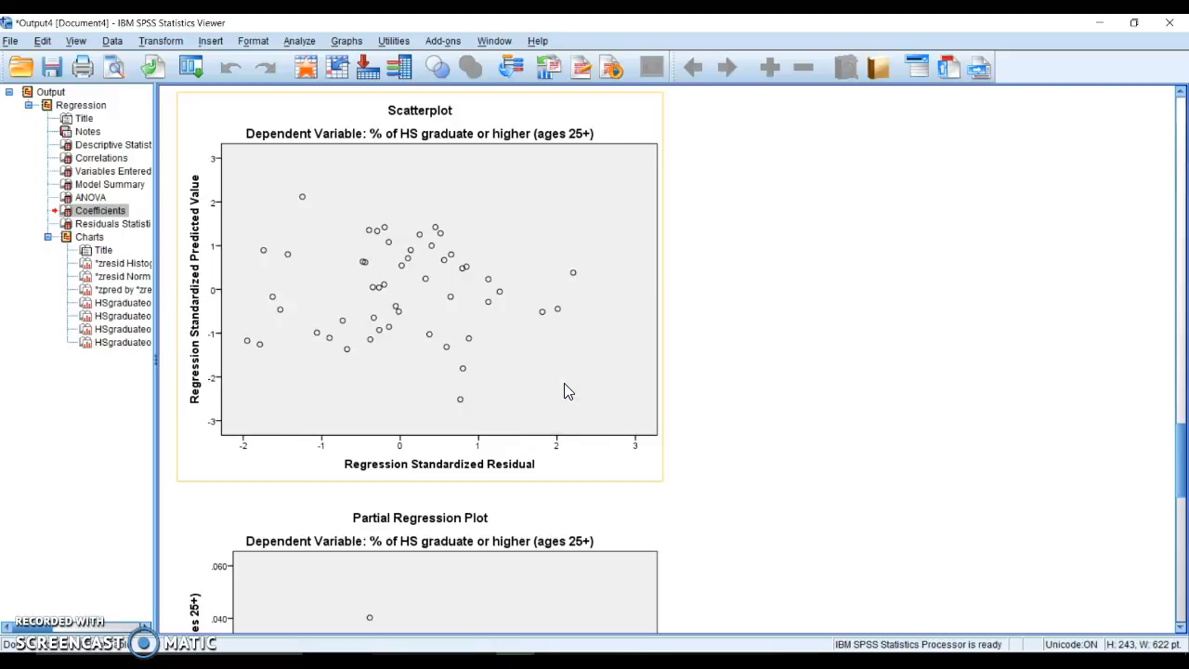
mouse_move(611, 184)
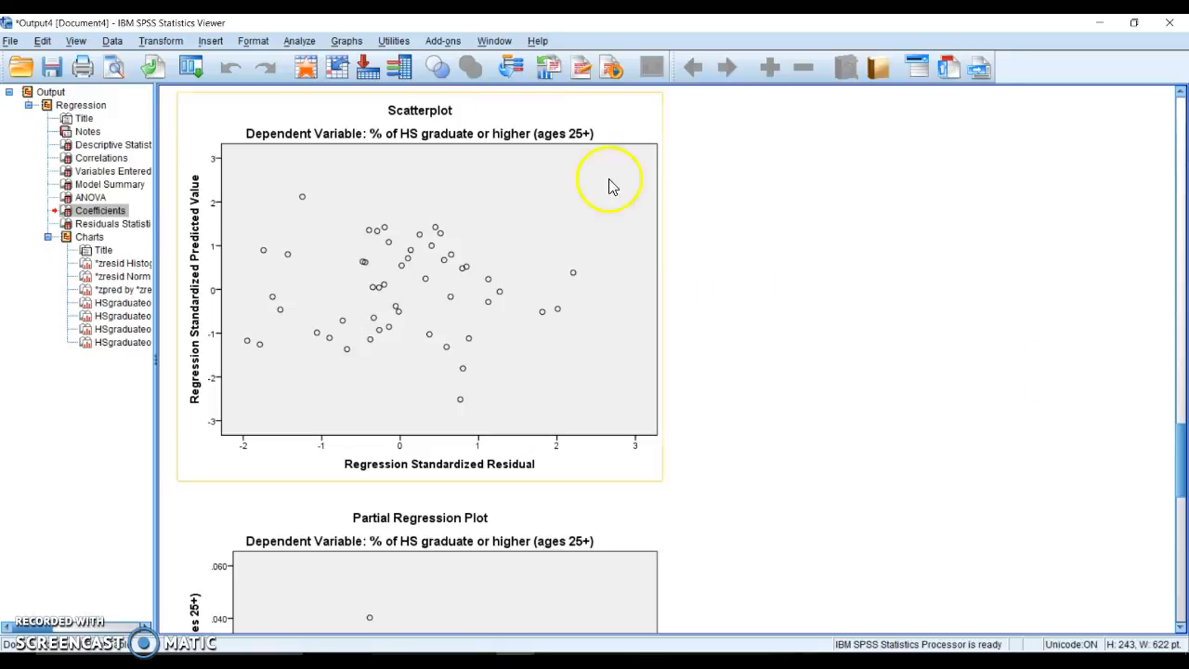
mouse_move(1179, 437)
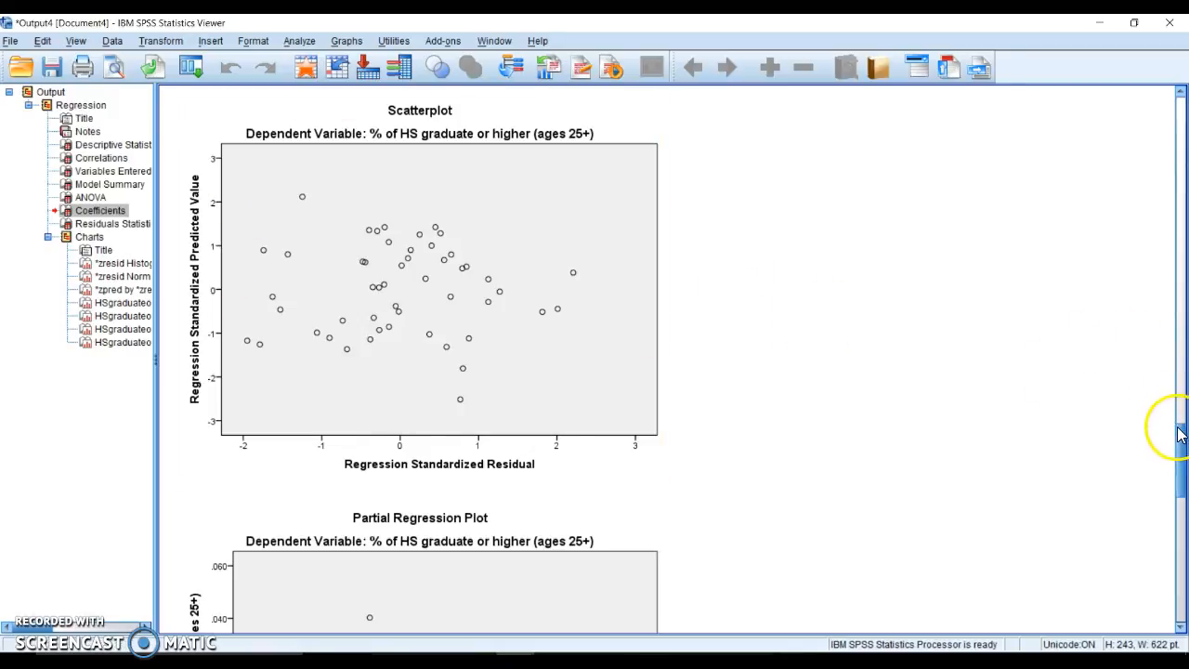
Review the Median Household Income and poverty-level partial regression plots in turn.
scroll(down, 3)
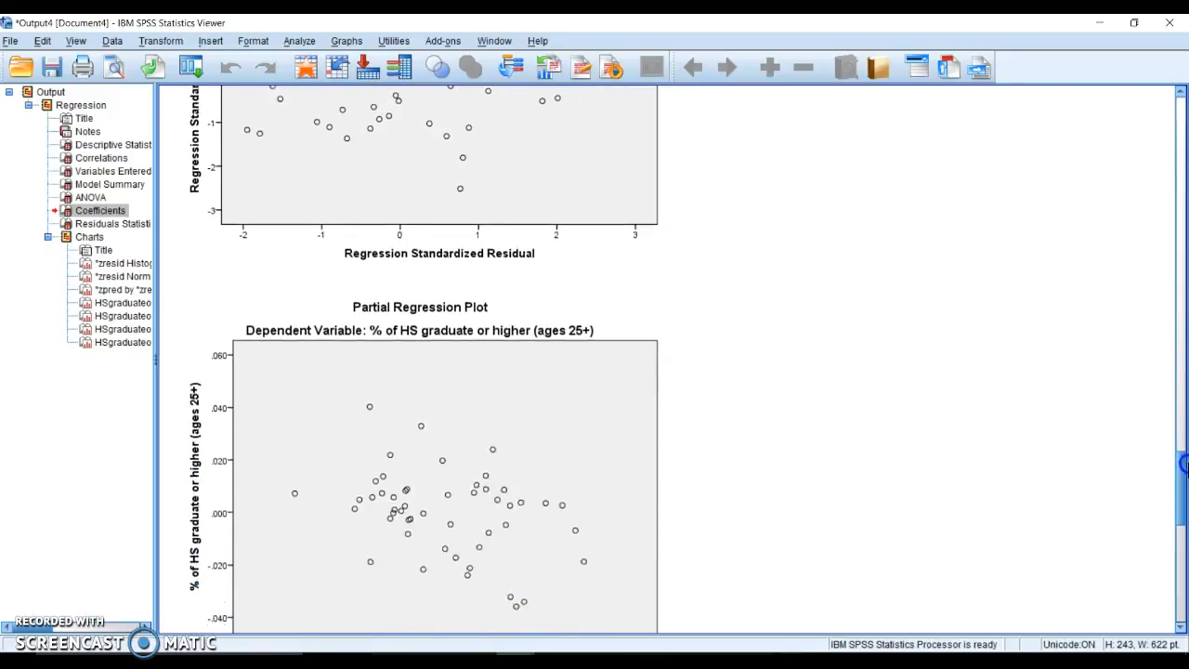
scroll(down, 3)
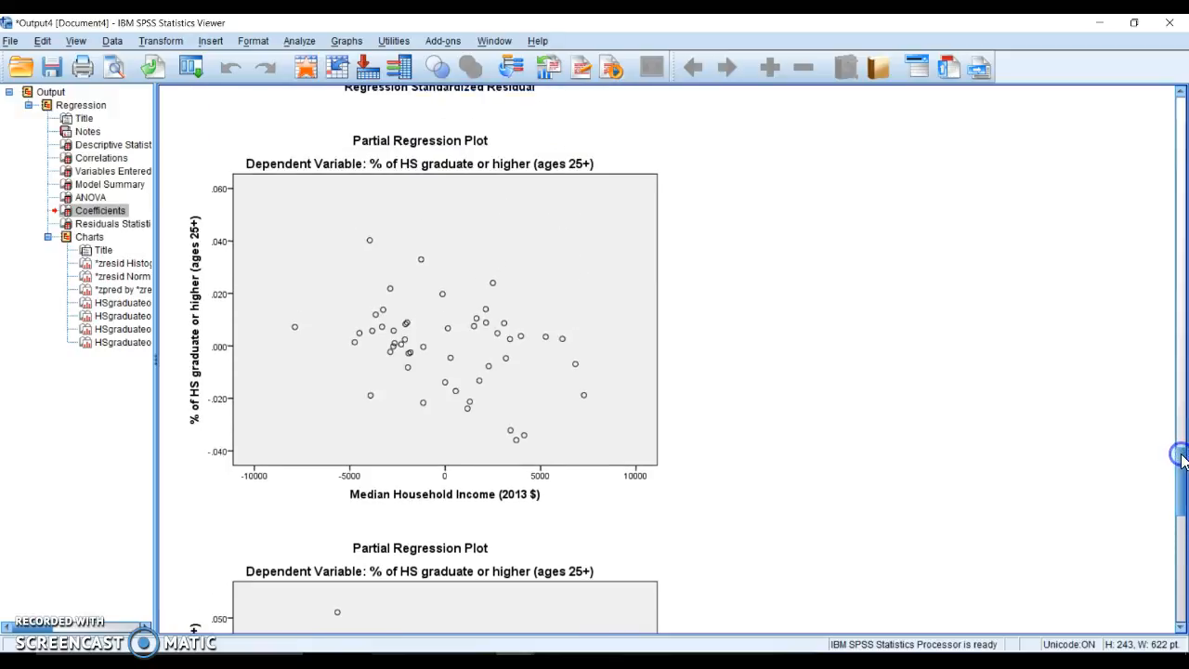
click(418, 316)
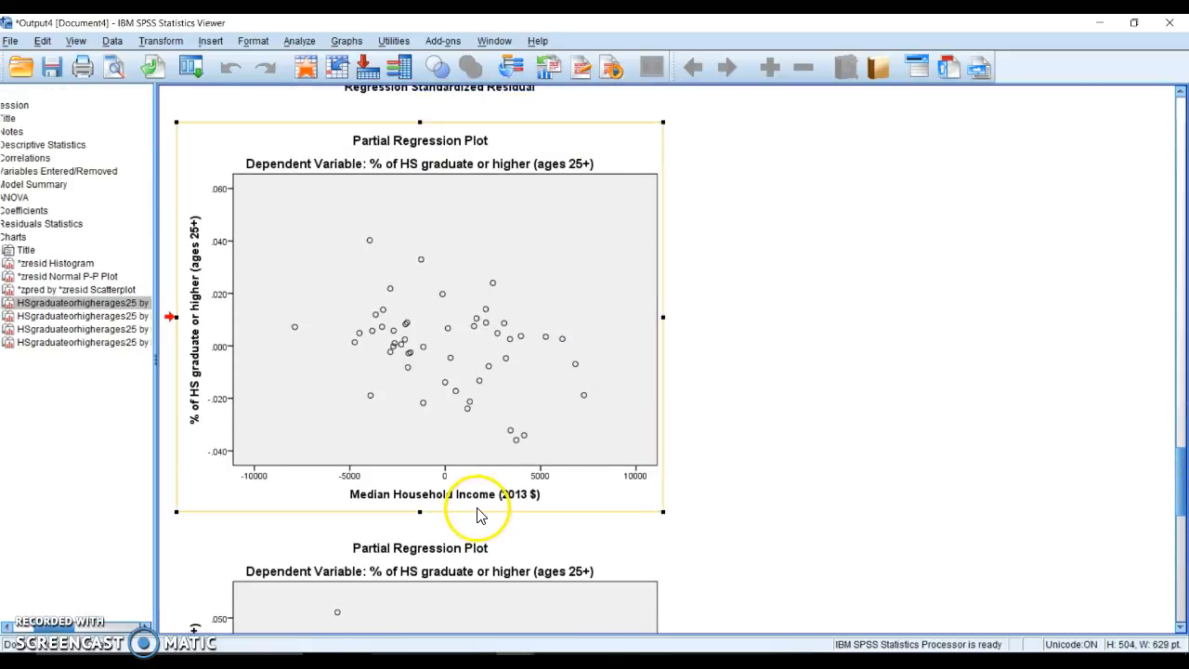
mouse_move(542, 405)
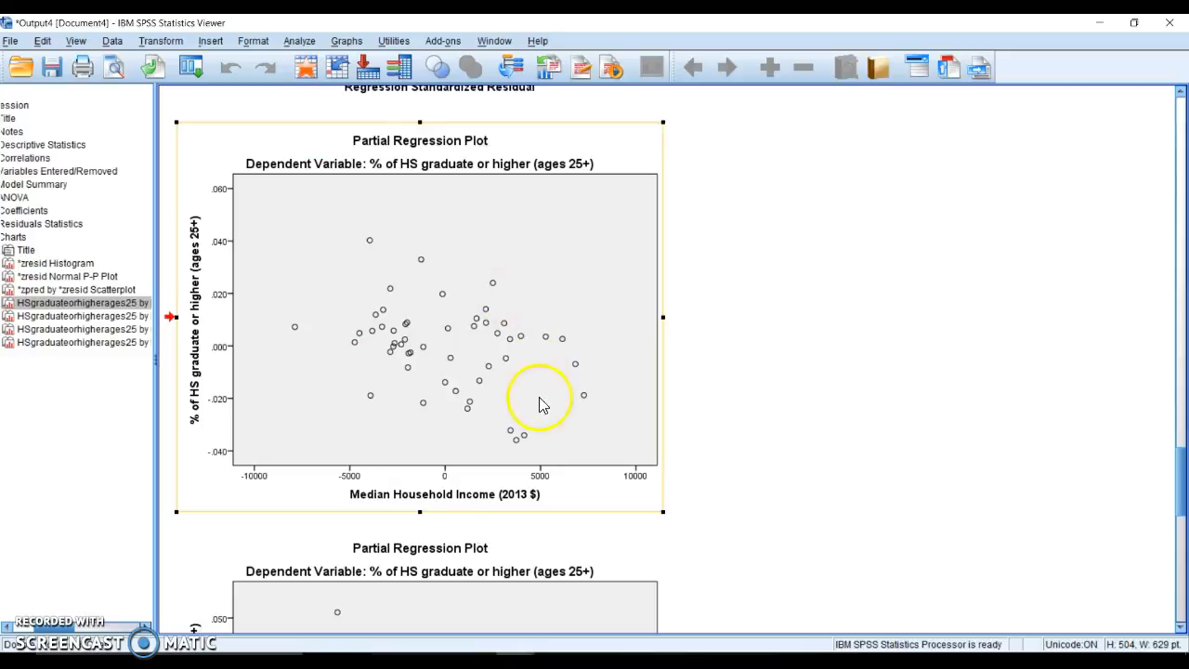
mouse_move(622, 309)
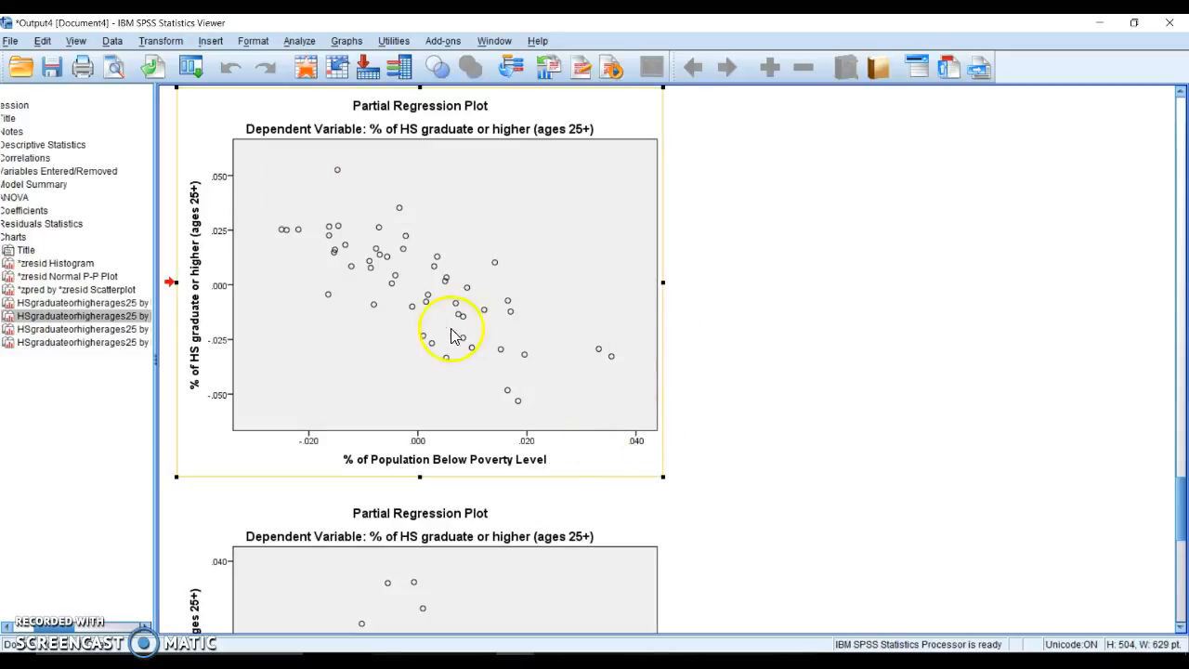
mouse_move(316, 200)
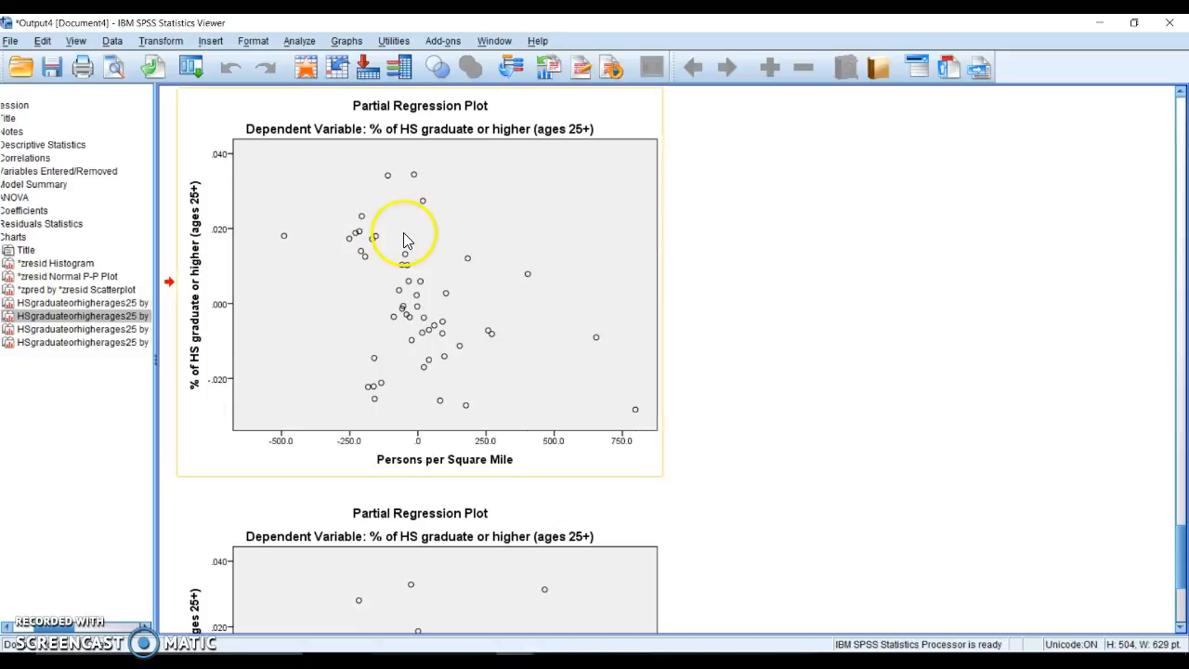
click(325, 371)
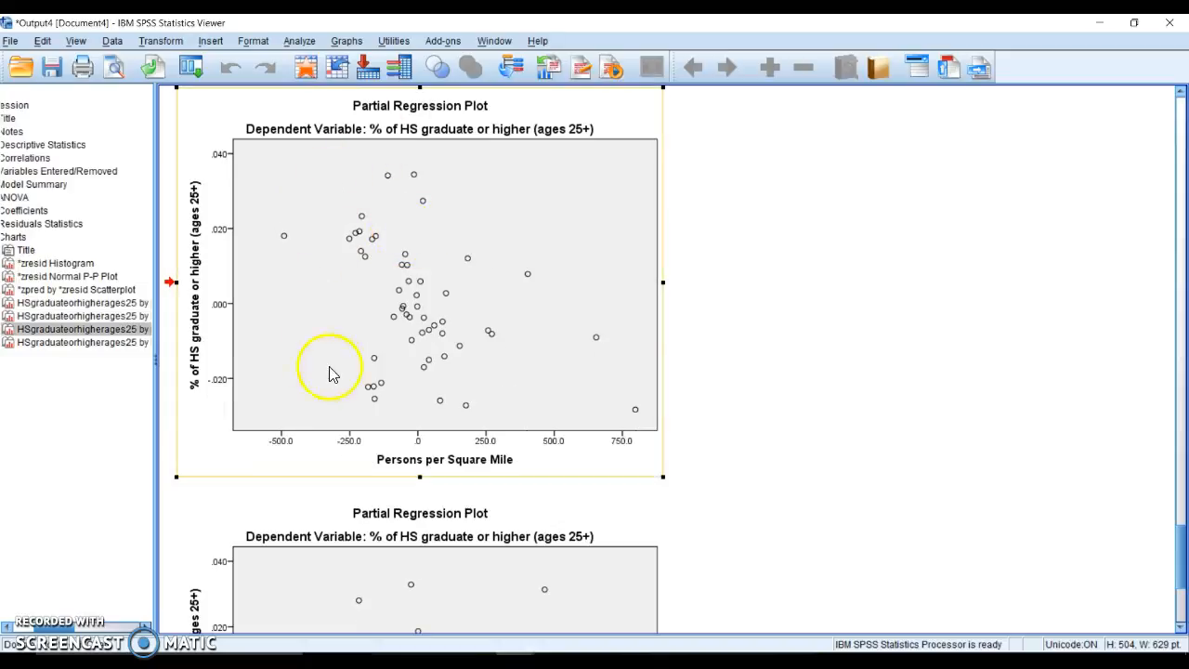
mouse_move(620, 325)
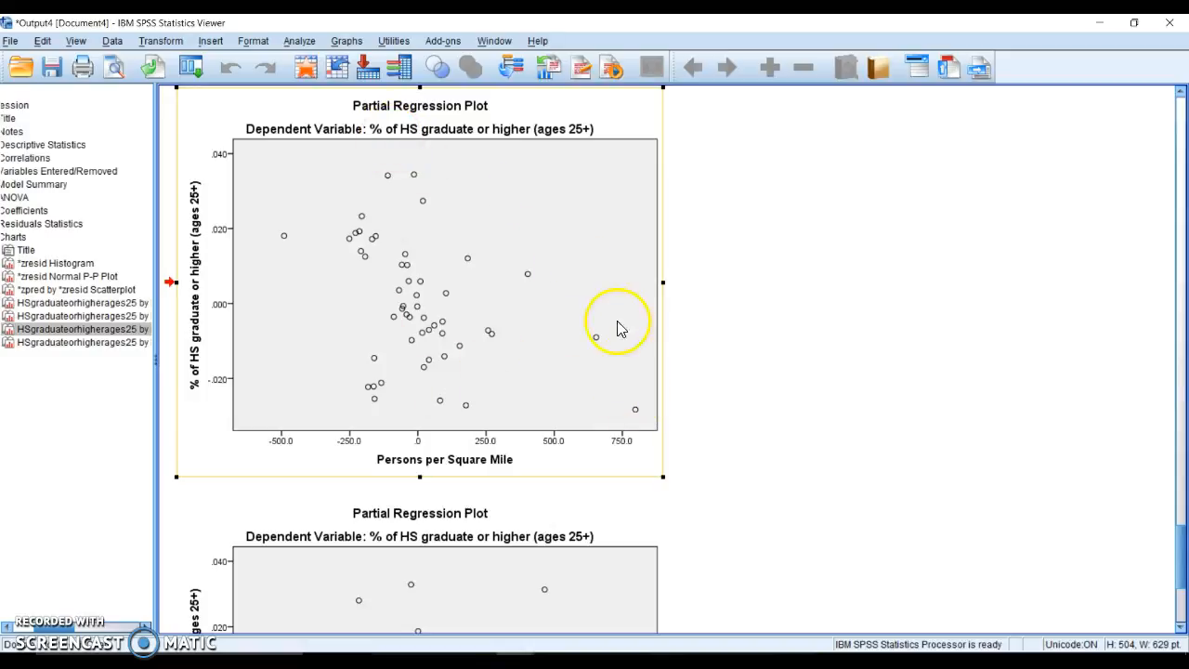
mouse_move(640, 412)
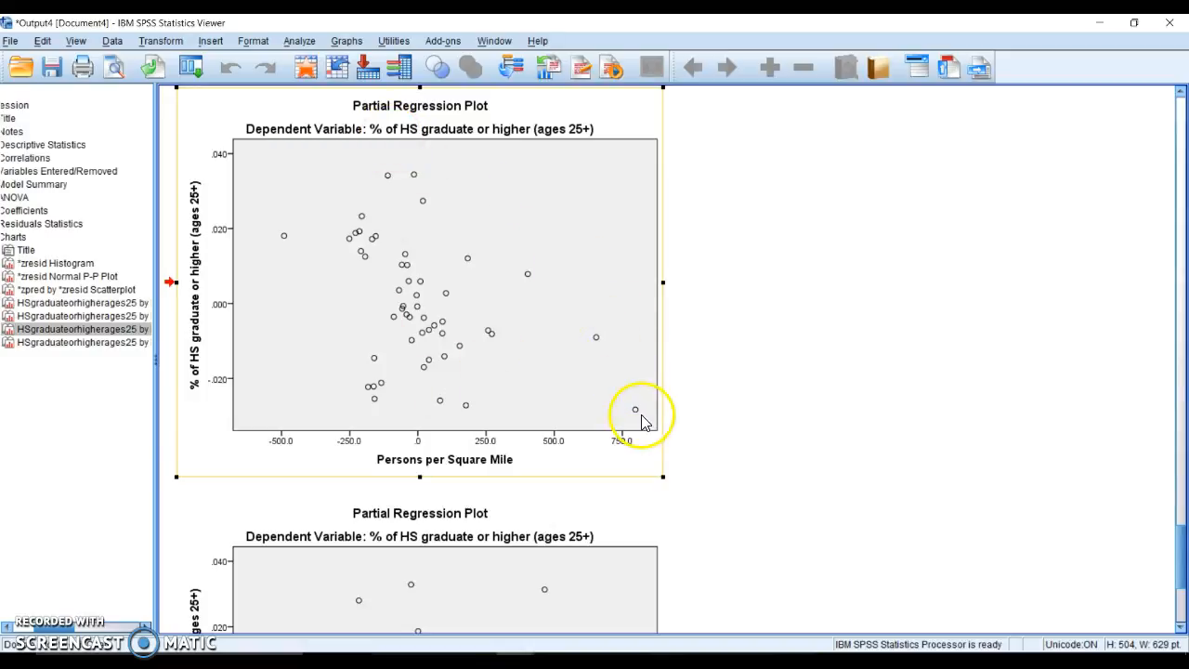
mouse_move(331, 199)
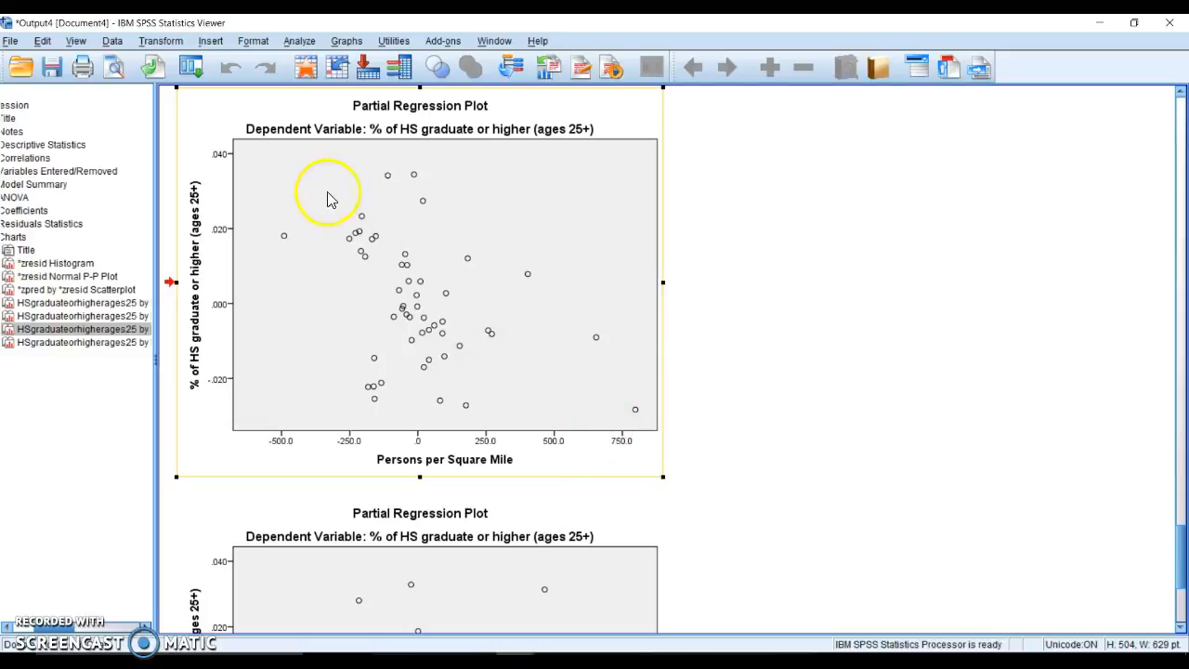
mouse_move(572, 251)
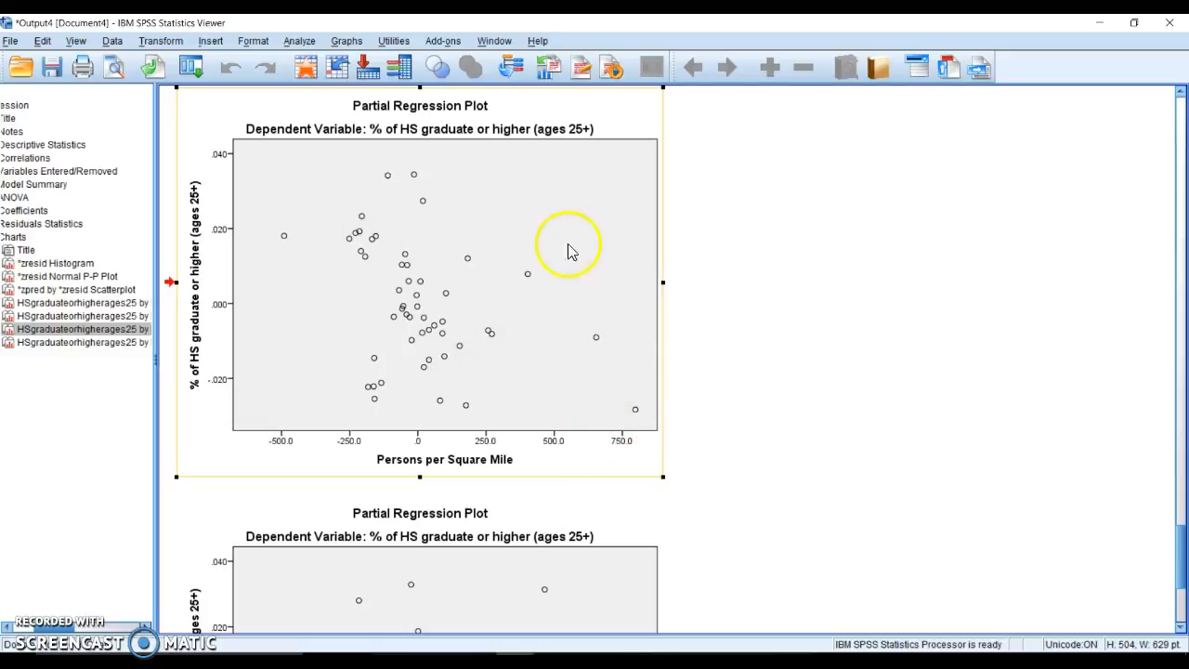
mouse_move(332, 323)
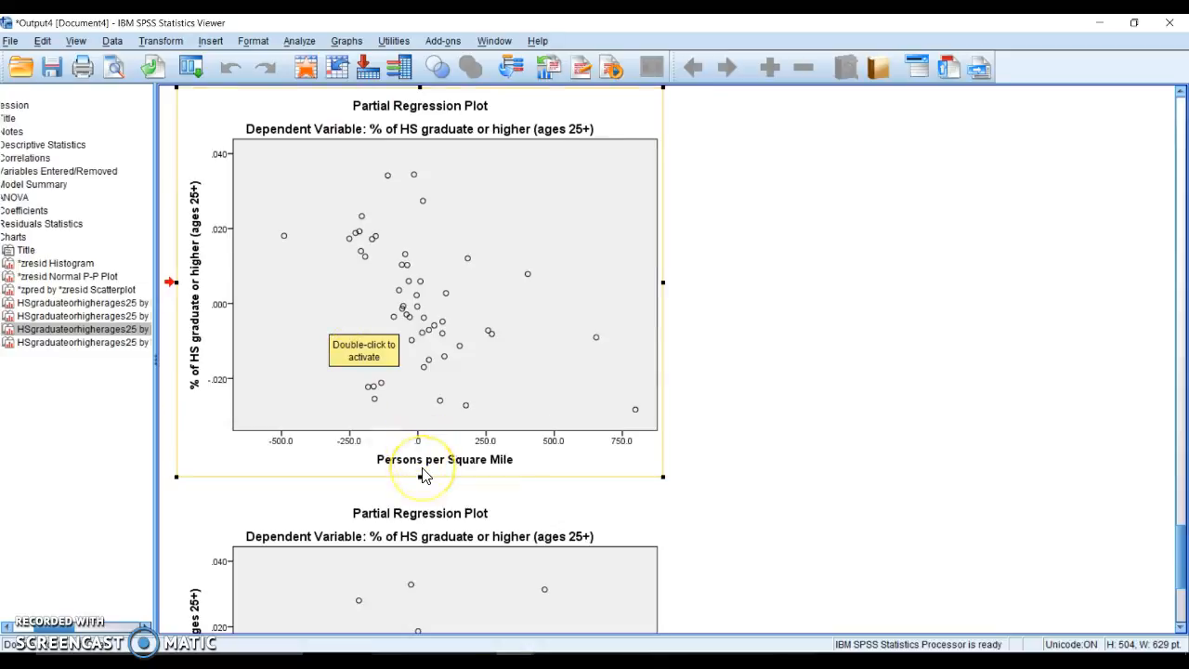
Scroll down to the Homeownership Rate partial regression plot.
scroll(down, 3)
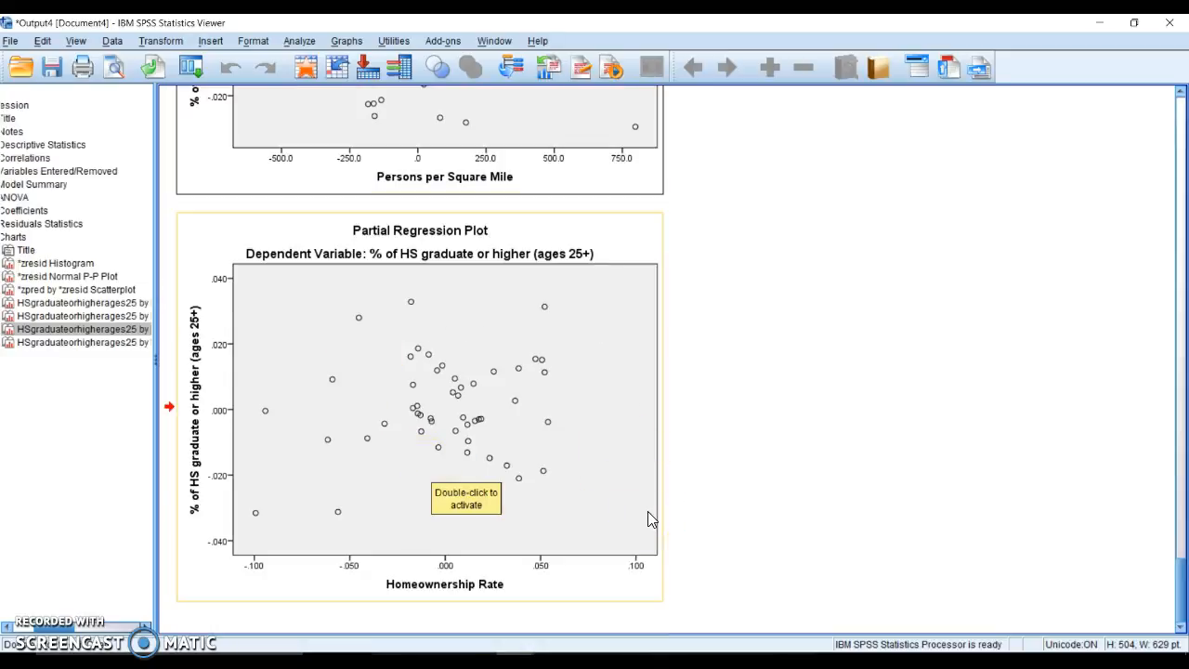
mouse_move(245, 523)
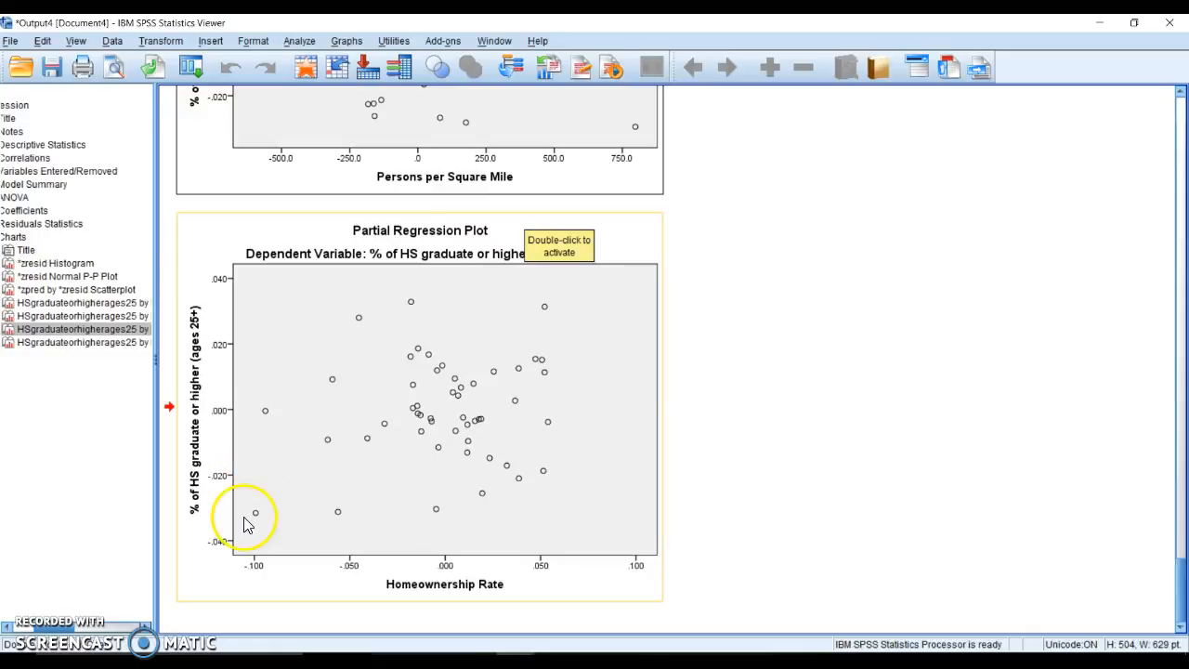
mouse_move(628, 461)
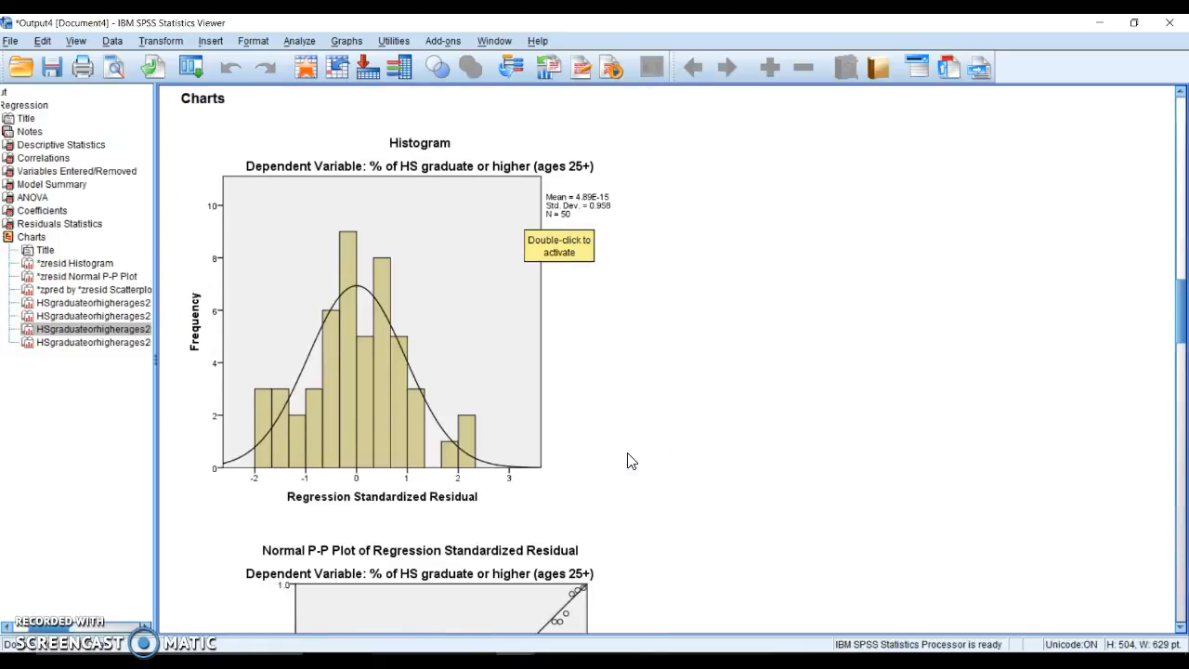
Return to the Model Summary and ANOVA tables, then review the Coefficients table.
scroll(up, 3)
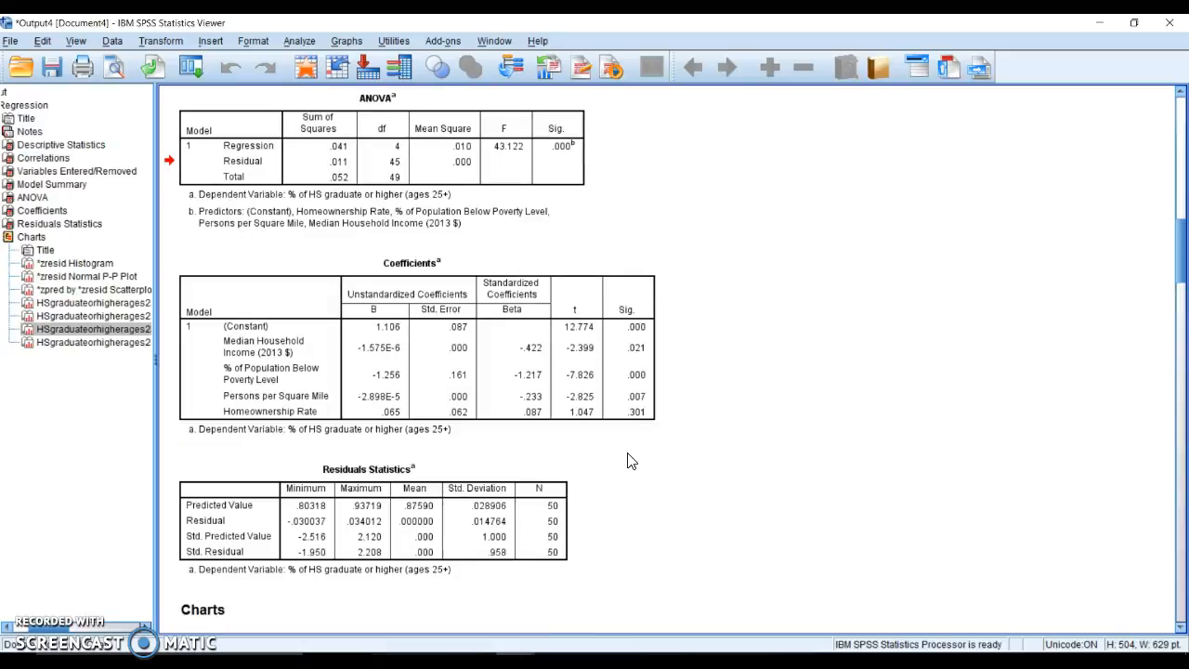
click(507, 139)
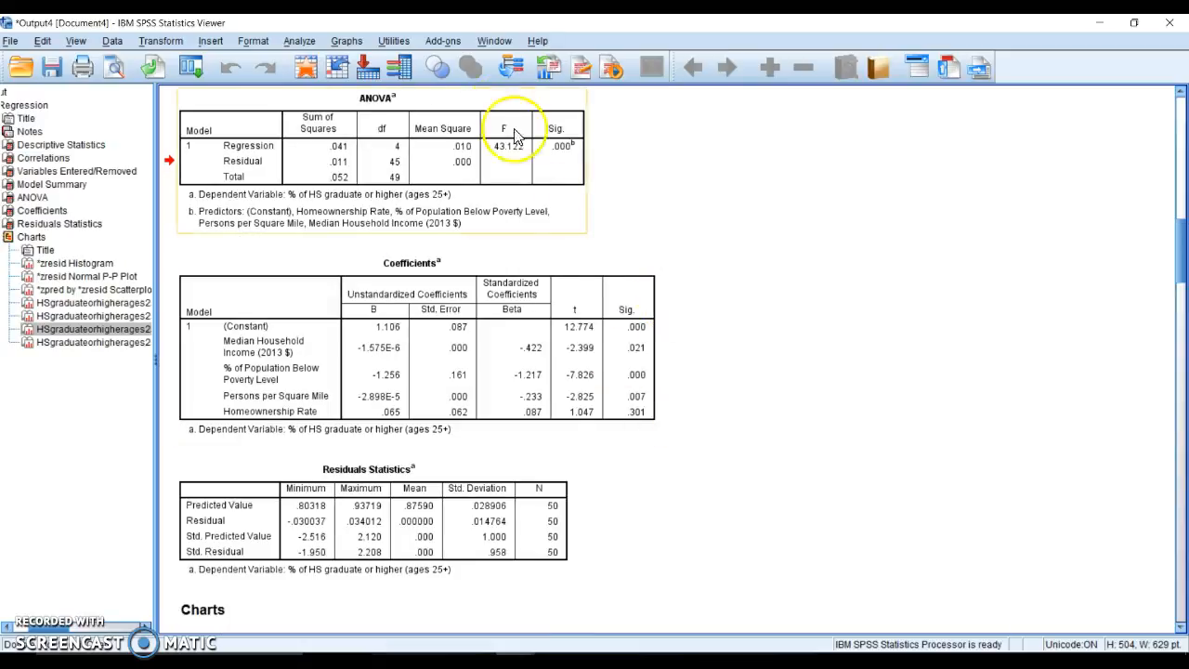
scroll(up, 3)
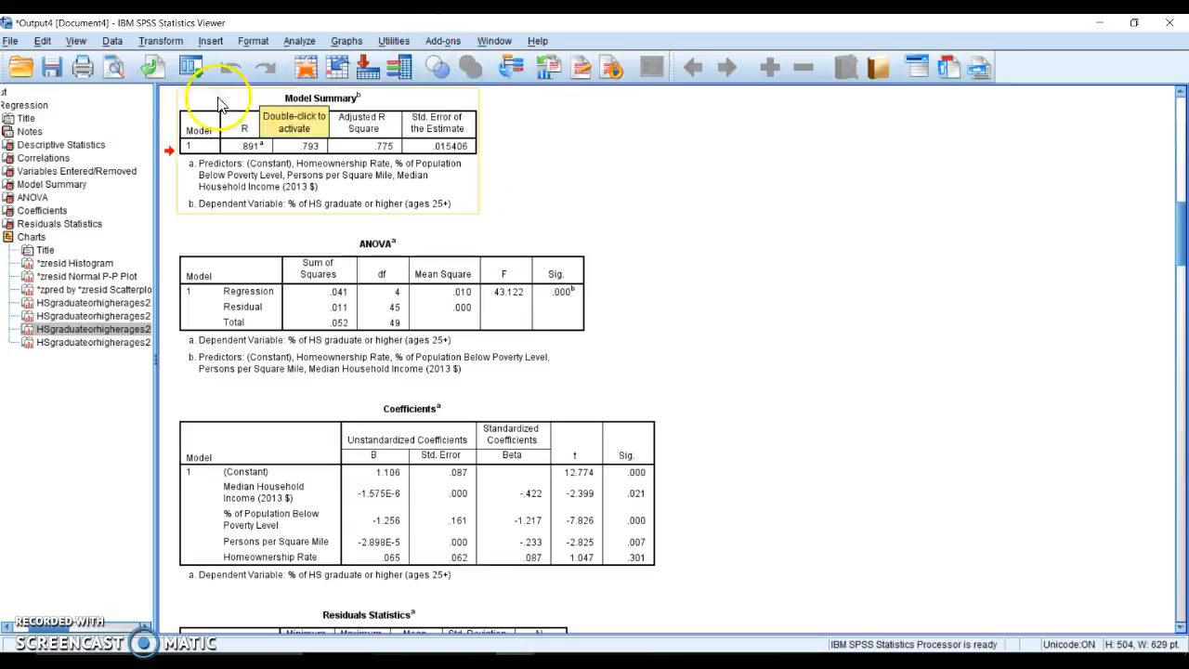
mouse_move(604, 179)
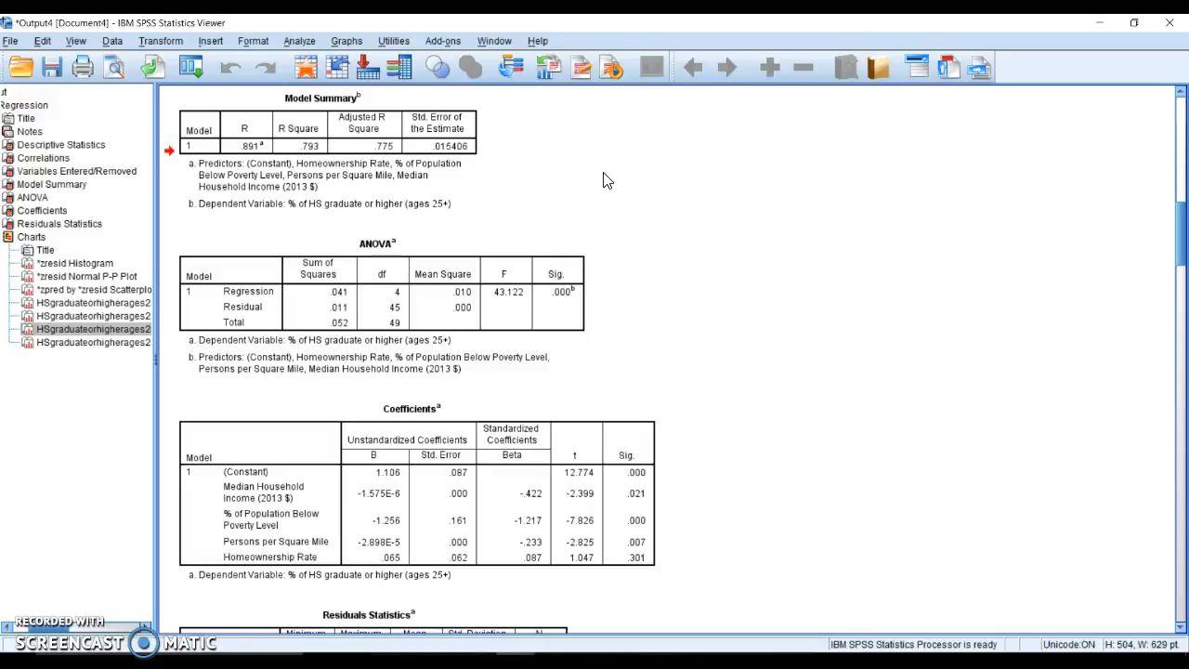
click(529, 486)
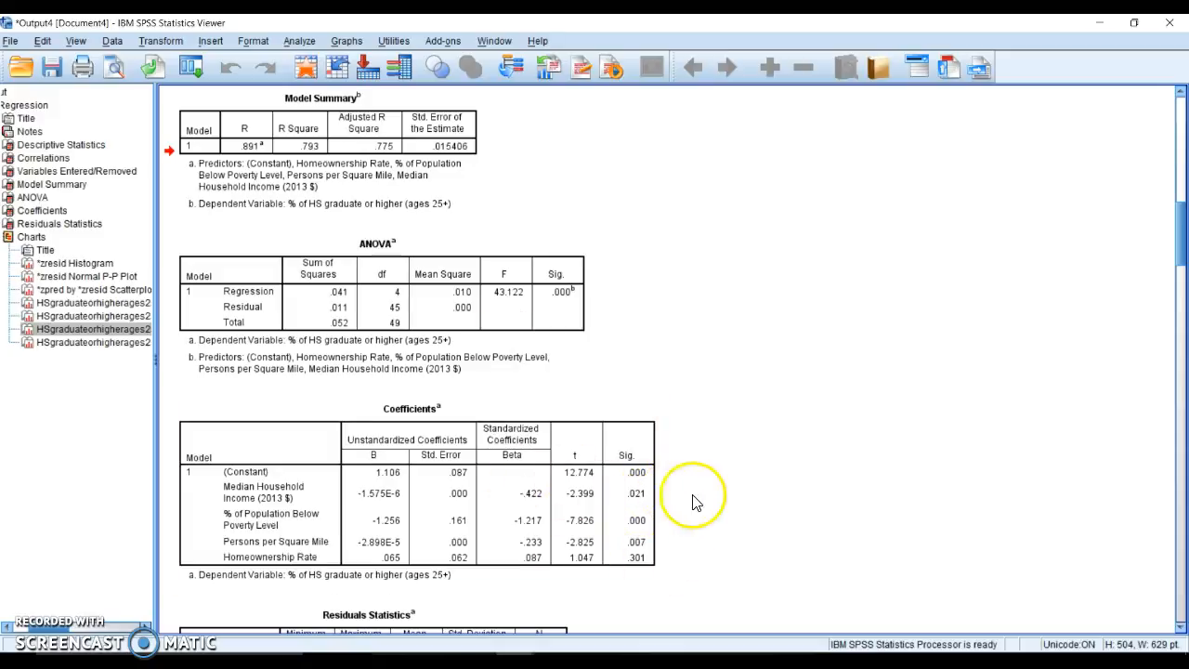
mouse_move(702, 498)
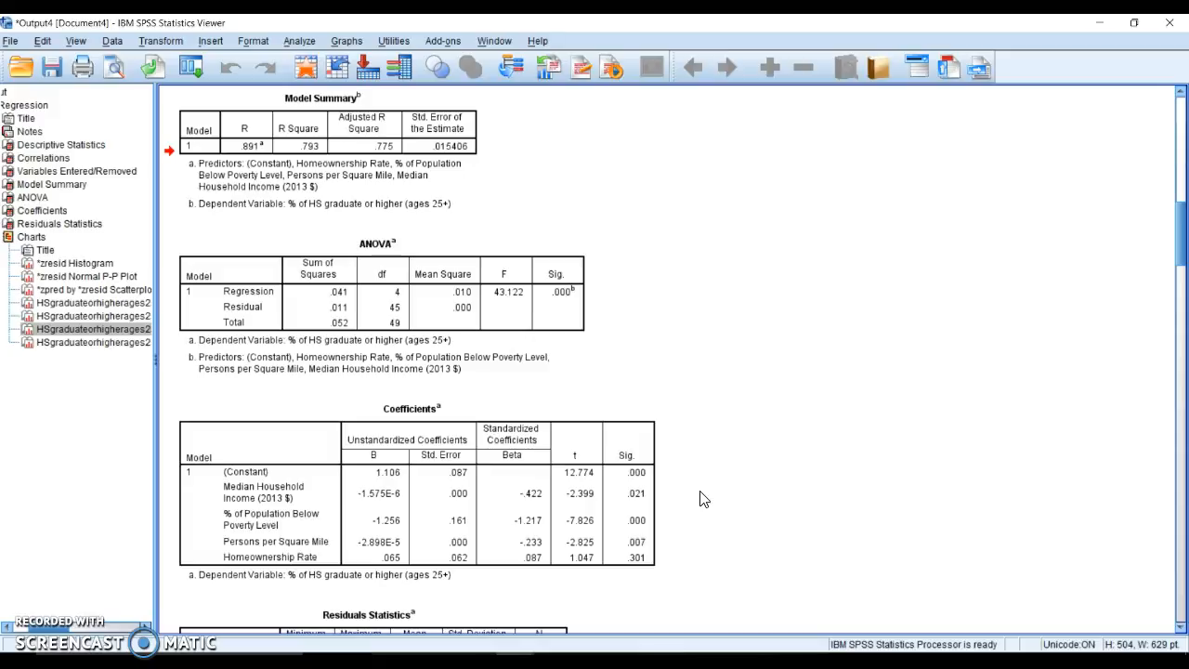
mouse_move(23, 627)
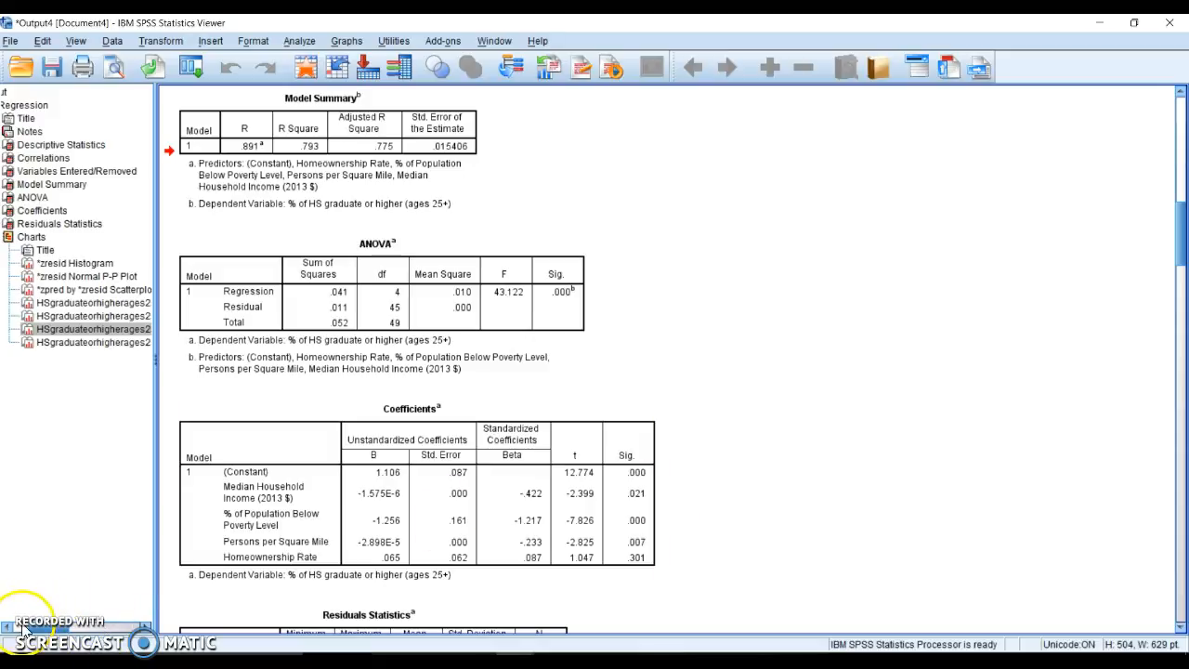